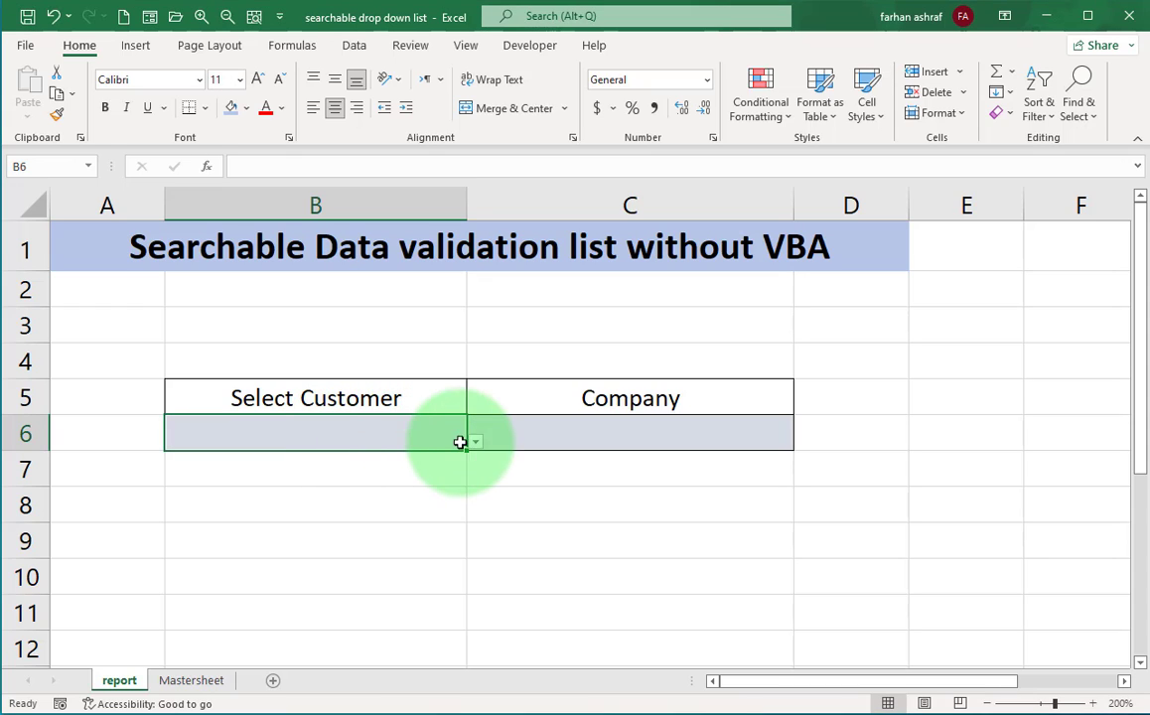
{"action": "left_click", "coordinate": [475, 441]}
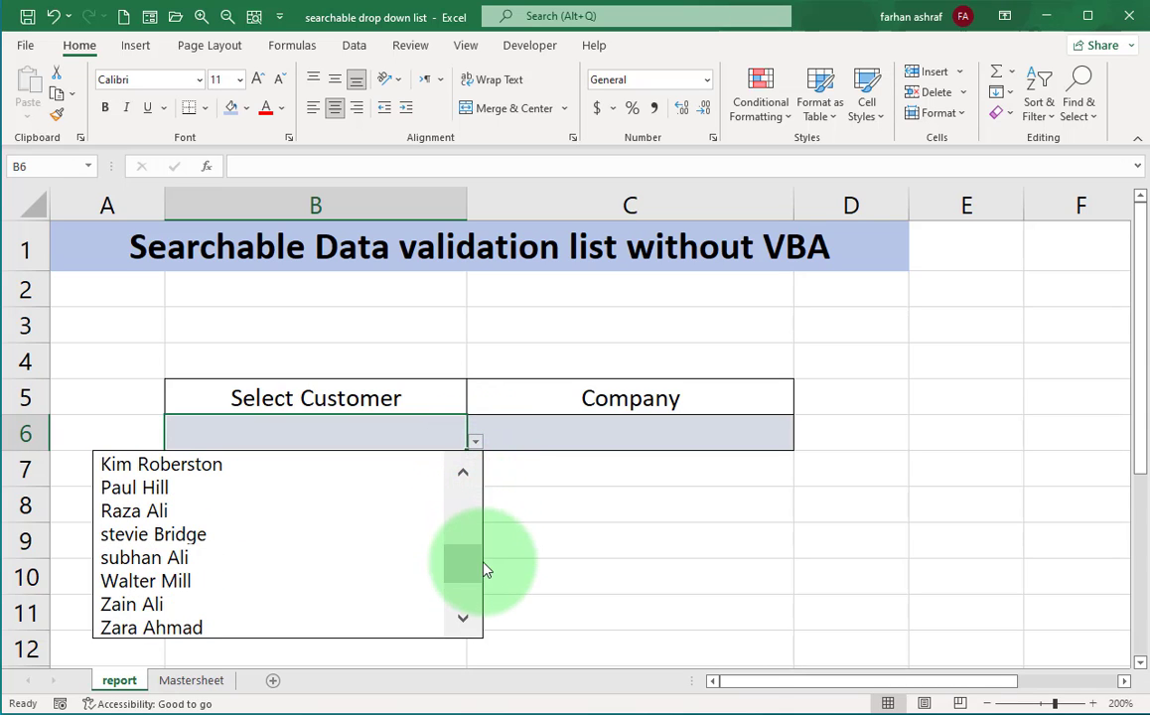
{"action": "scroll", "scroll_direction": "down", "scroll_amount": 3}
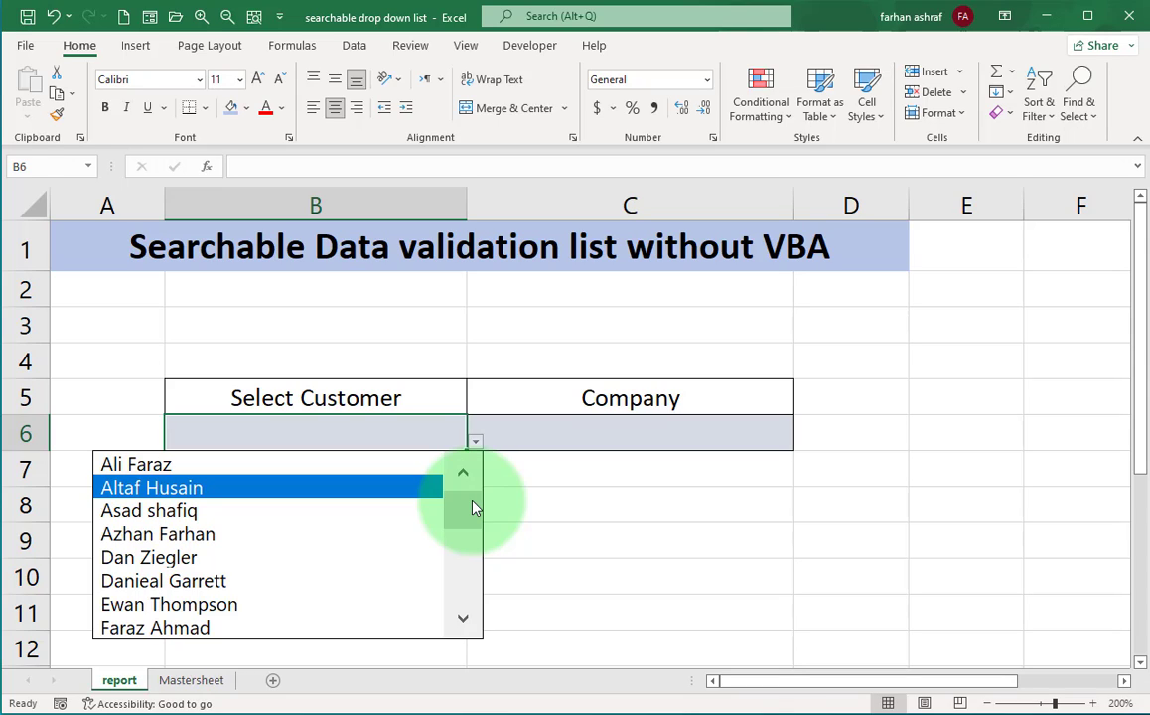
{"action": "type", "text": "Far"}
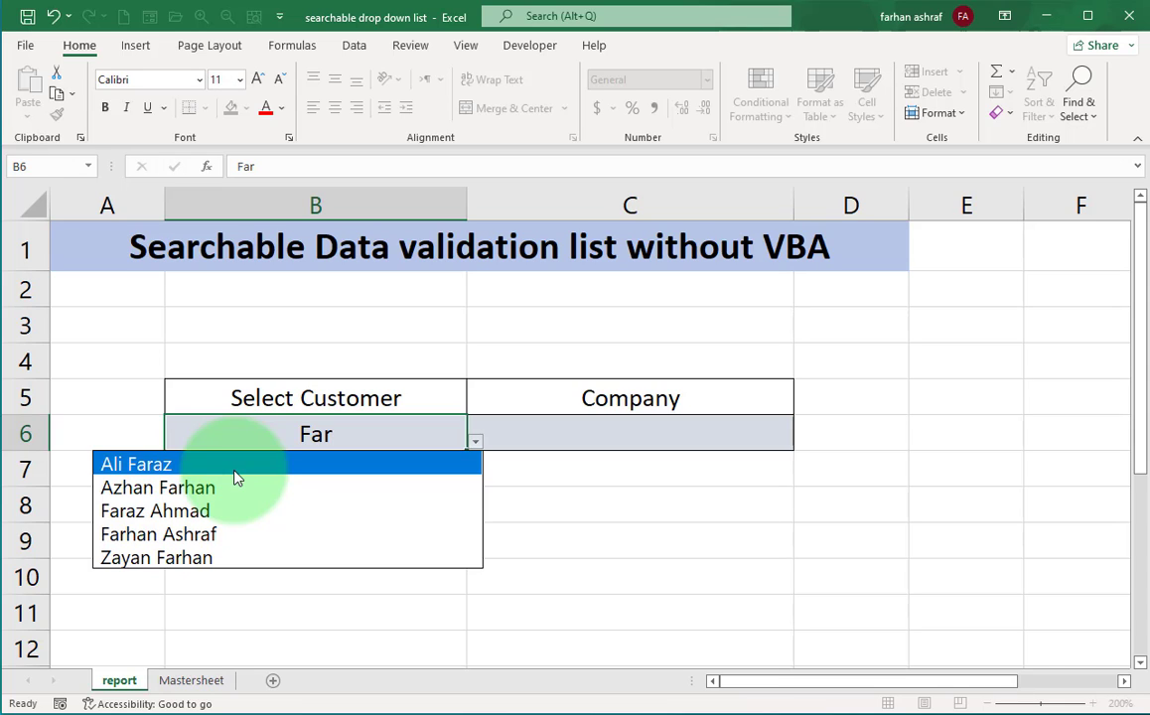
{"action": "mouse_move", "coordinate": [481, 500]}
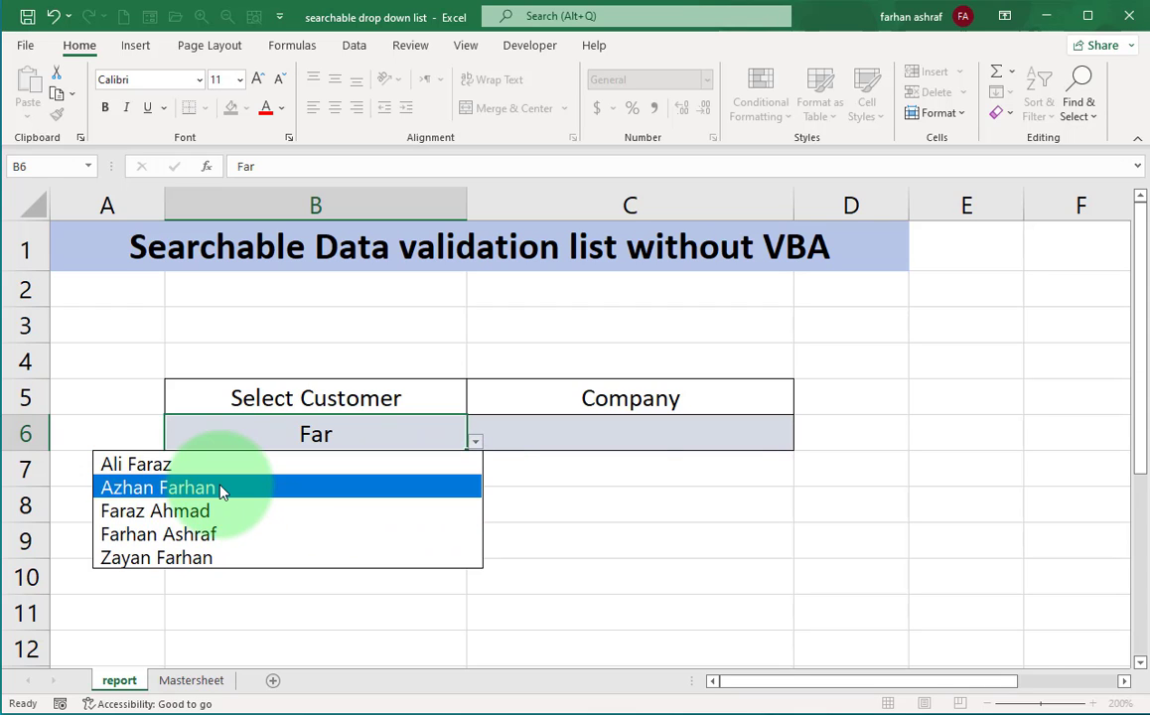
{"action": "left_click", "coordinate": [159, 487]}
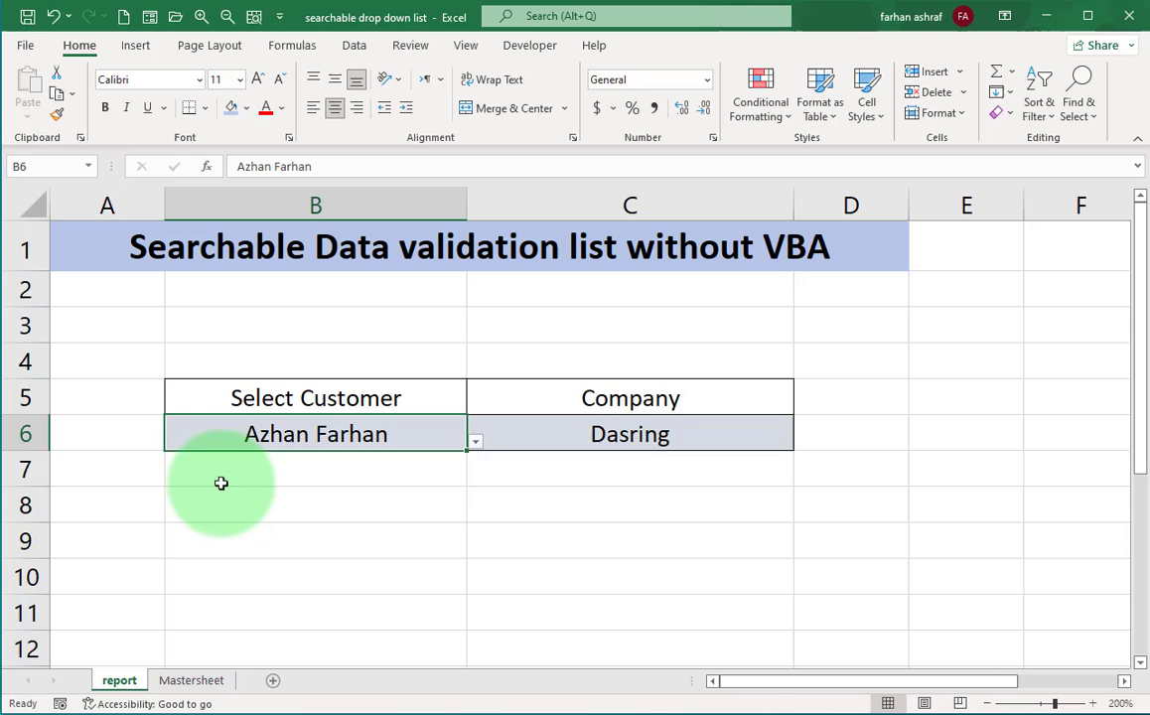
{"action": "type", "text": "ah"}
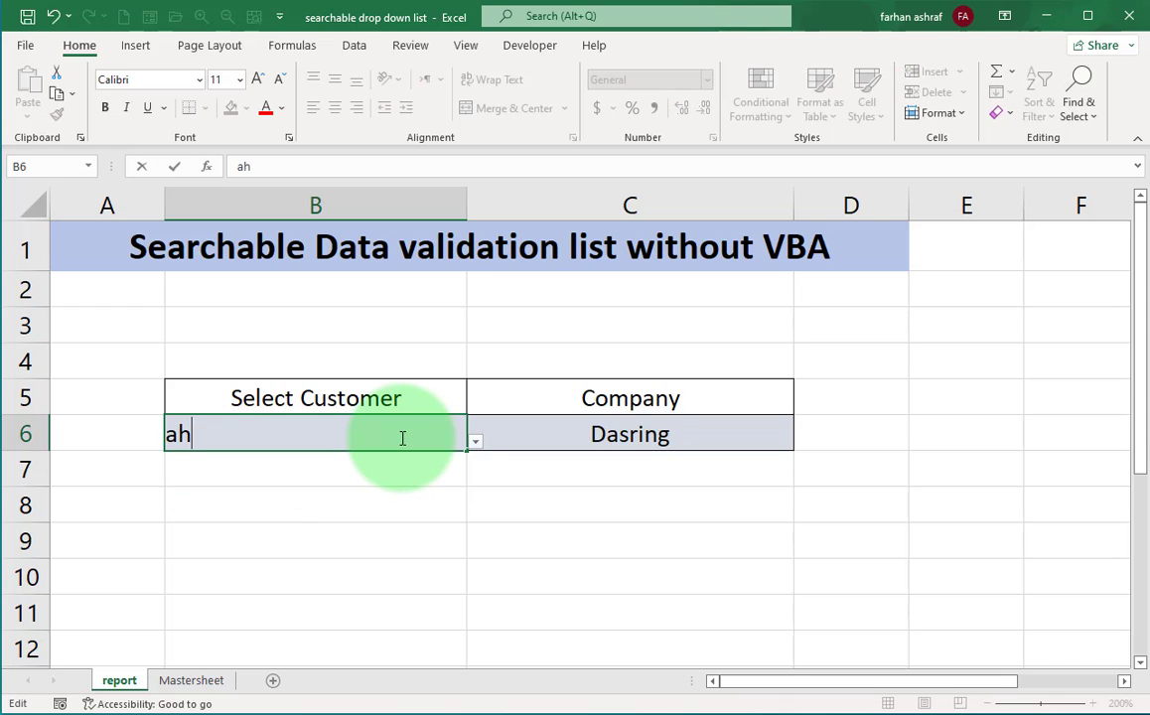
{"action": "type", "text": "m"}
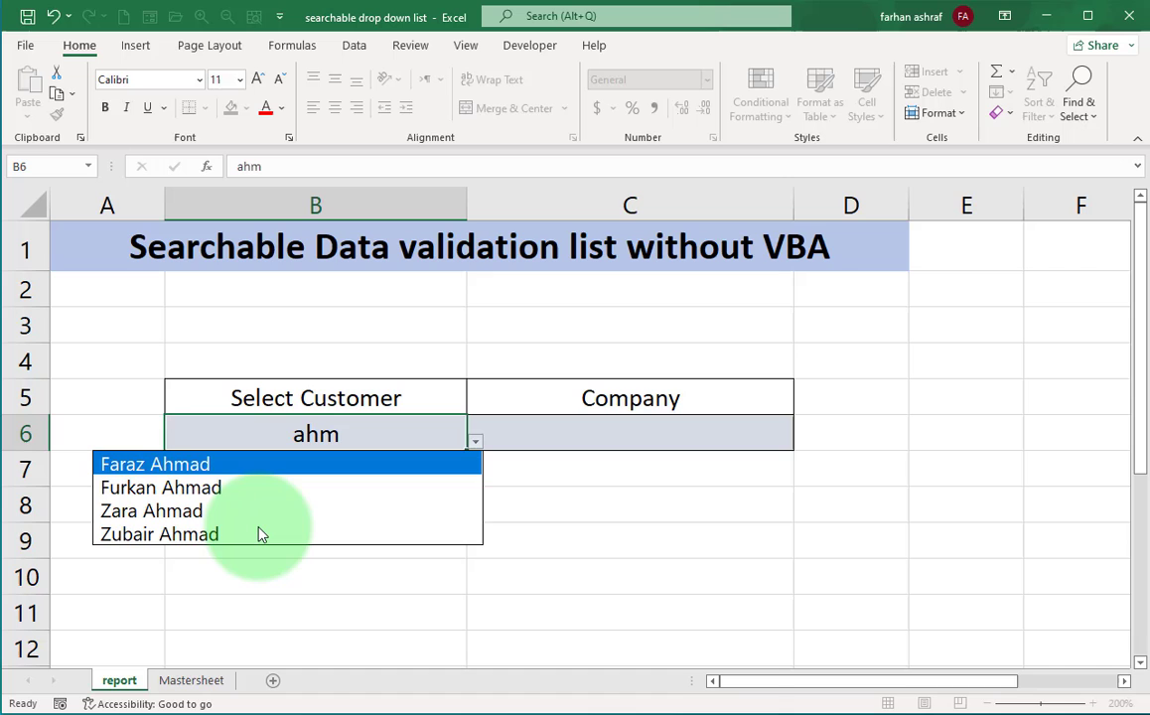
{"action": "mouse_move", "coordinate": [265, 486]}
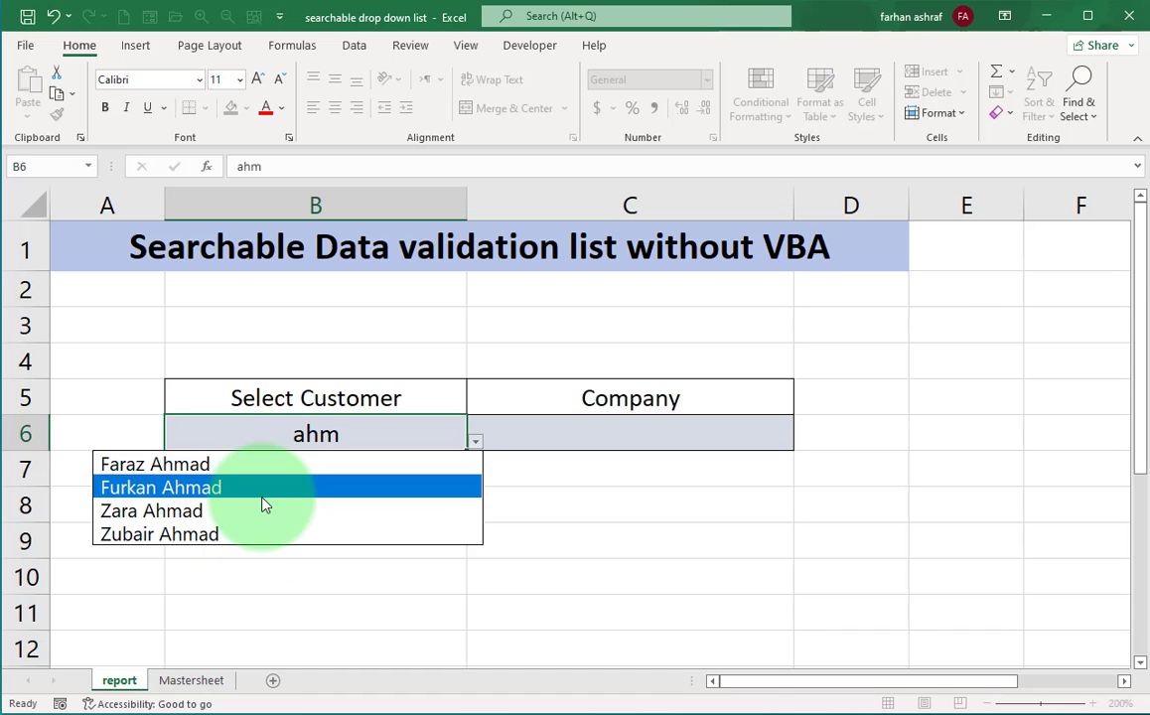
{"action": "left_click", "coordinate": [190, 680]}
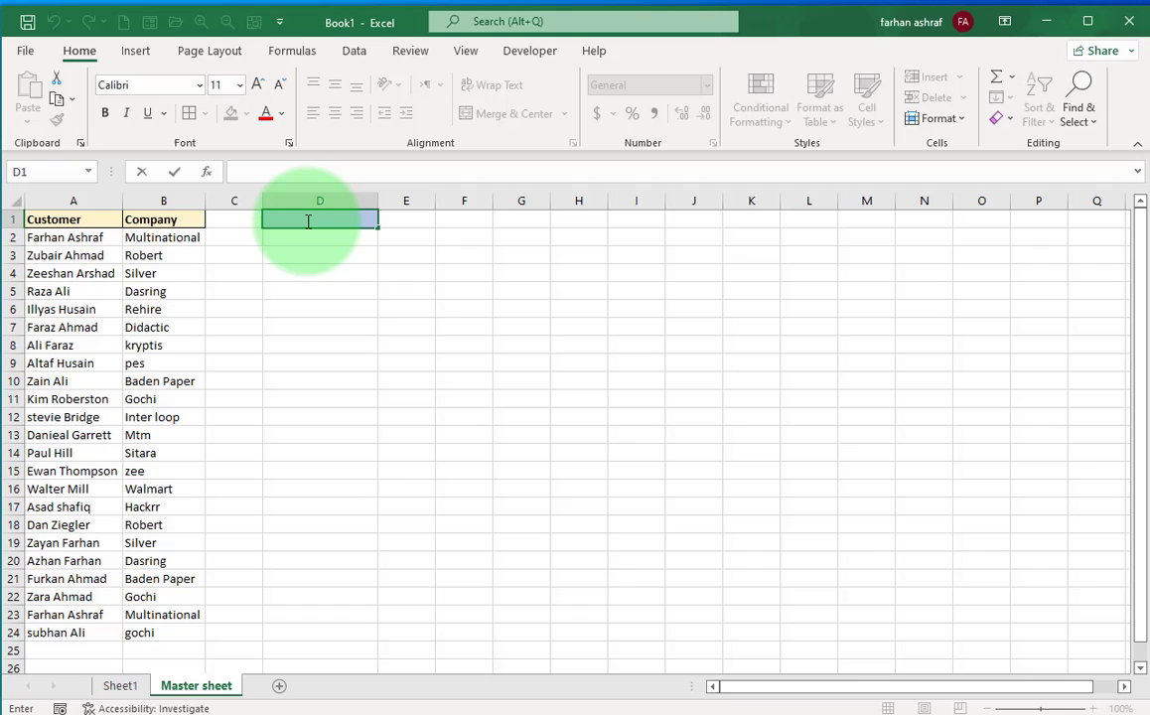
Enter 'Far' in D1 and build =SEARCH(D1,A2) in D2
{"action": "type", "text": "Far"}
{"action": "left_click", "coordinate": [320, 237]}
{"action": "type", "text": "=s"}
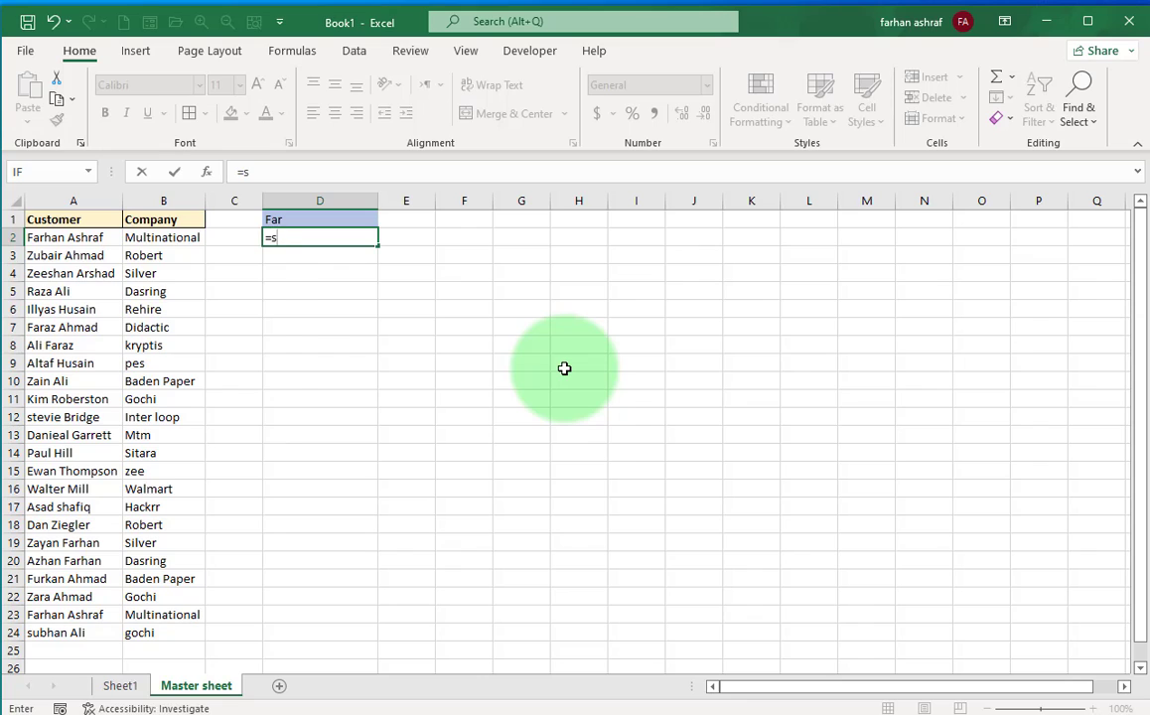
{"action": "type", "text": "earch"}
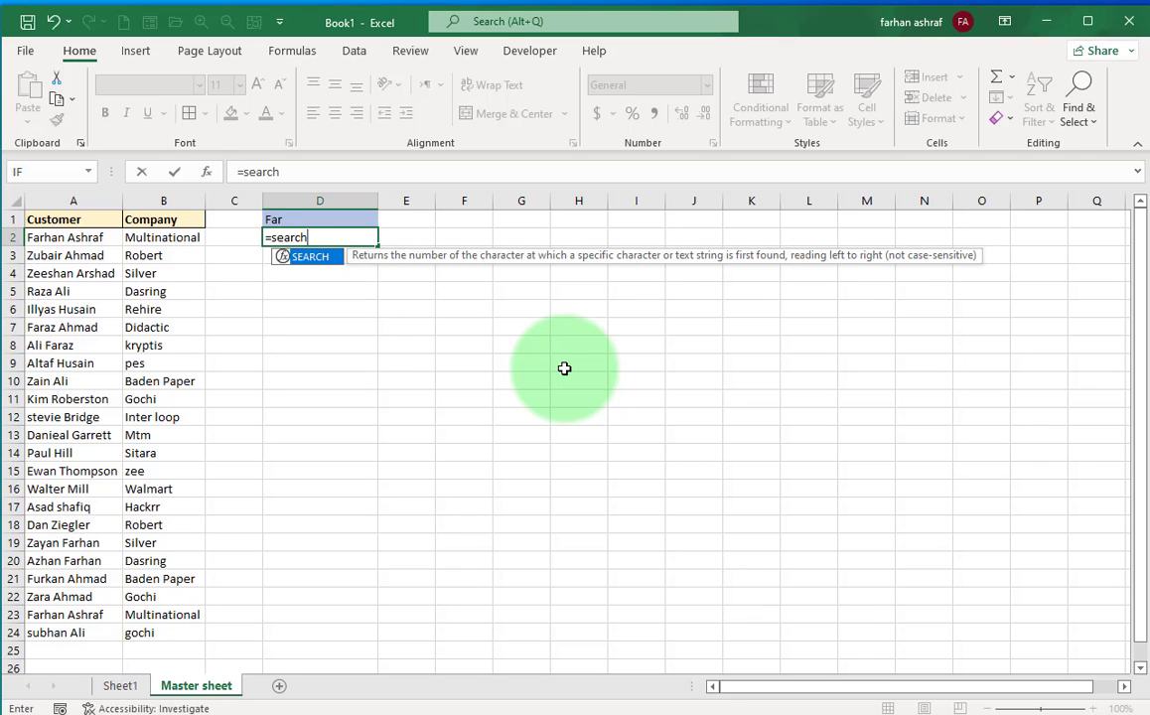
{"action": "type", "text": "("}
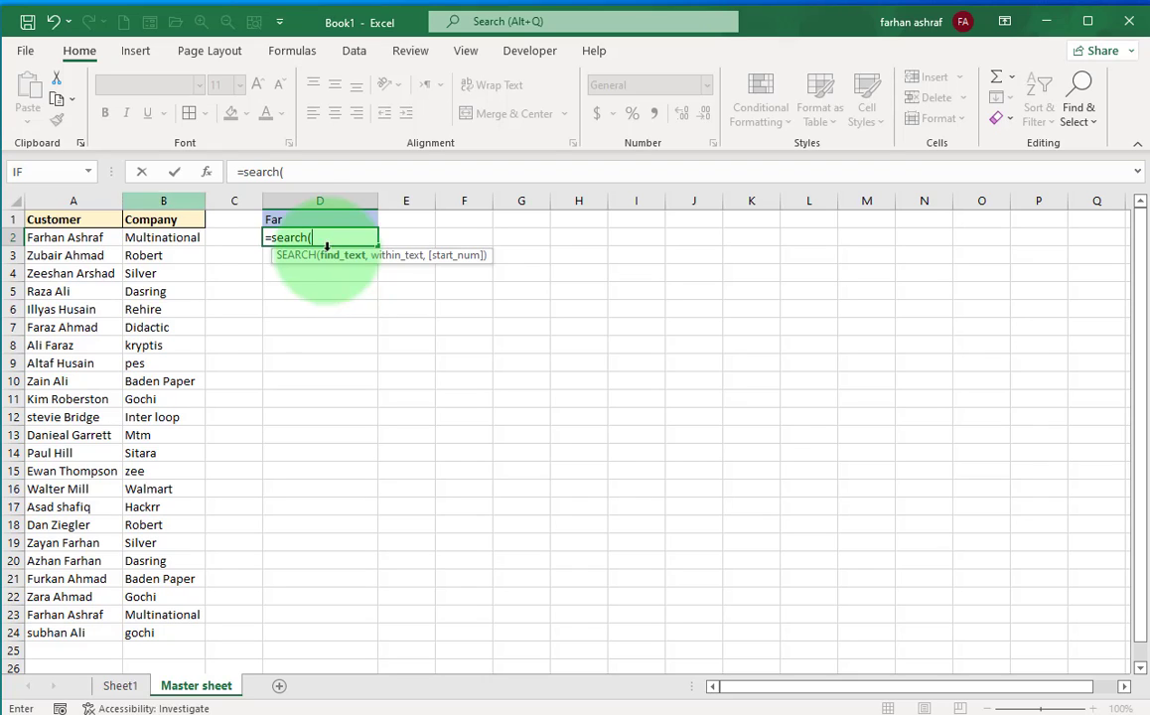
{"action": "left_click", "coordinate": [320, 219]}
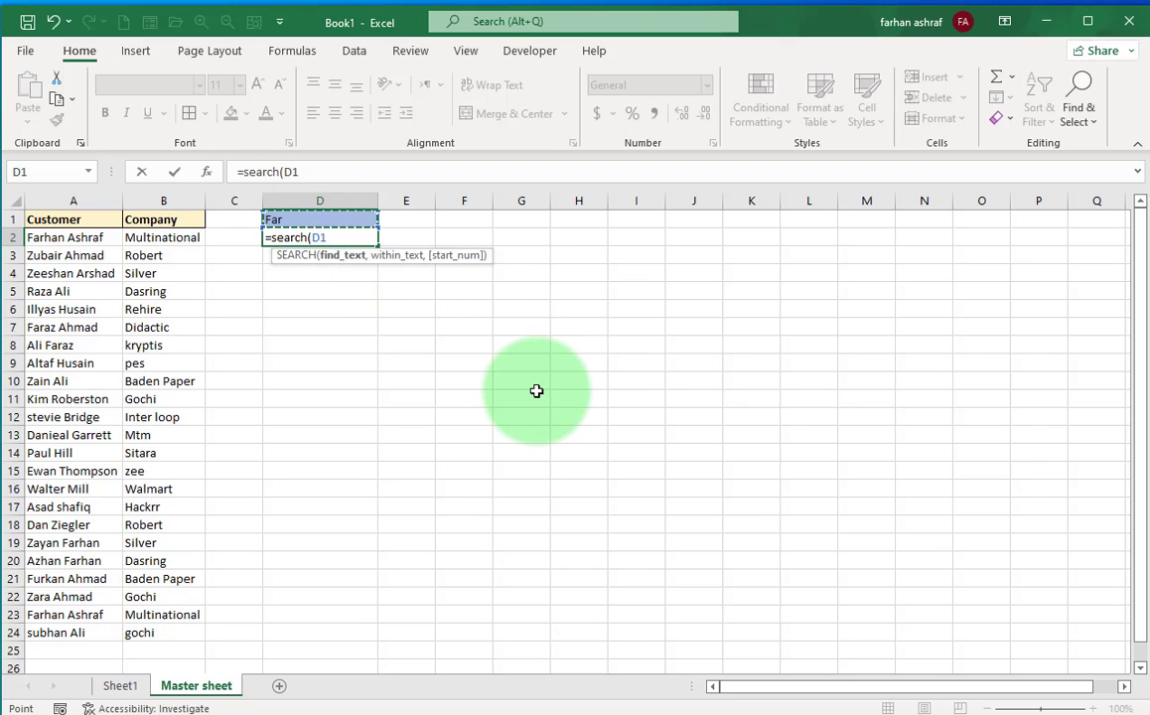
{"action": "type", "text": ","}
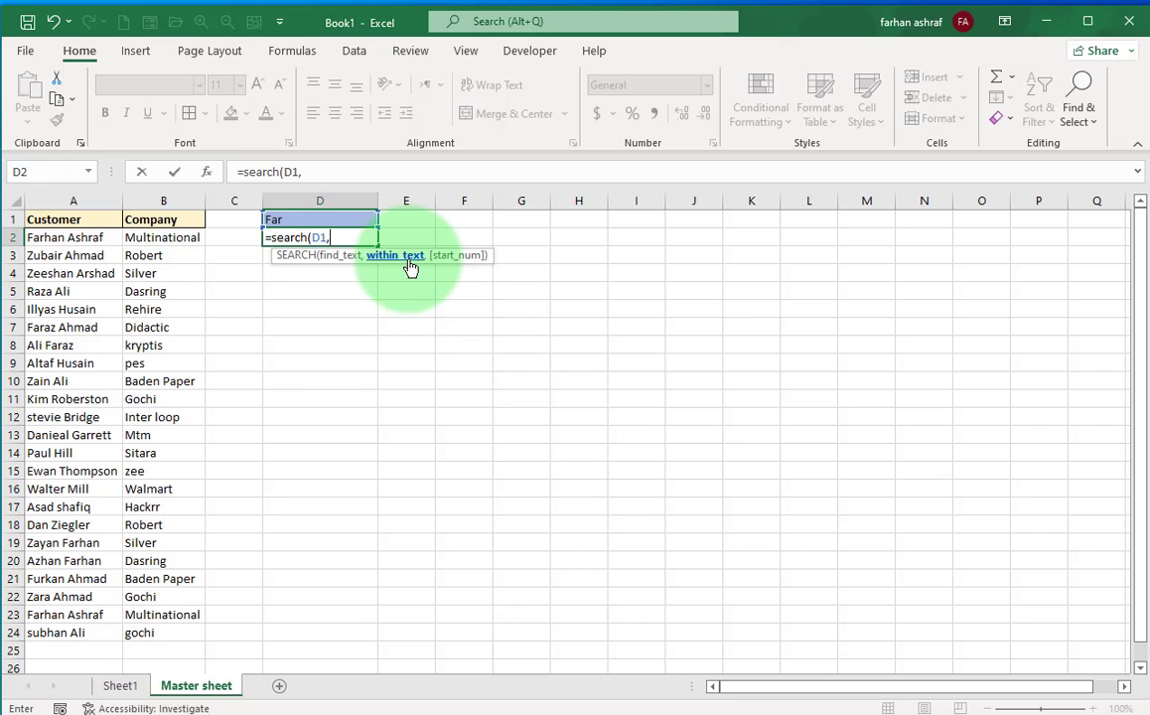
{"action": "left_click", "coordinate": [73, 237]}
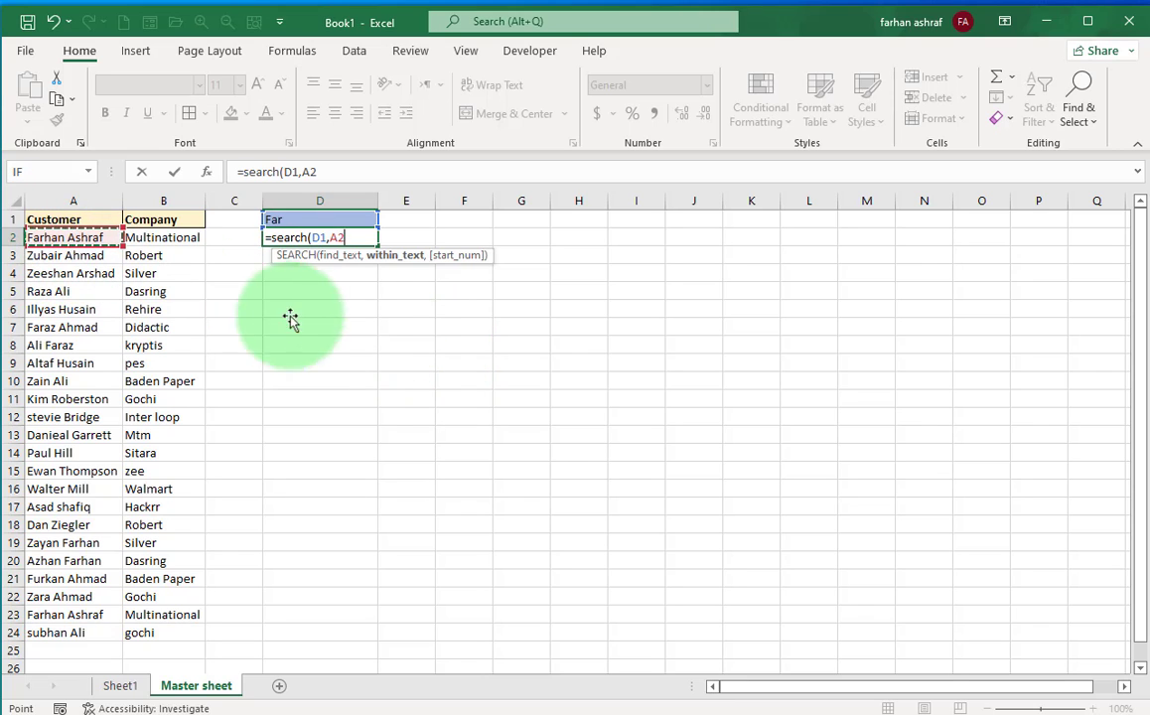
{"action": "mouse_move", "coordinate": [346, 330]}
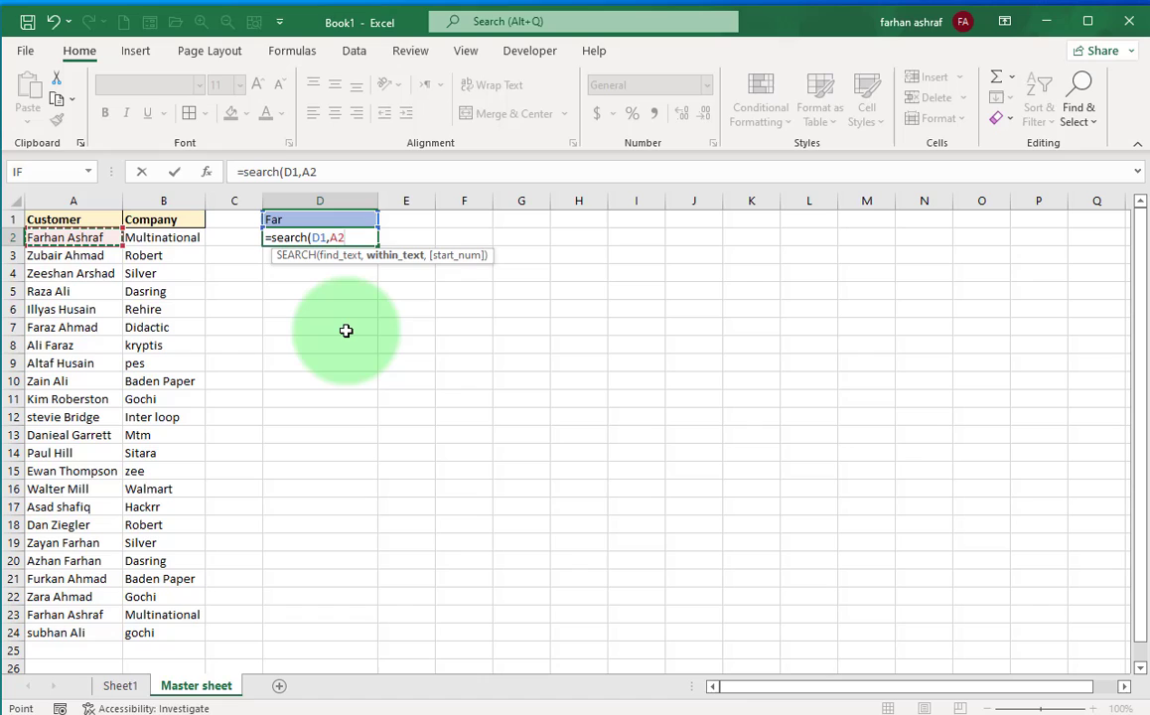
{"action": "mouse_move", "coordinate": [356, 318]}
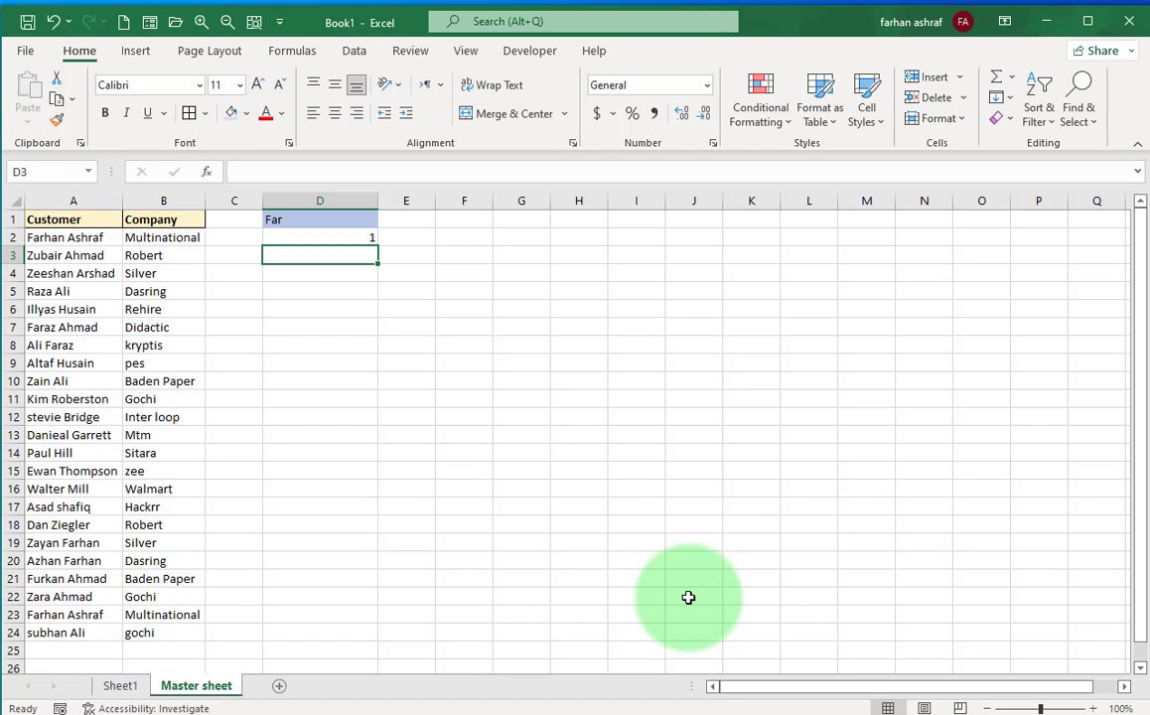
{"action": "mouse_move", "coordinate": [448, 351]}
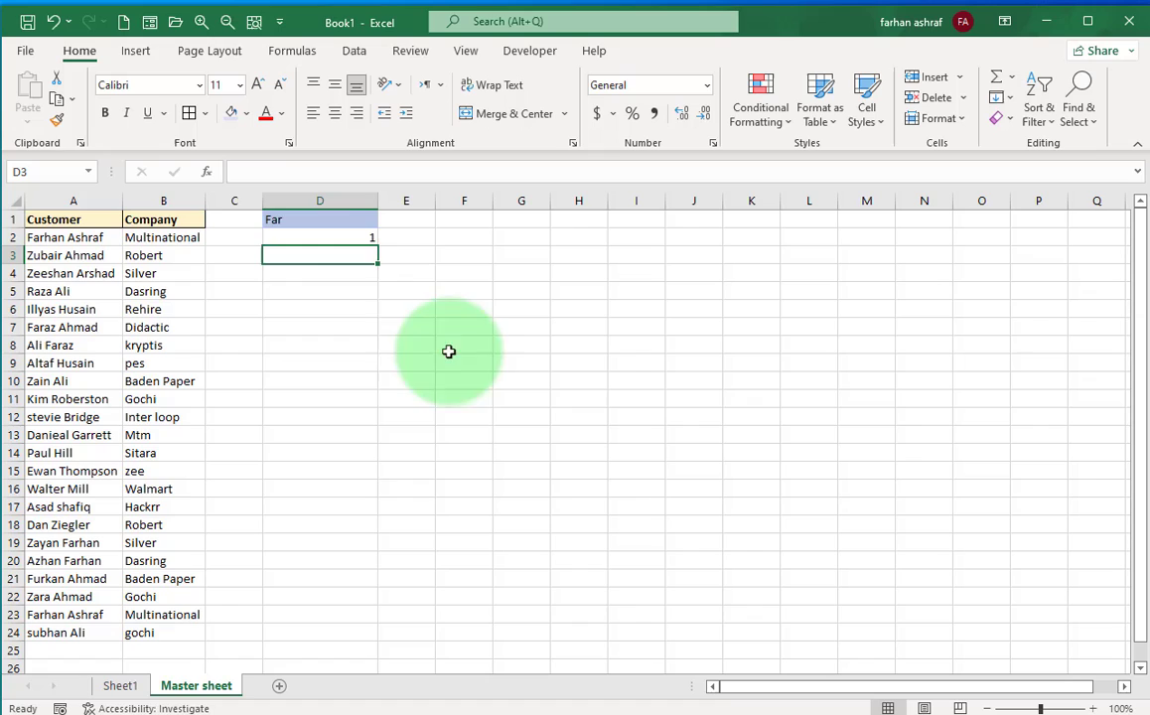
{"action": "left_click", "coordinate": [319, 220]}
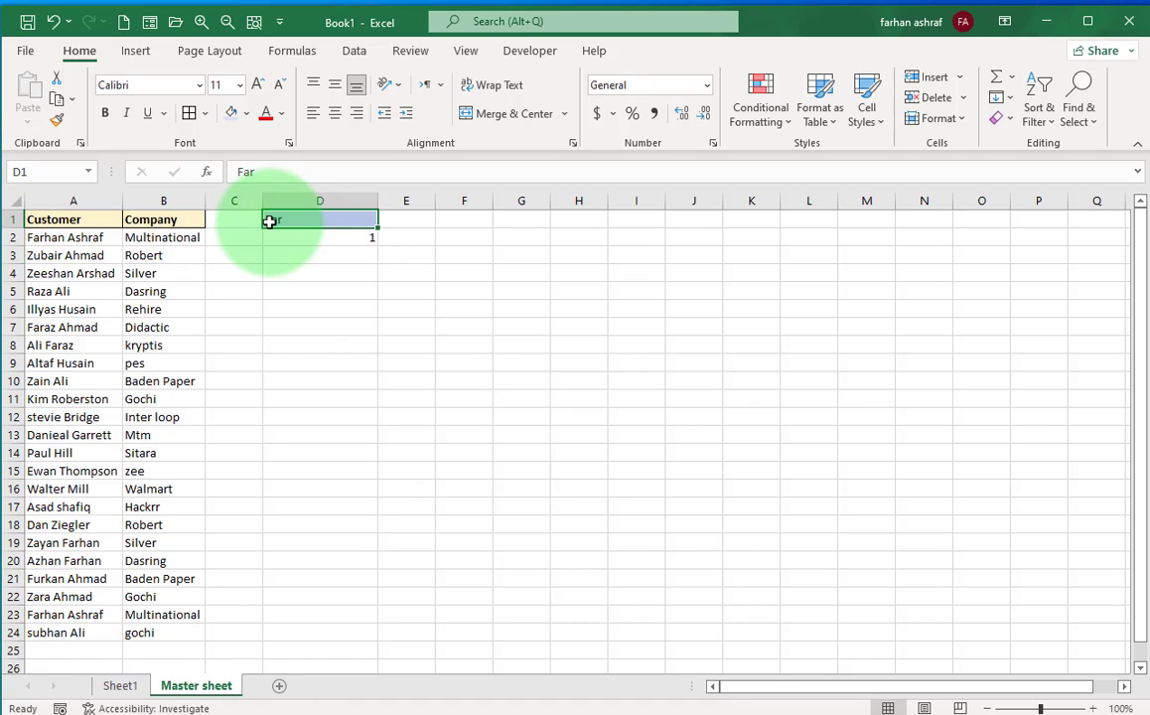
{"action": "left_click", "coordinate": [65, 236]}
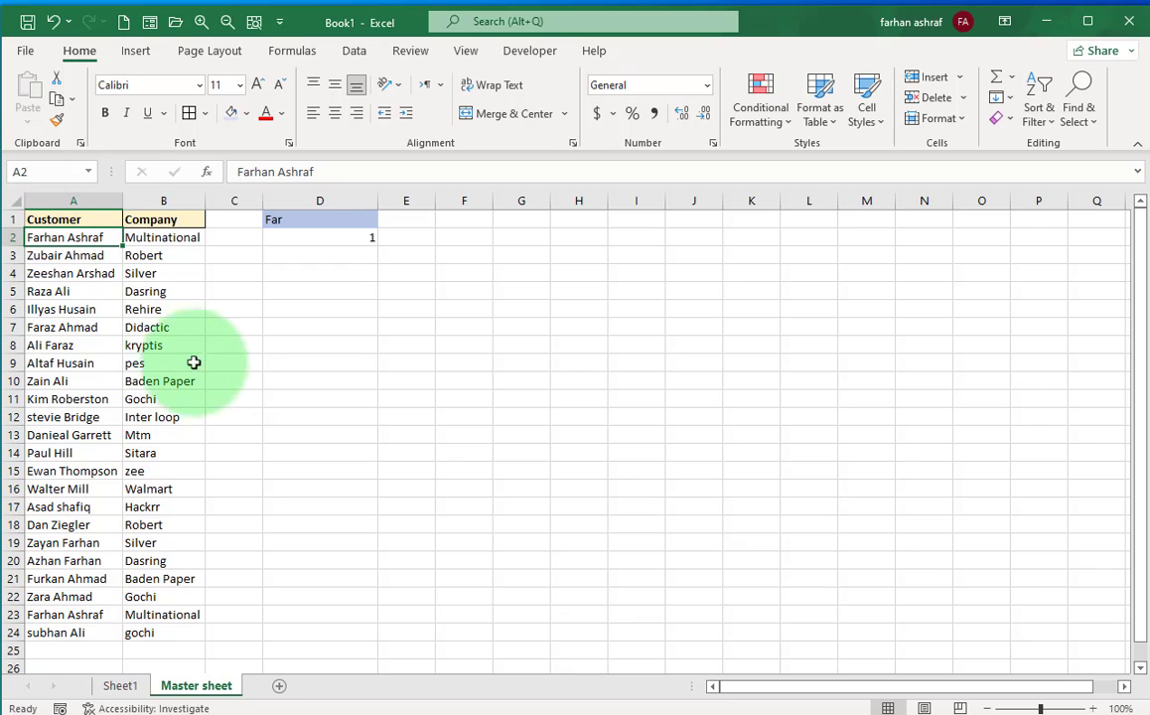
{"action": "mouse_move", "coordinate": [218, 382]}
{"action": "type", "text": "M"}
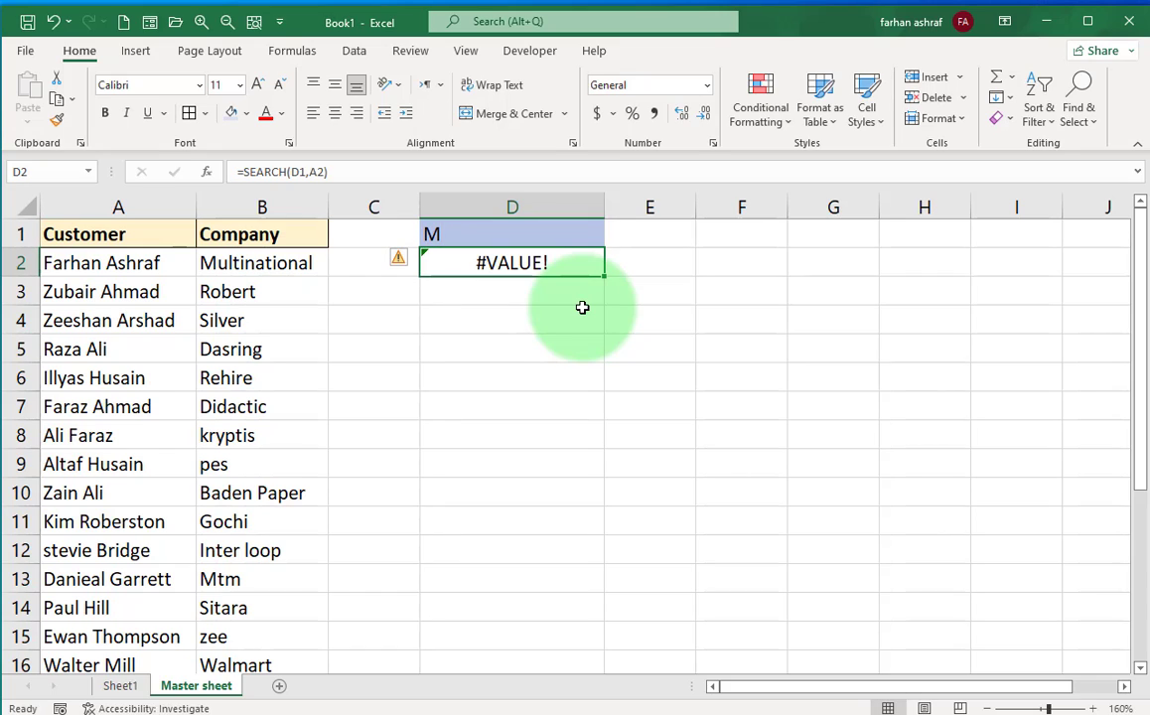
{"action": "mouse_move", "coordinate": [558, 285]}
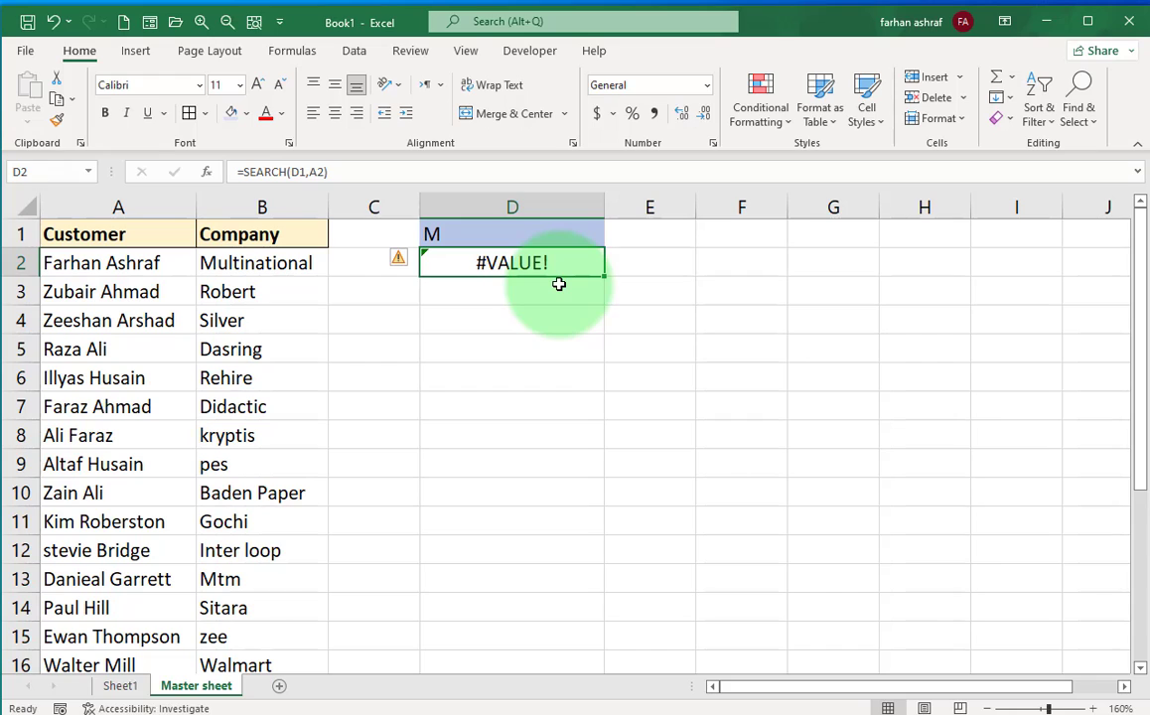
Change the D2 SEARCH reference from A2 to the range A2:A24
{"action": "double_click", "coordinate": [511, 262]}
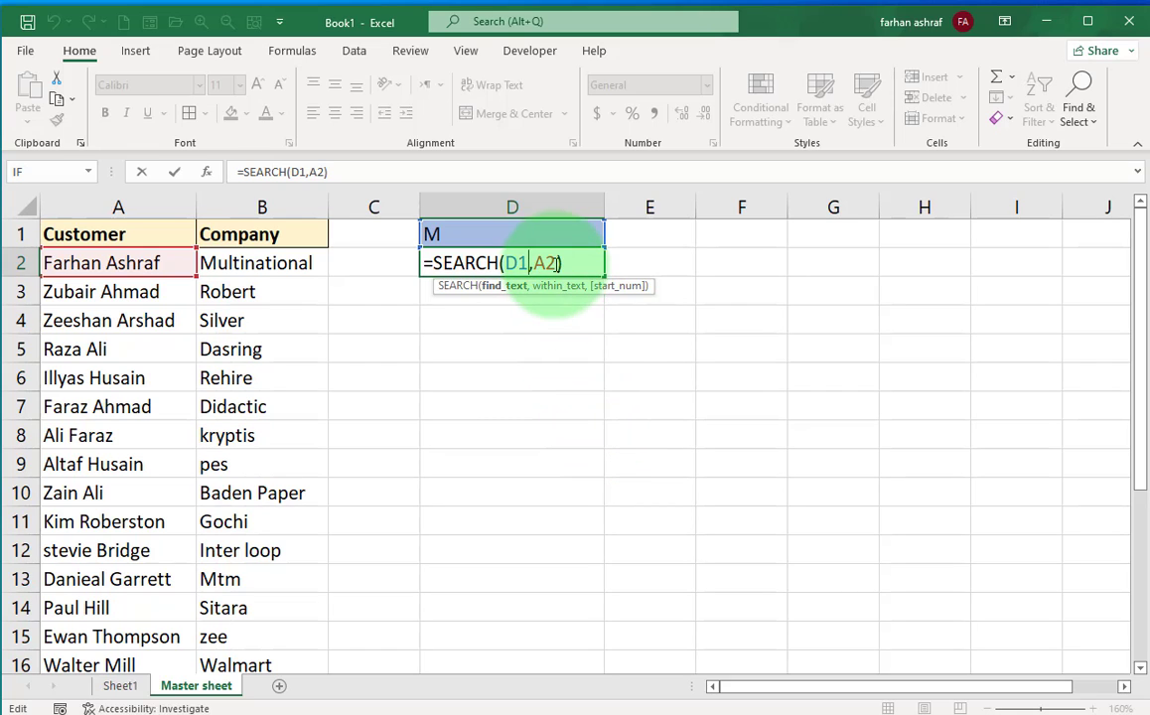
{"action": "key", "text": "Backspace"}
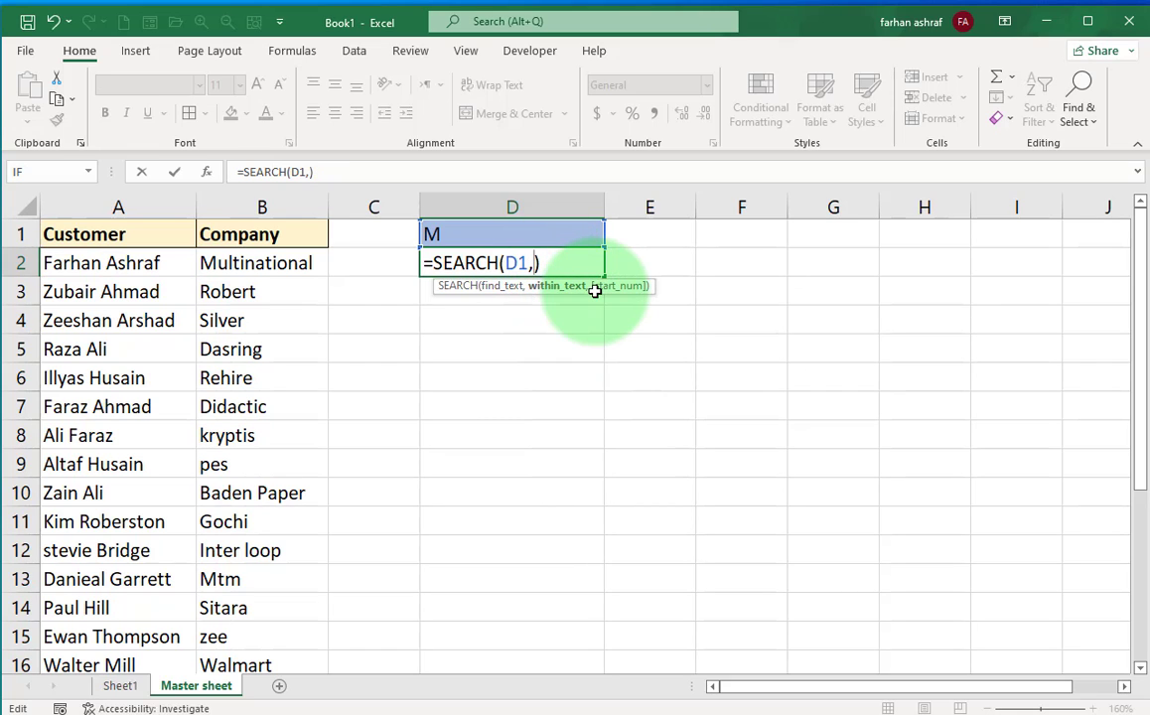
{"action": "left_click", "coordinate": [101, 262]}
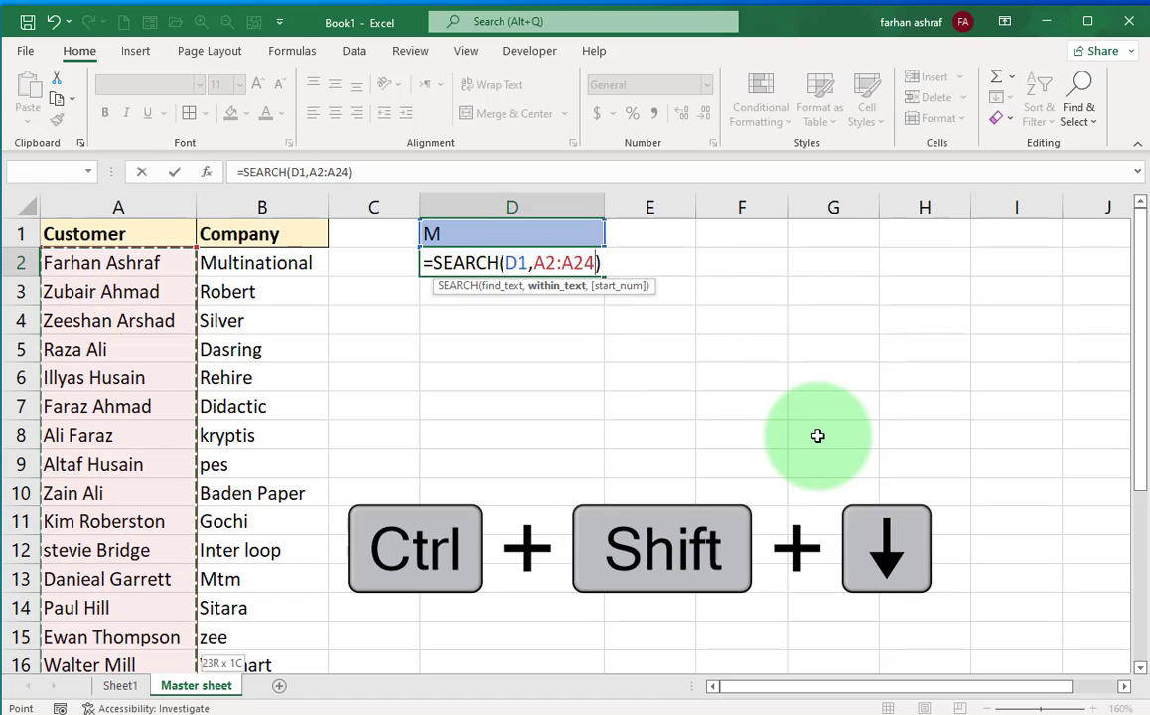
{"action": "key", "text": "ctrl+shift+down"}
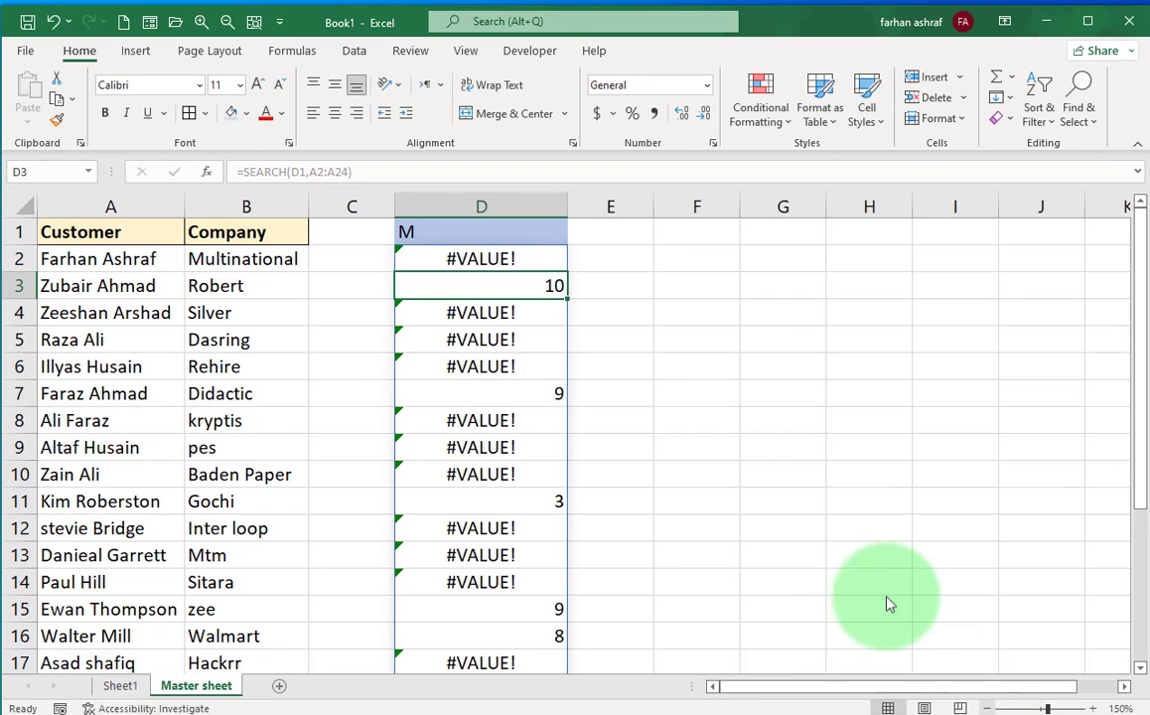
{"action": "scroll", "scroll_direction": "down", "scroll_amount": 3}
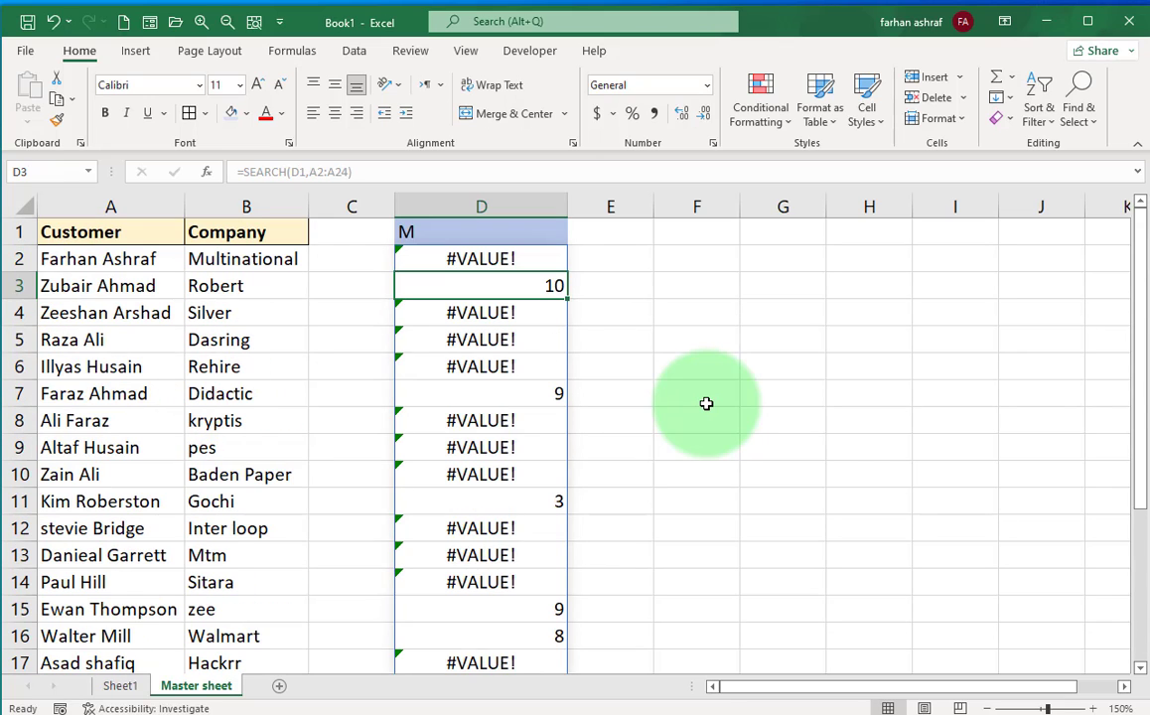
{"action": "mouse_move", "coordinate": [463, 269]}
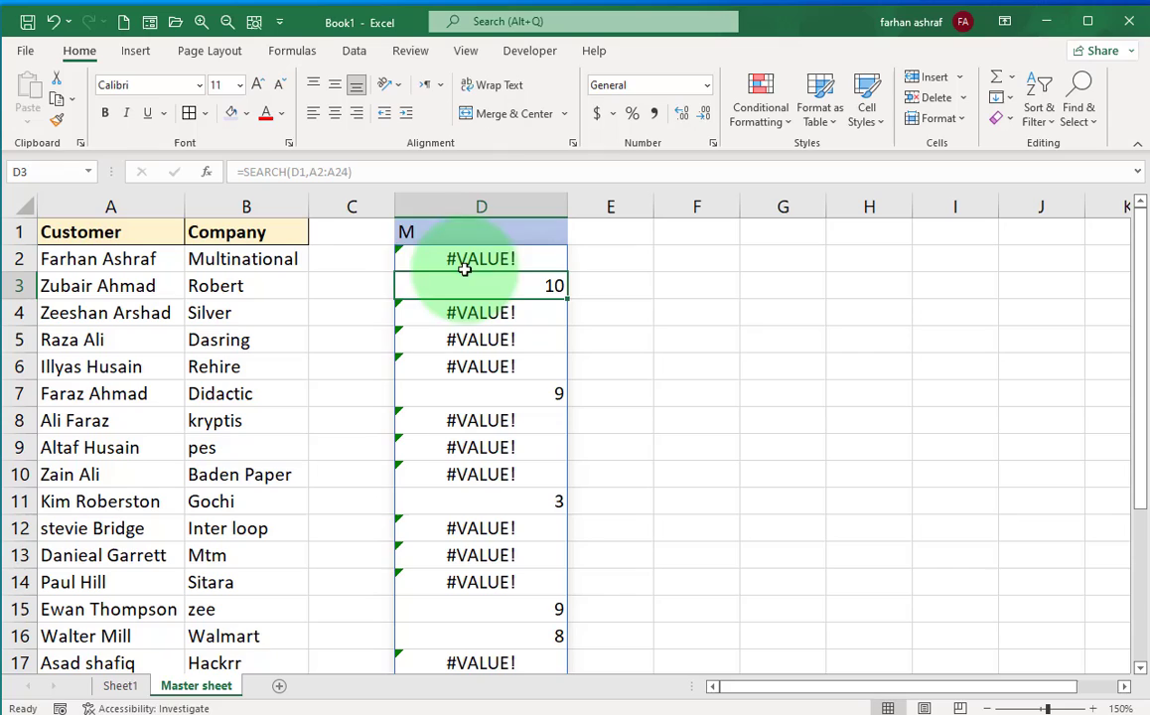
{"action": "mouse_move", "coordinate": [954, 558]}
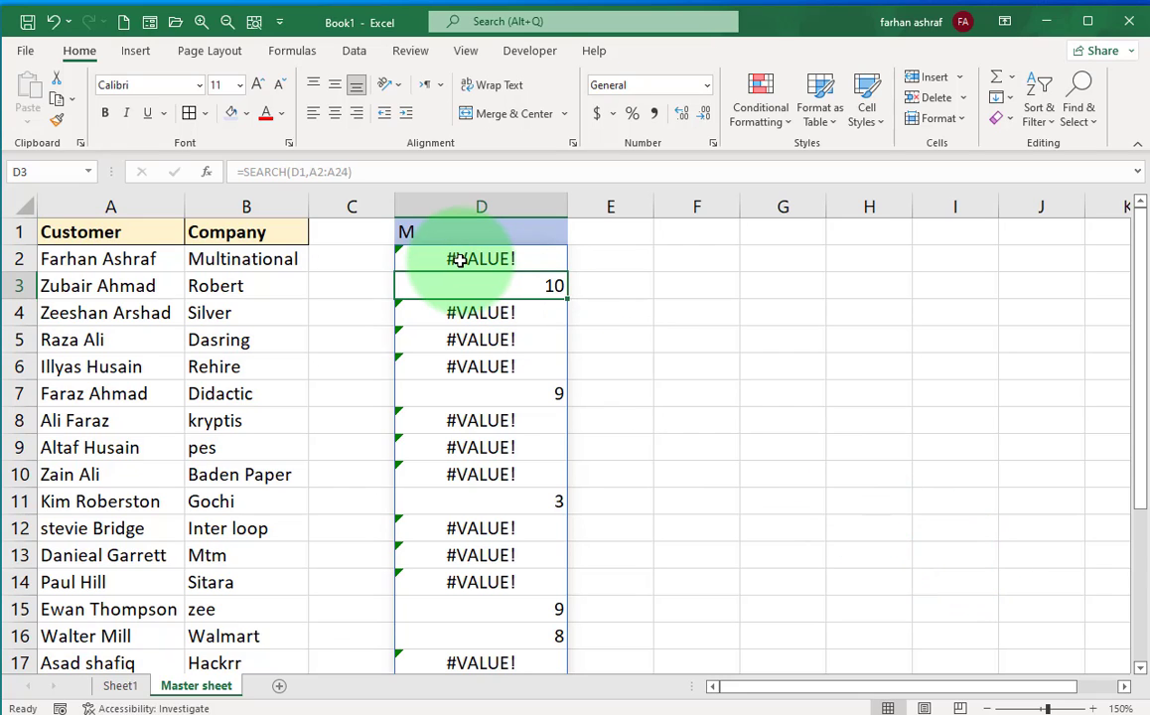
Wrap the D2 SEARCH formula in ISNUMBER
{"action": "double_click", "coordinate": [480, 258]}
{"action": "type", "text": "I"}
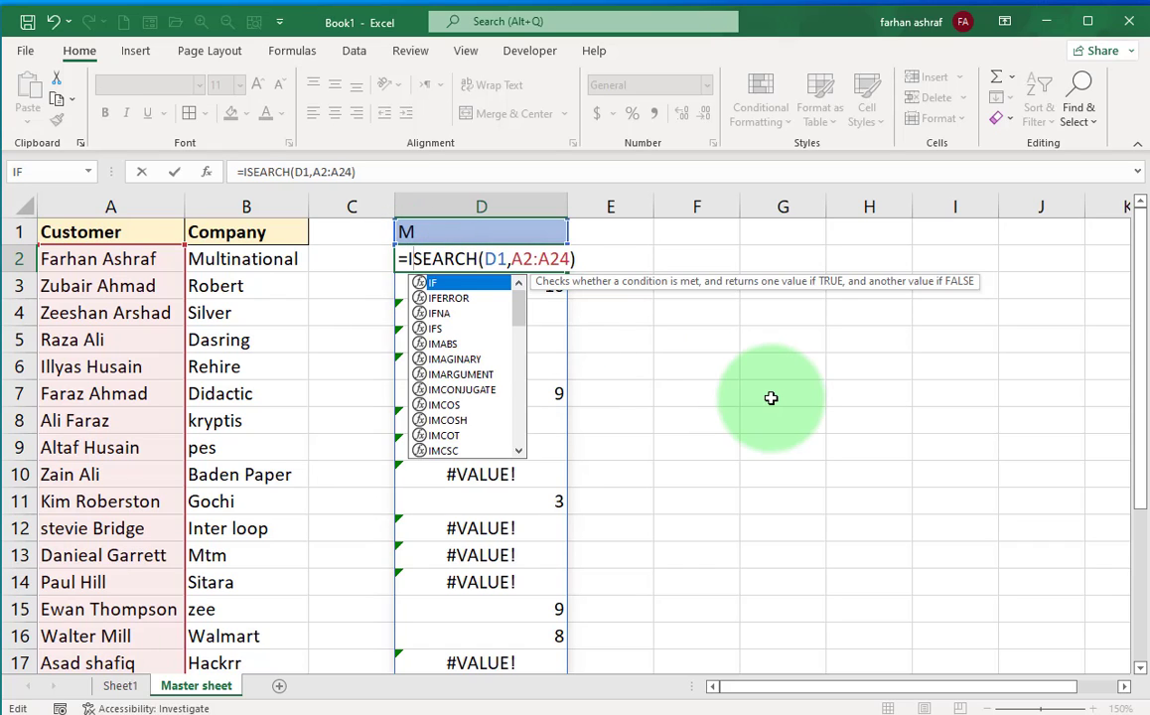
{"action": "type", "text": "s"}
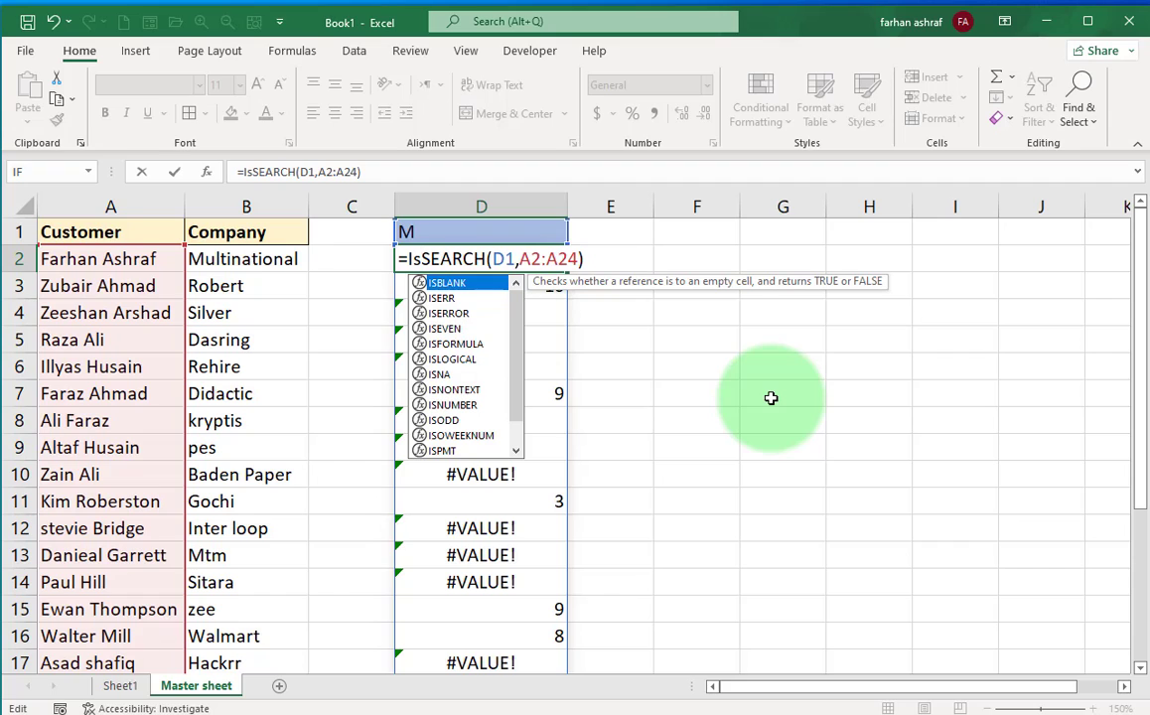
{"action": "type", "text": "number("}
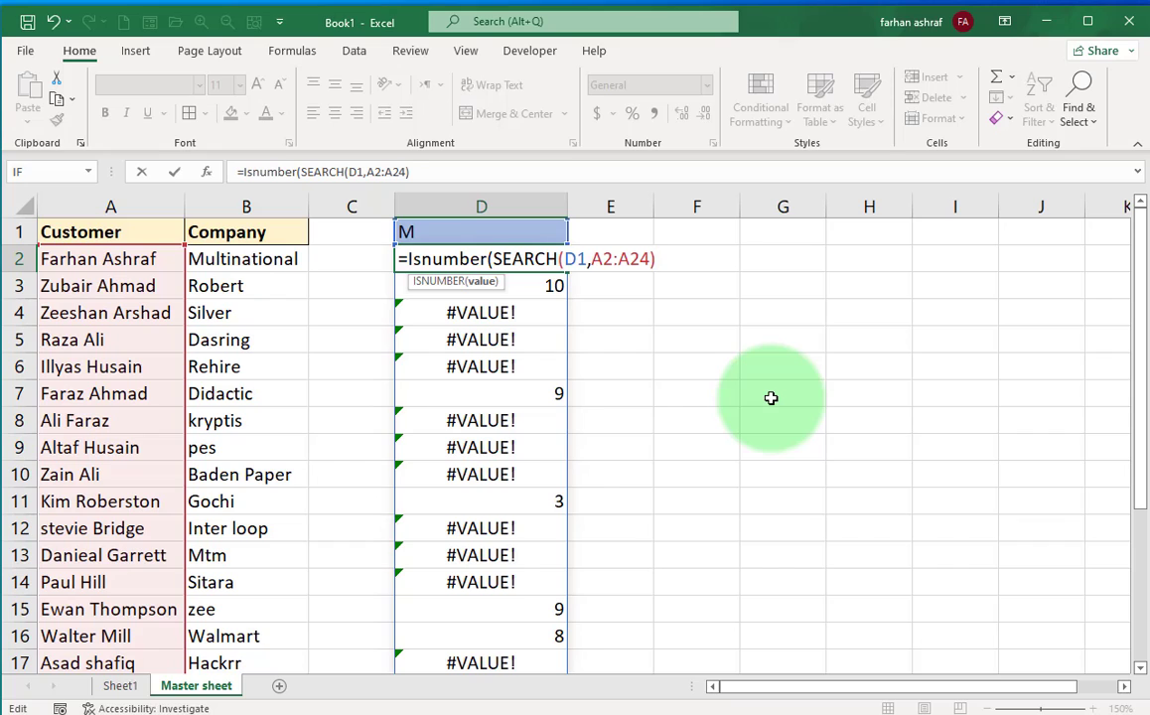
{"action": "type", "text": ")"}
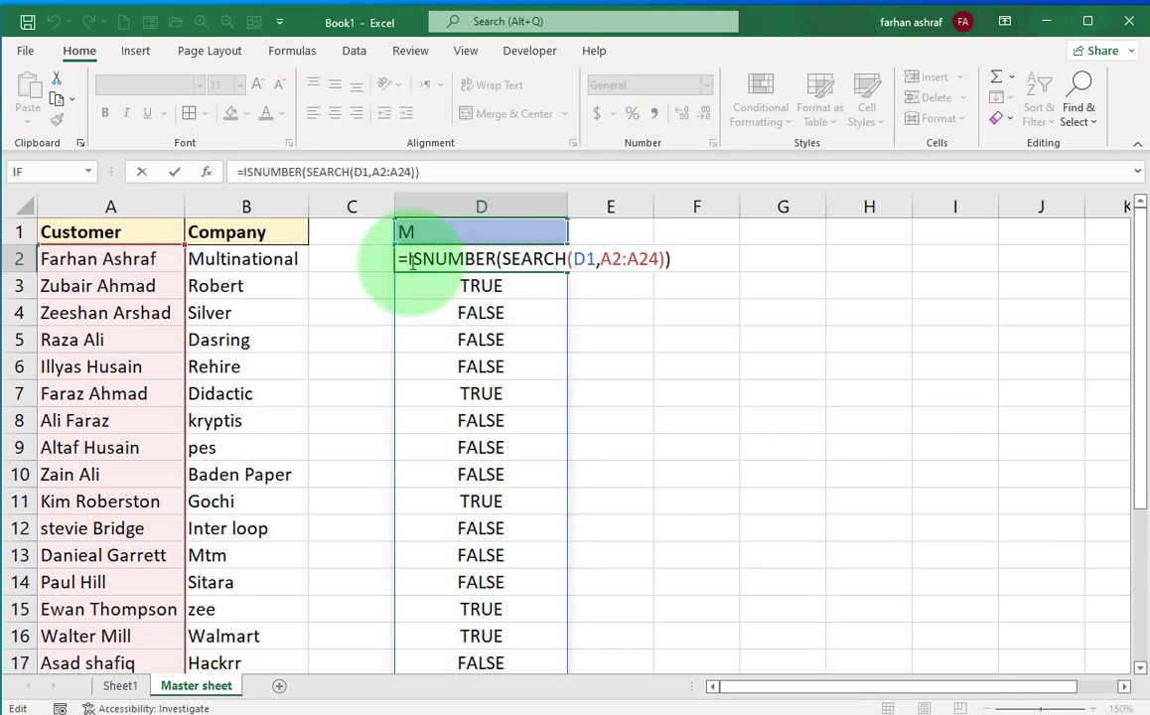
Wrap the formula in FILTER over A2:A24 with a "not found" fallback
{"action": "type", "text": "F8o"}
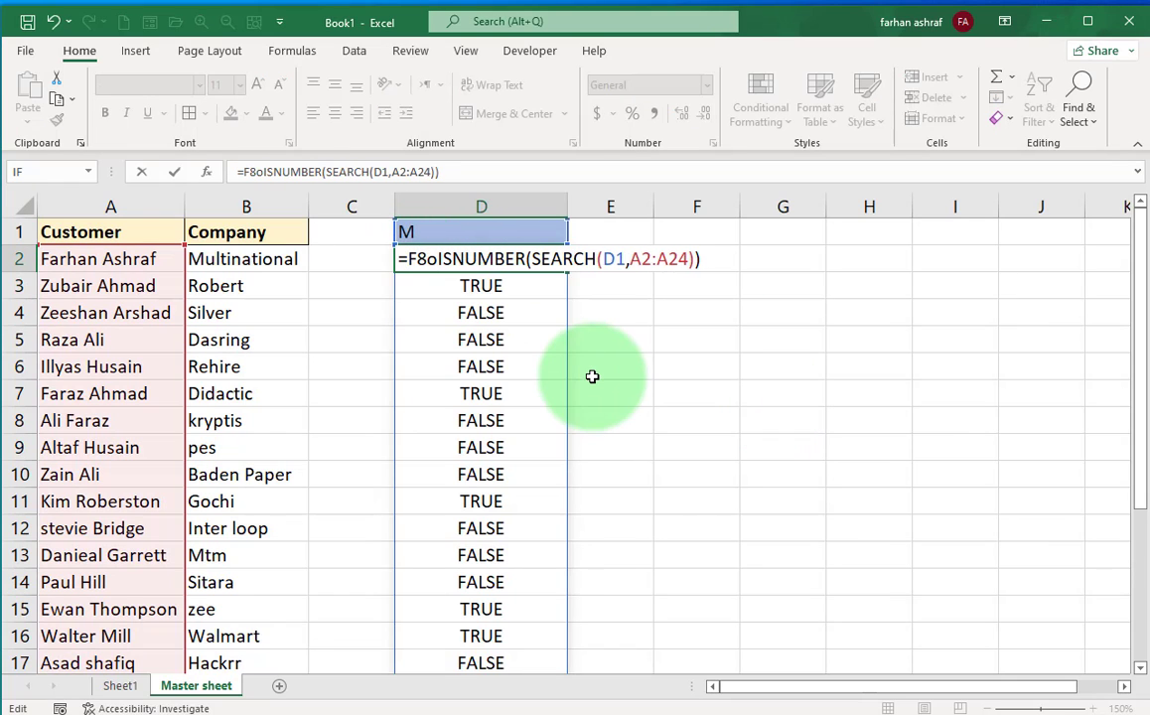
{"action": "type", "text": "Filter(A2:A24"}
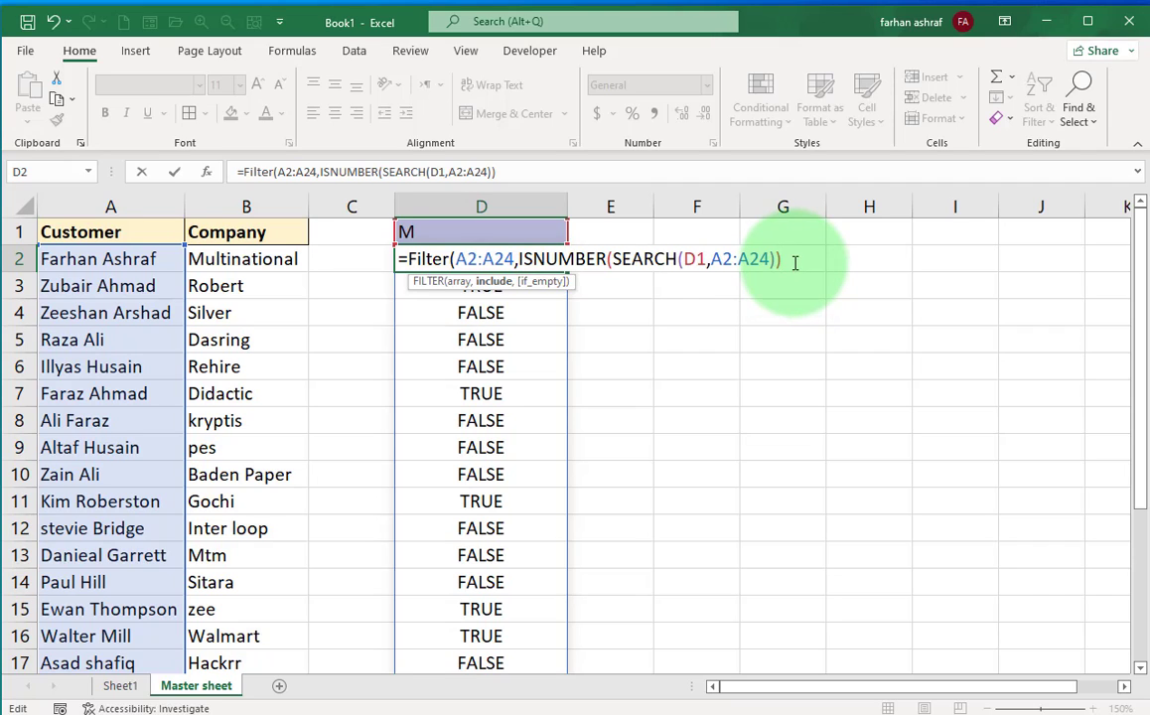
{"action": "type", "text": ","}
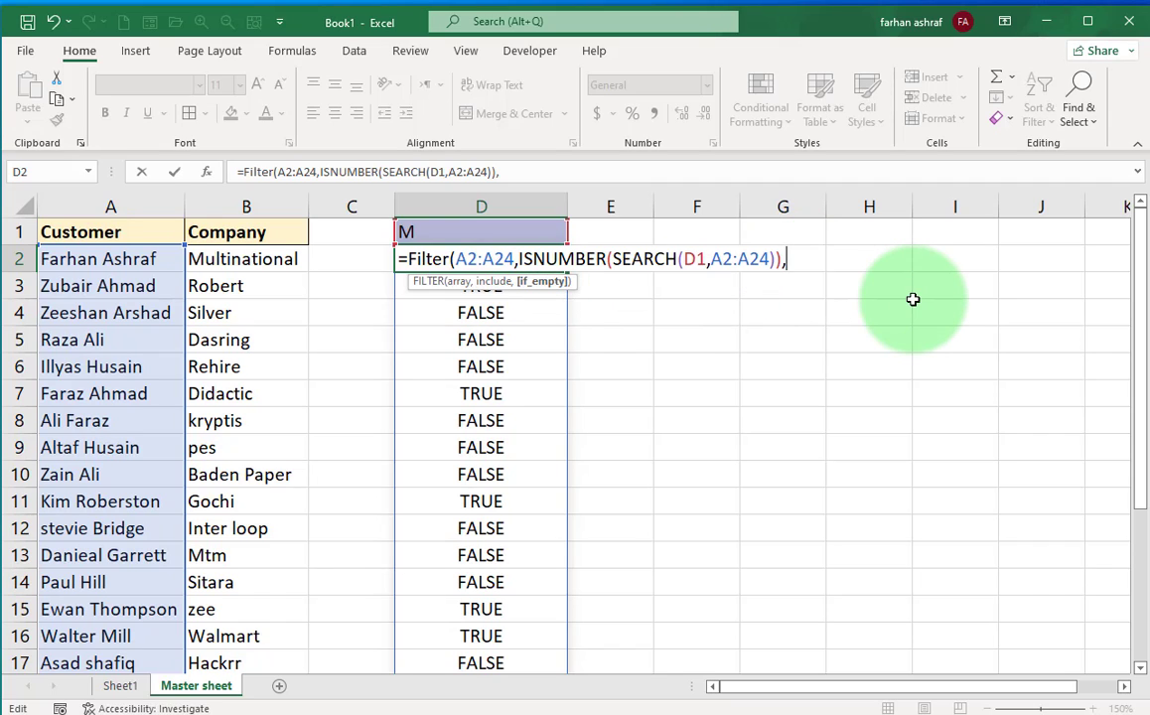
{"action": "type", "text": "\"not \""}
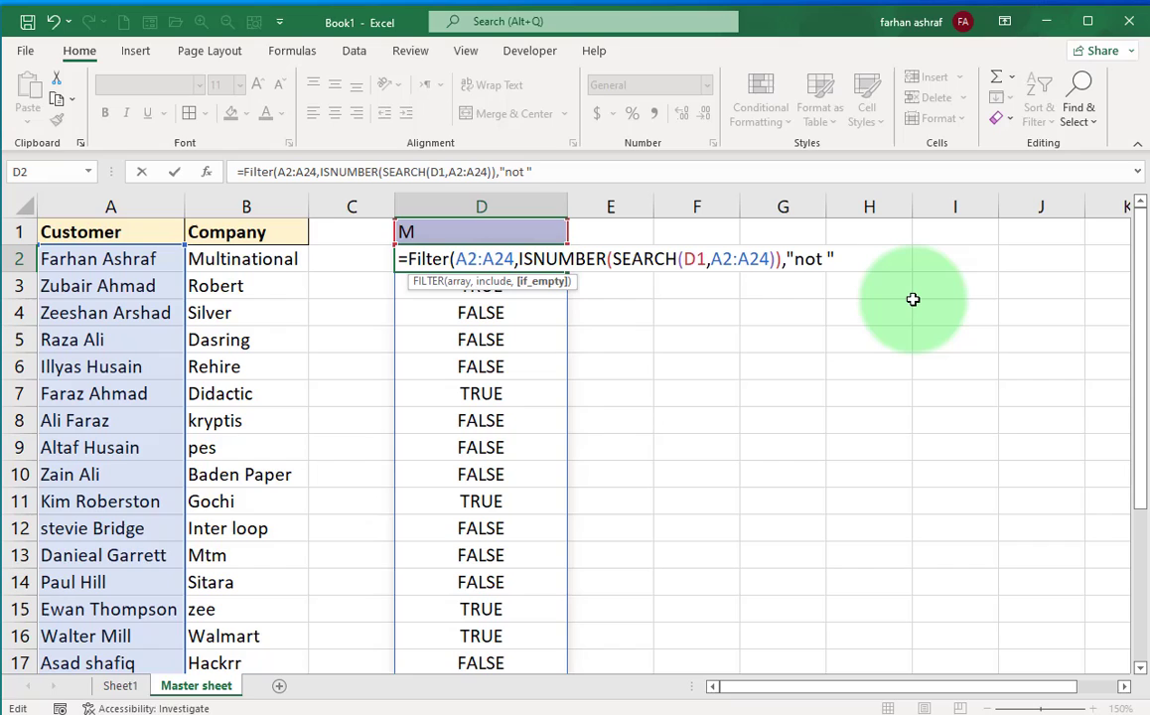
{"action": "type", "text": "found"}
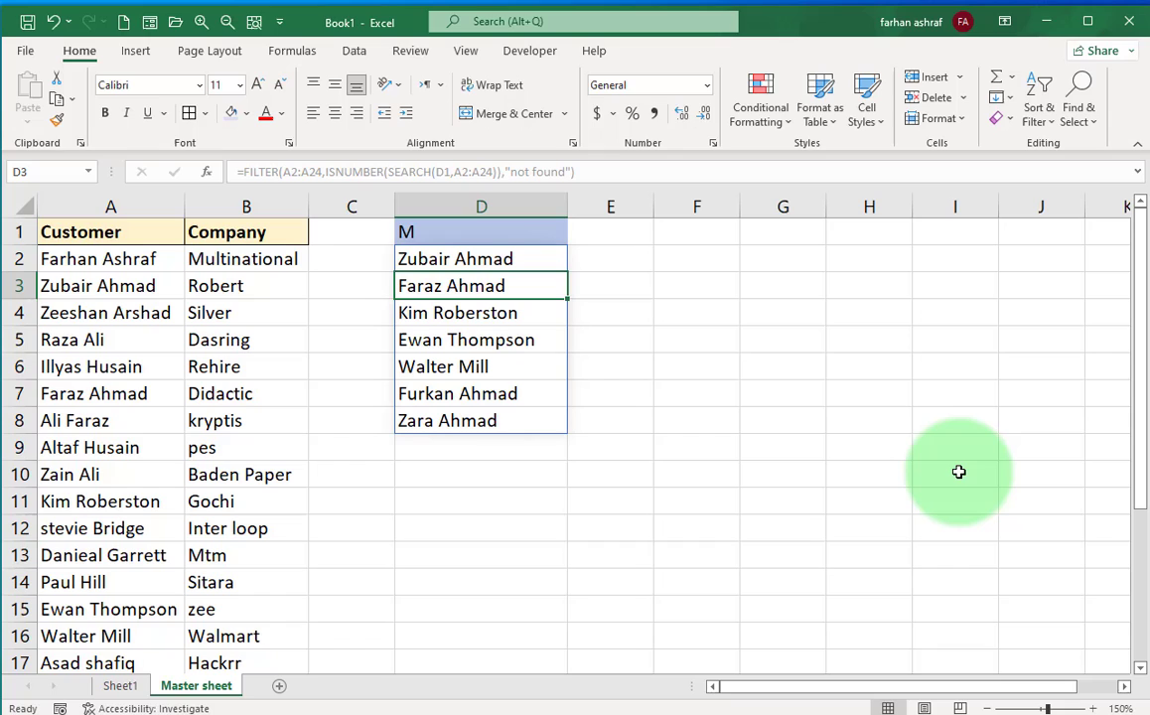
Test D1 with 'Far' and 'usm', then enter 'searchable data' in D1
{"action": "type", "text": "Far"}
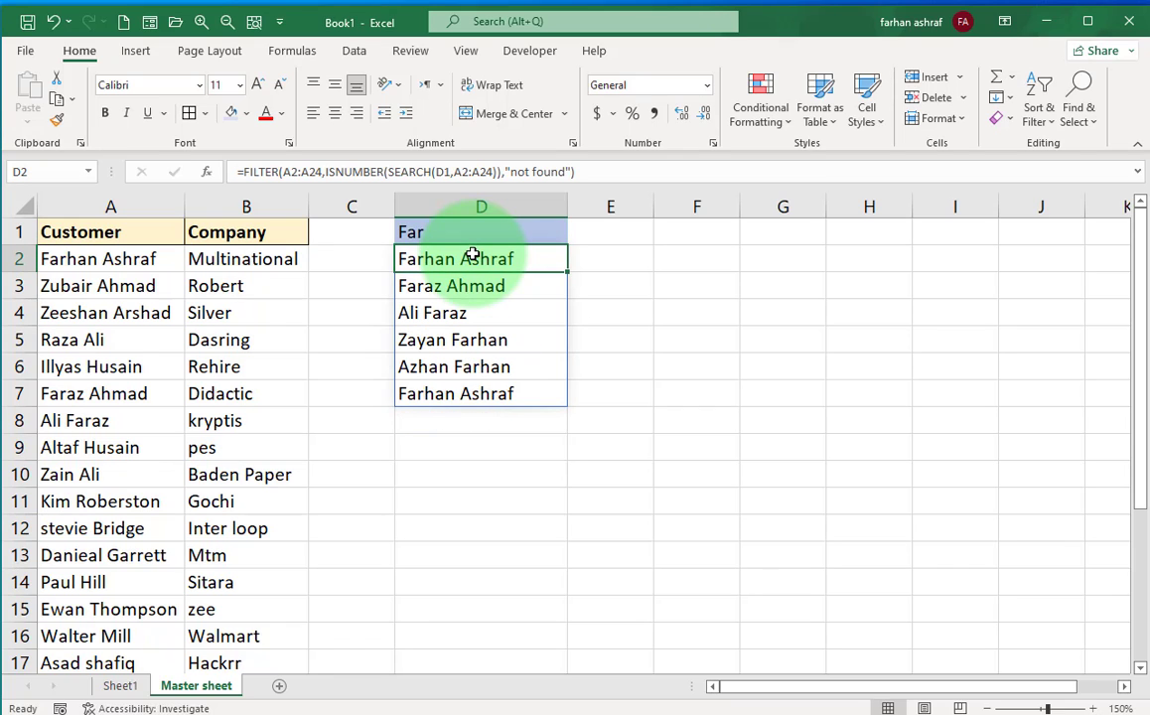
{"action": "mouse_move", "coordinate": [747, 364]}
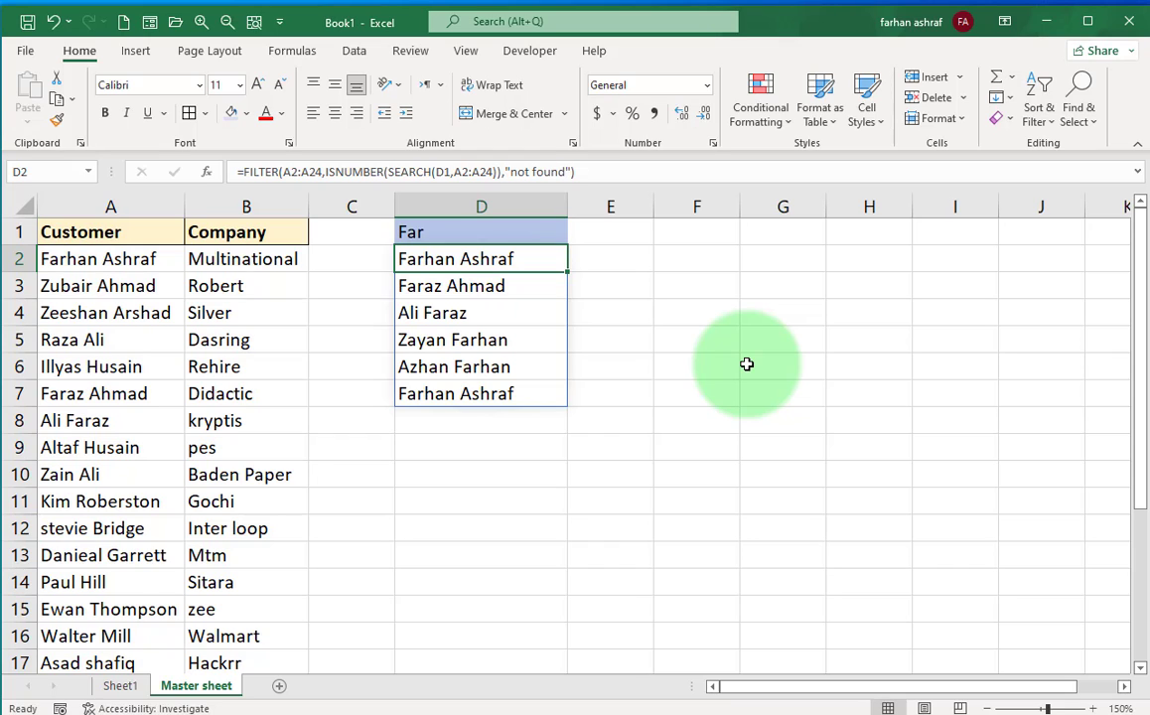
{"action": "type", "text": "usm"}
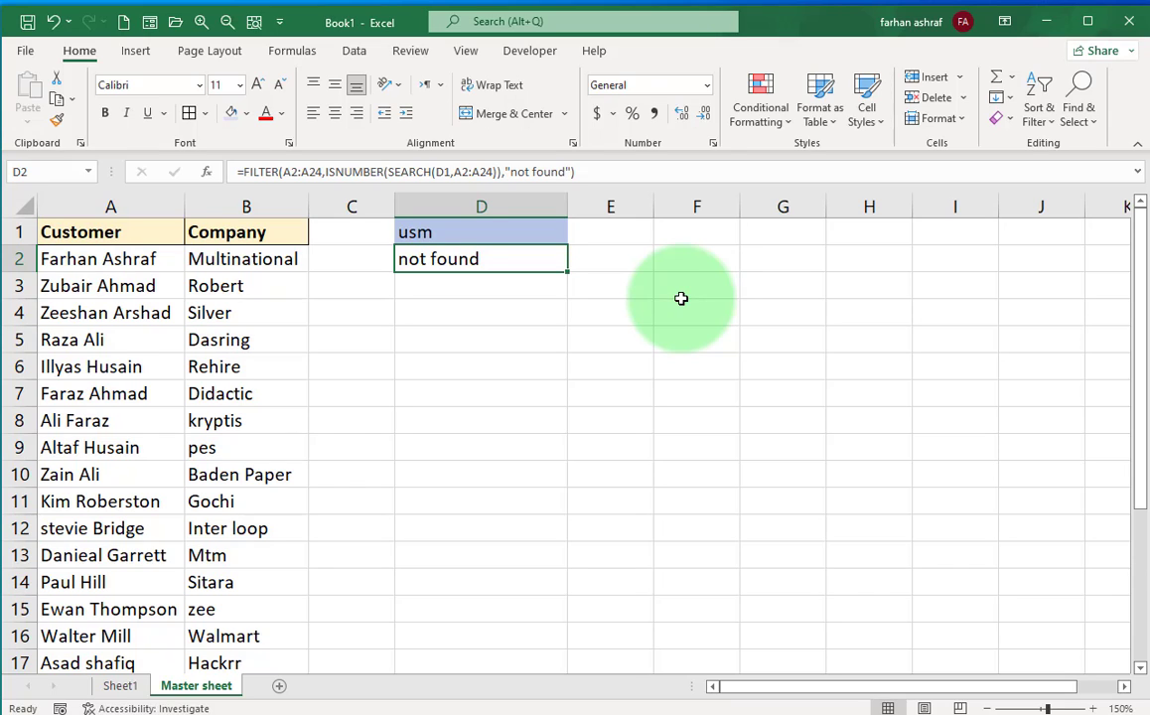
{"action": "type", "text": "searchab"}
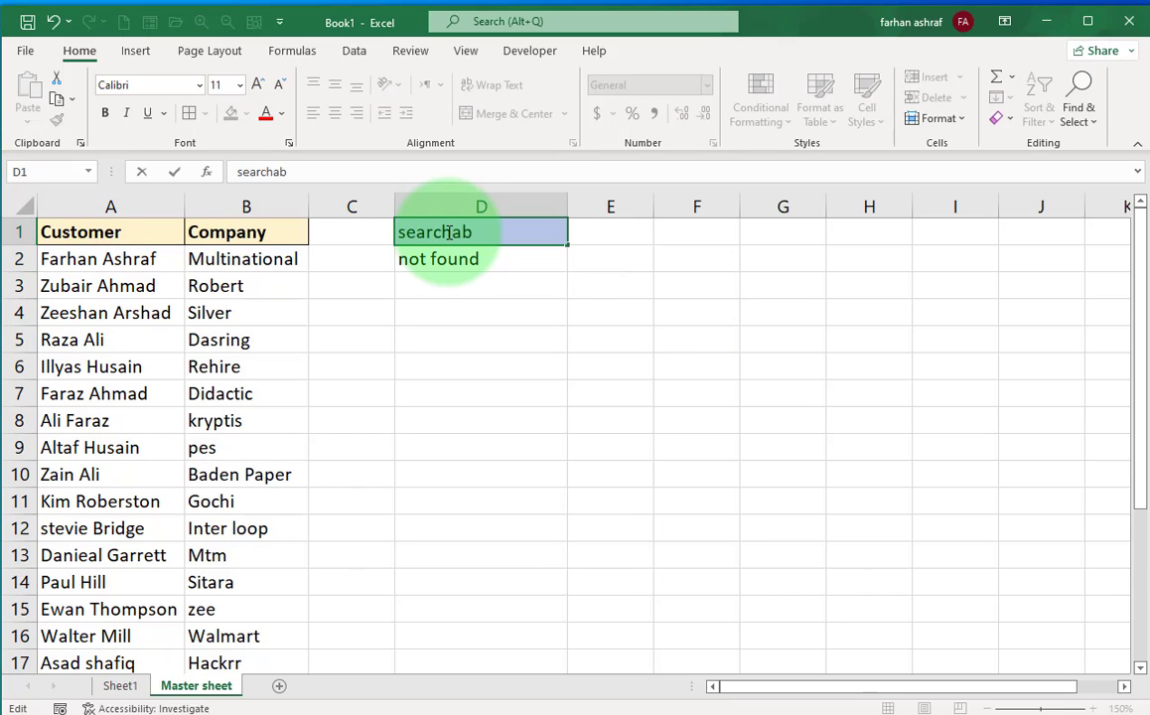
{"action": "type", "text": "le data"}
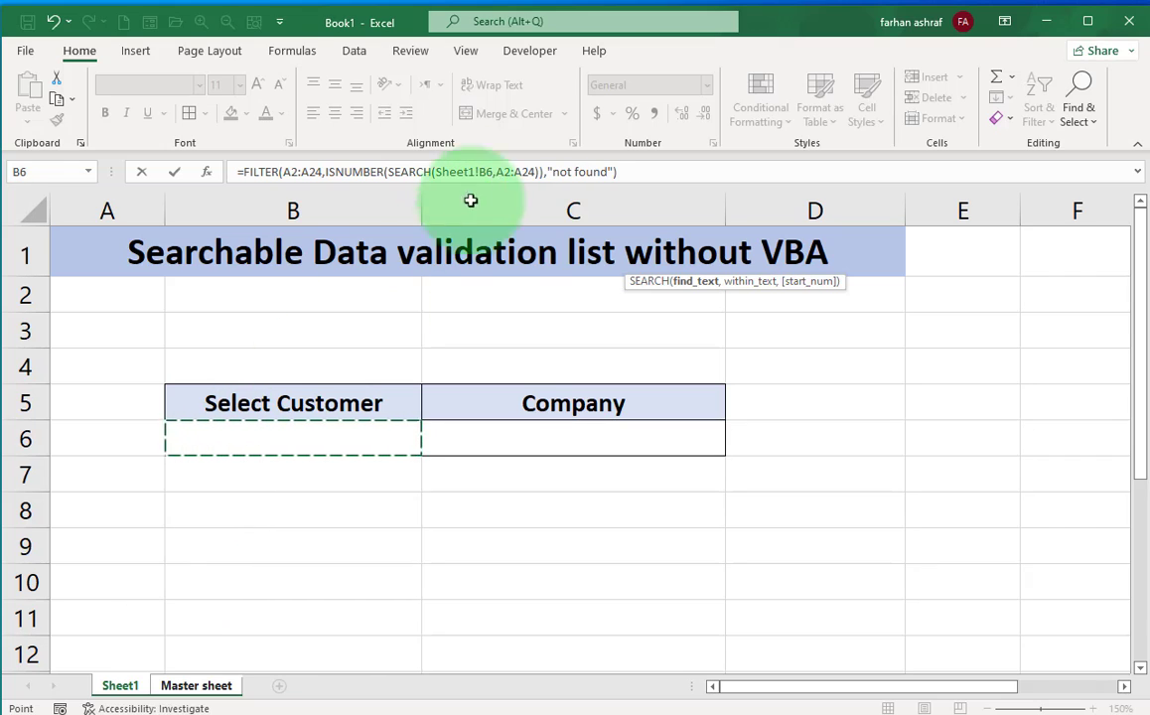
Point SEARCH at Sheet1!B6, enter Farhan there, and check Master sheet results
{"action": "key", "text": "Escape"}
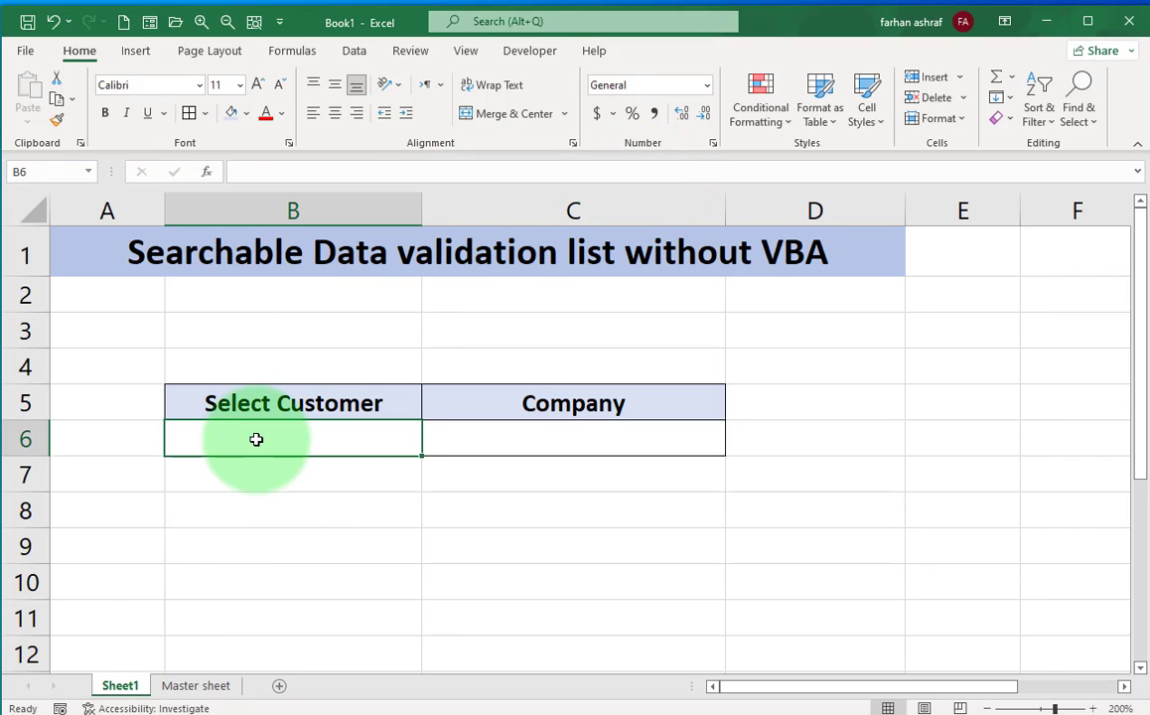
{"action": "type", "text": "Farhan"}
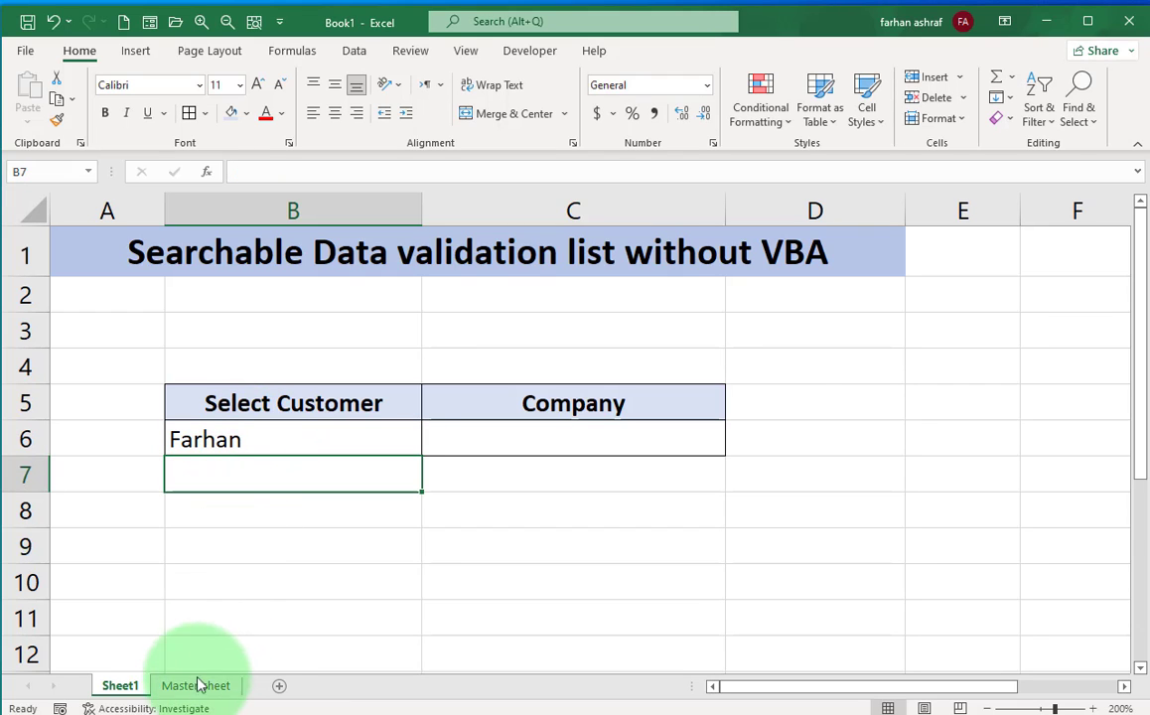
{"action": "left_click", "coordinate": [195, 685]}
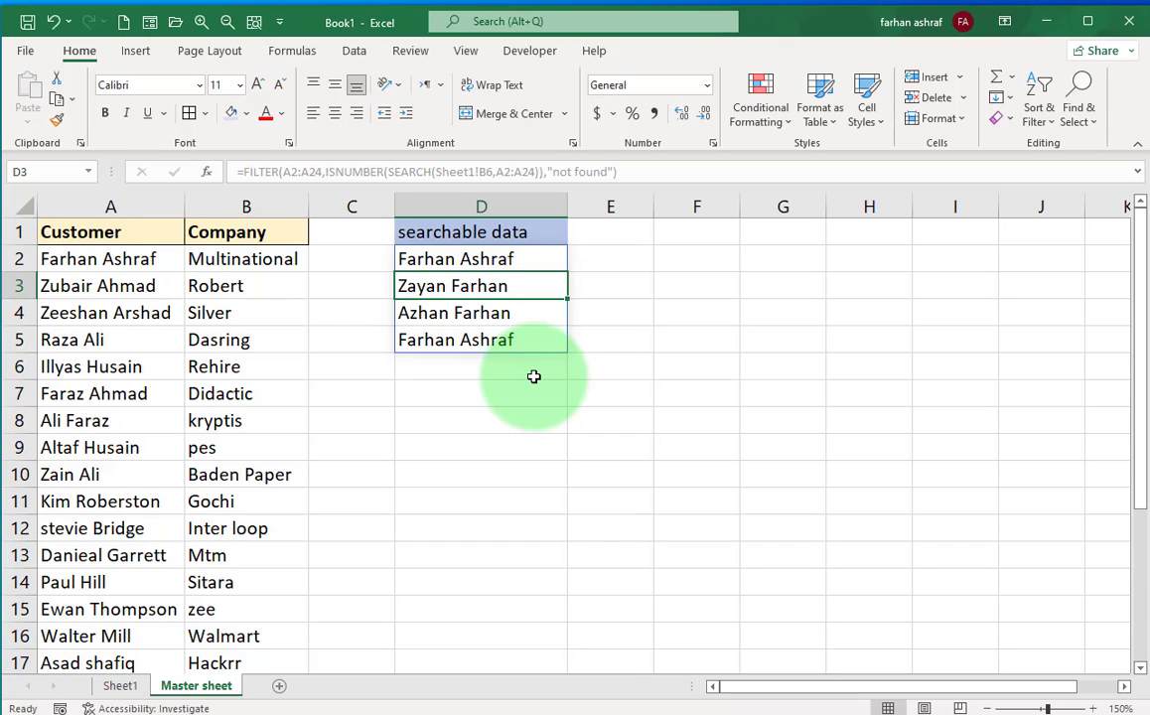
{"action": "left_click", "coordinate": [481, 258]}
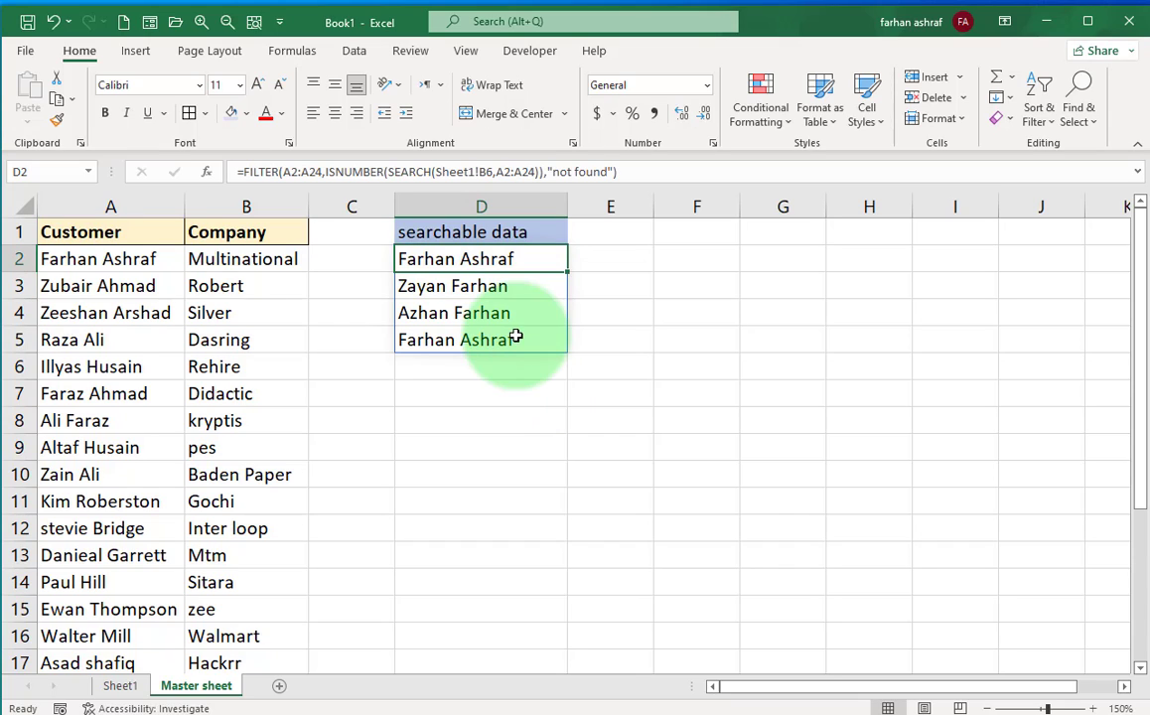
{"action": "left_click", "coordinate": [481, 340]}
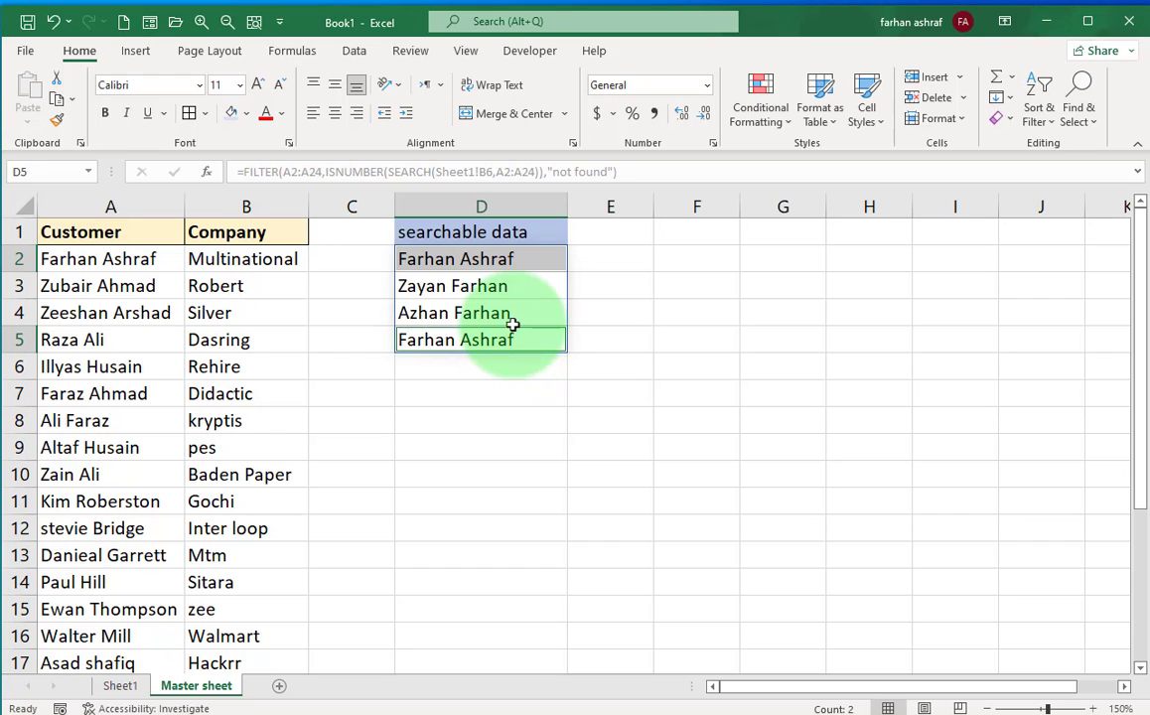
Wrap the D2 FILTER formula in UNIQUE and SORT
{"action": "double_click", "coordinate": [480, 258]}
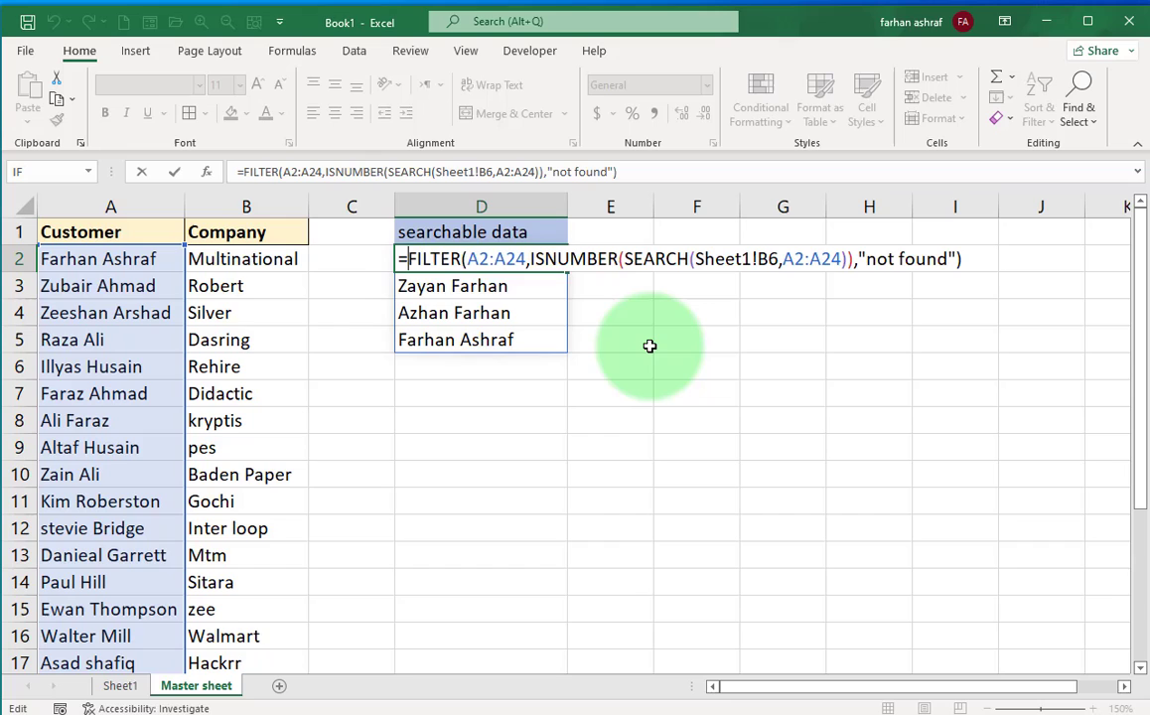
{"action": "type", "text": "uni"}
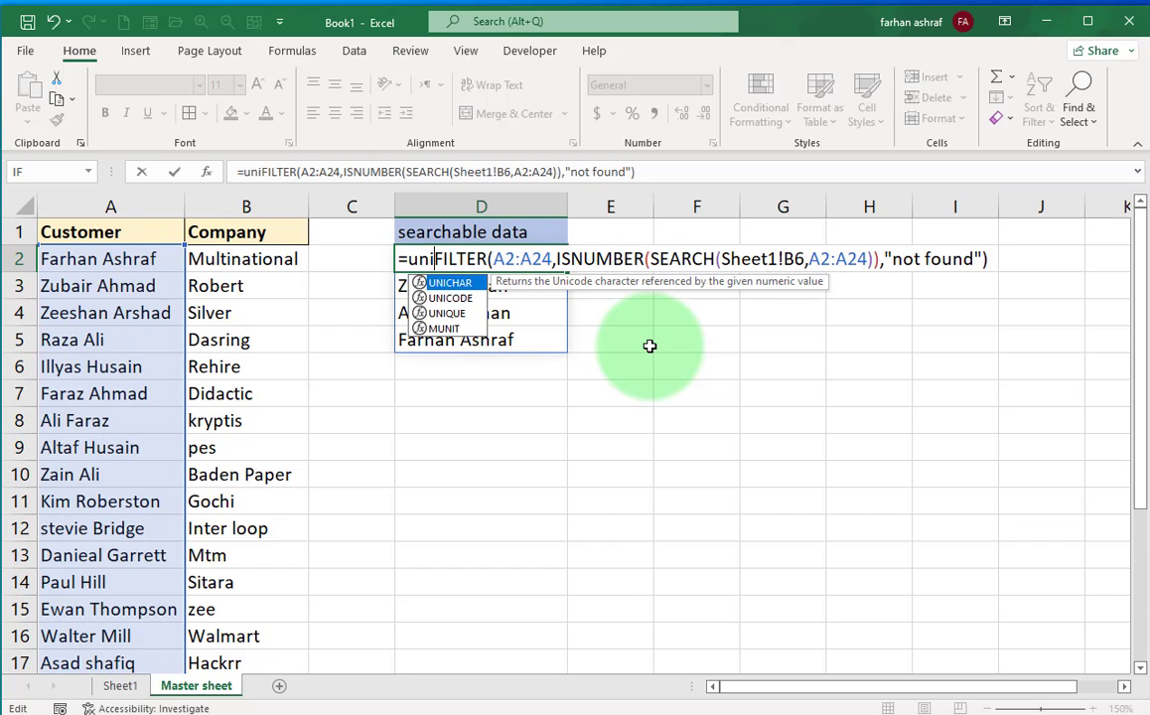
{"action": "type", "text": "que"}
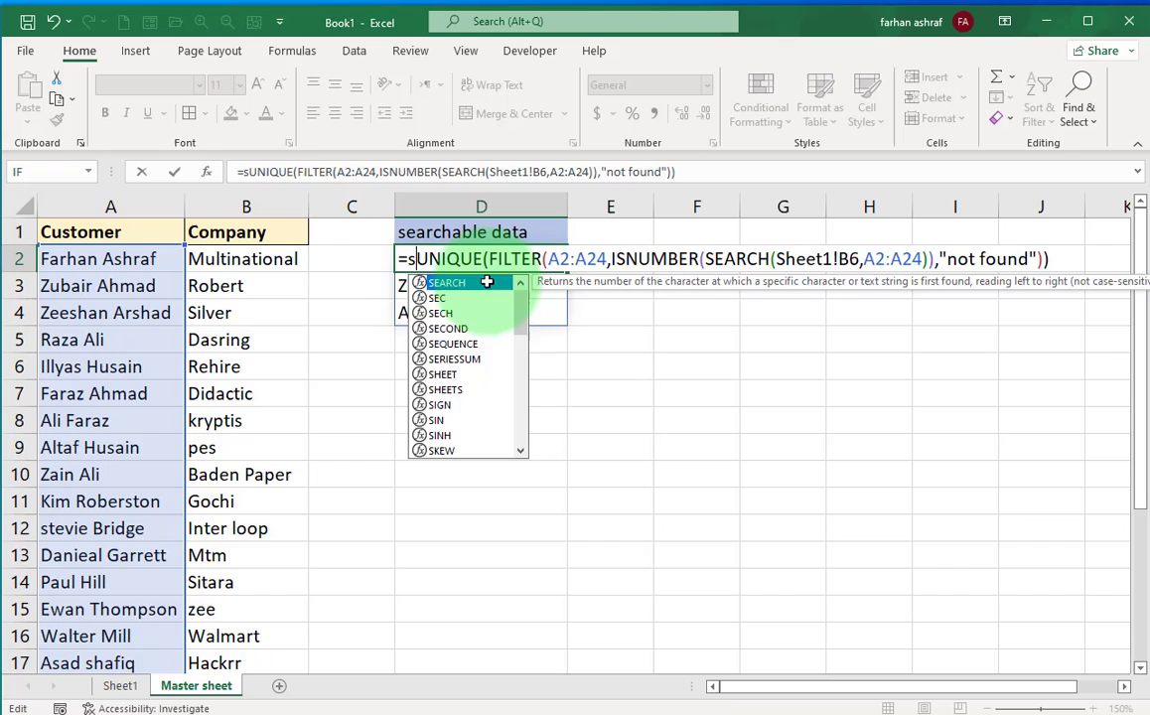
{"action": "type", "text": "ort"}
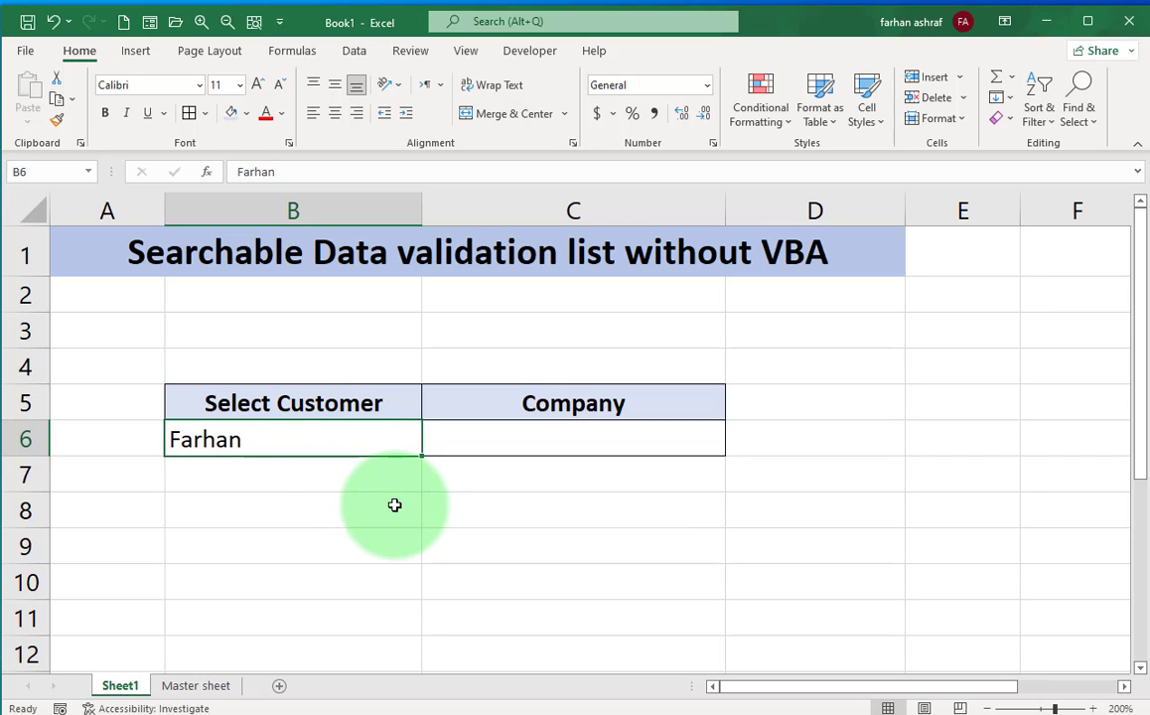
{"action": "mouse_move", "coordinate": [375, 234]}
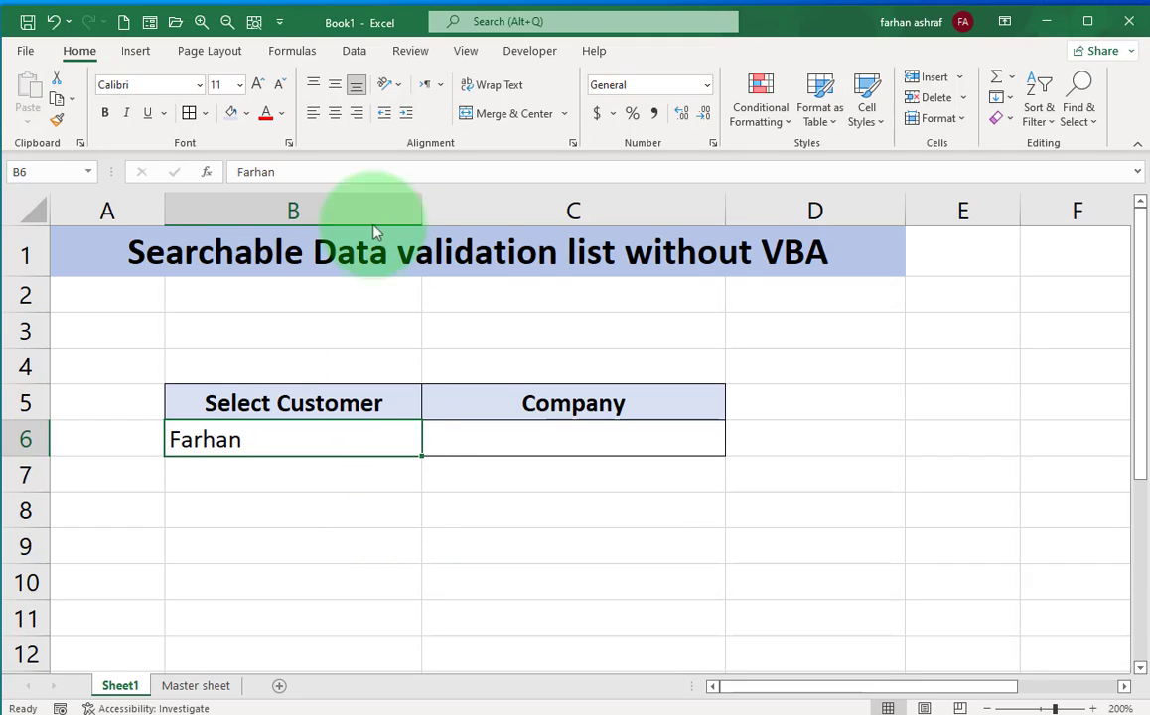
Add List data validation to B6 sourced from 'Master sheet'!$D$2#
{"action": "left_click", "coordinate": [354, 51]}
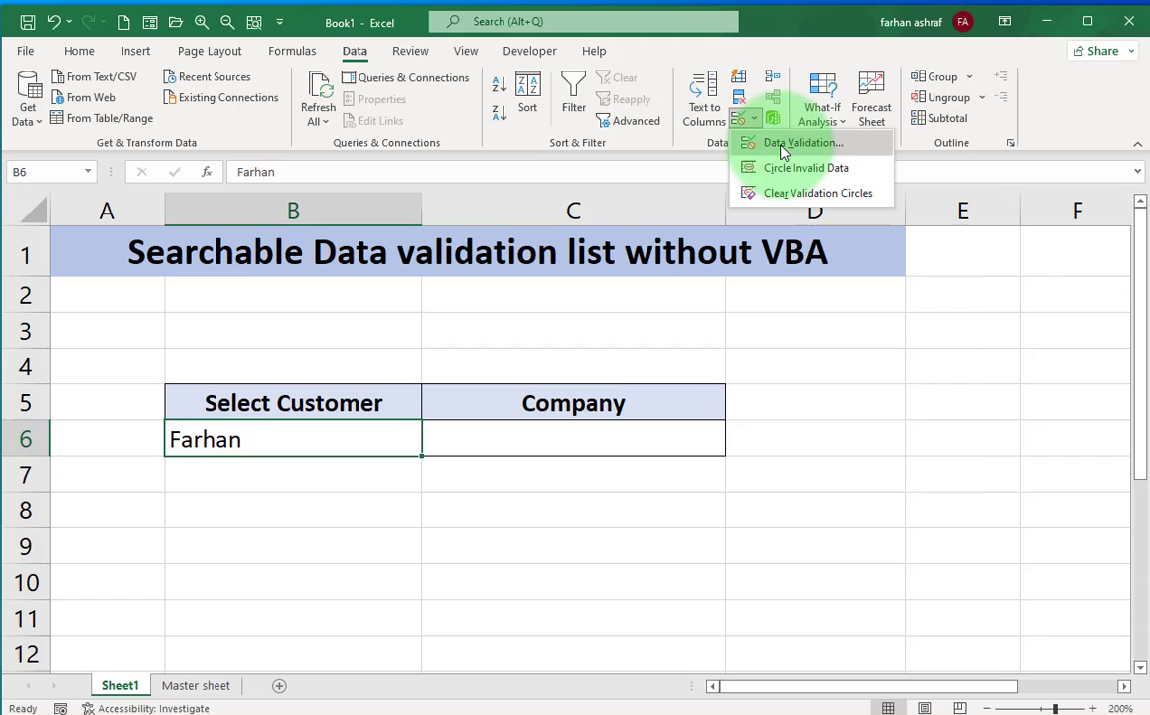
{"action": "left_click", "coordinate": [803, 142]}
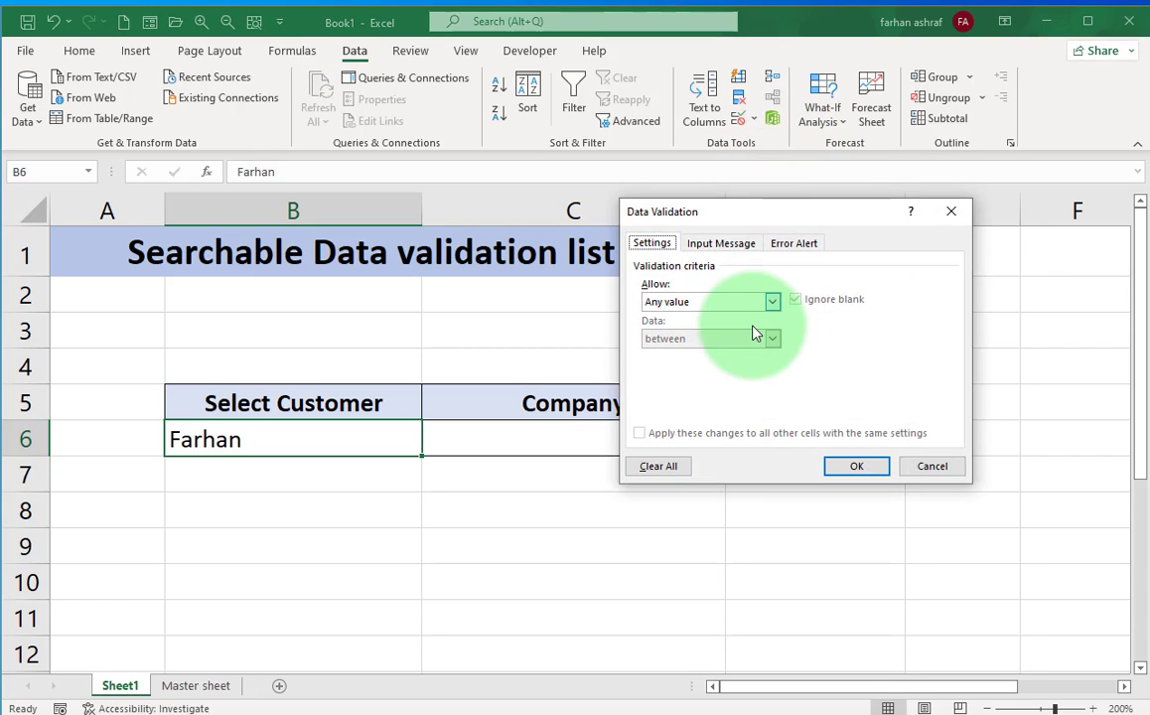
{"action": "left_click", "coordinate": [771, 301]}
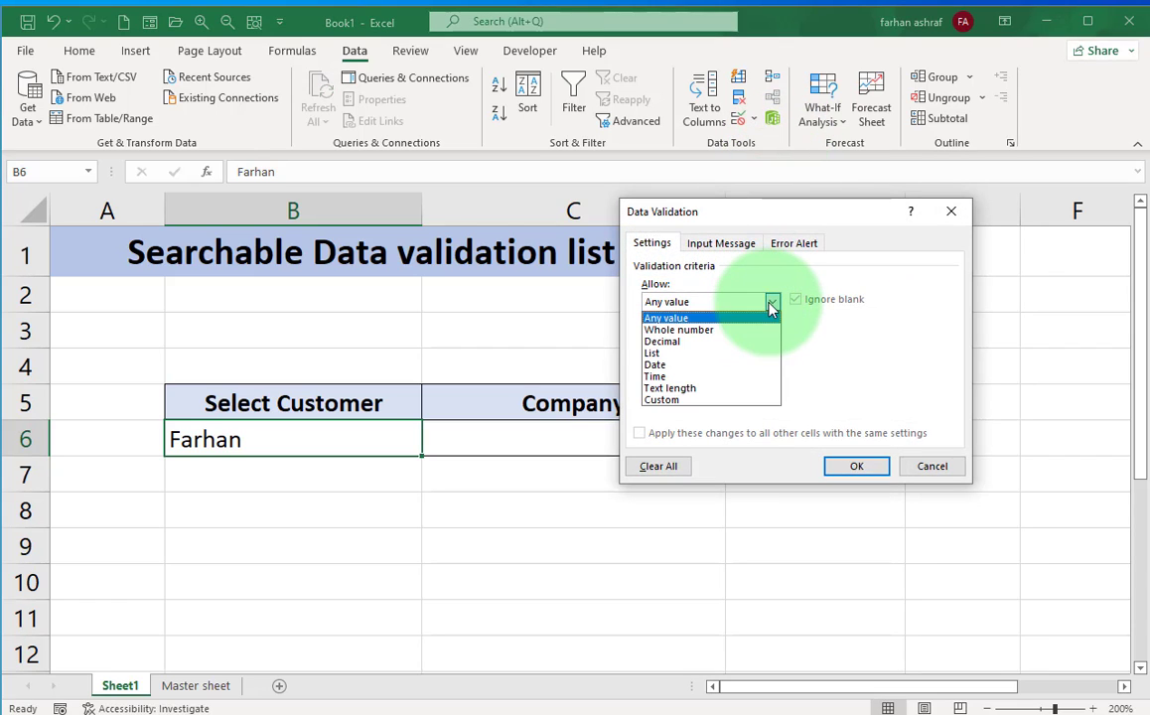
{"action": "left_click", "coordinate": [651, 352]}
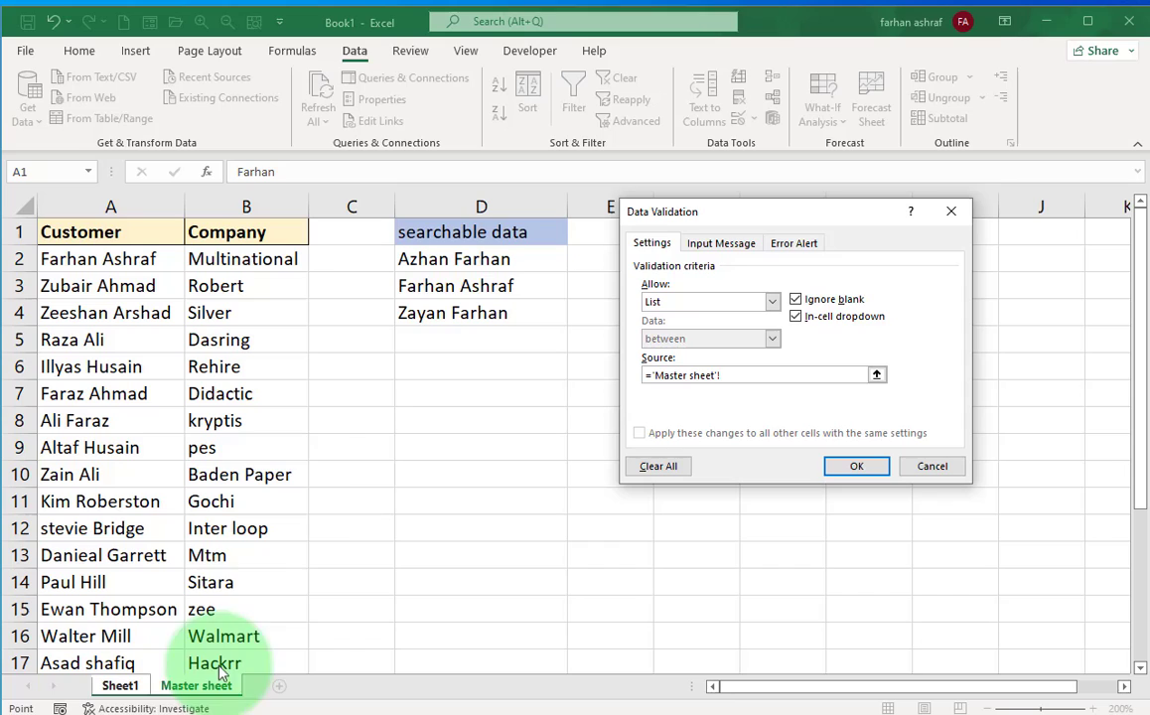
{"action": "left_click", "coordinate": [481, 258]}
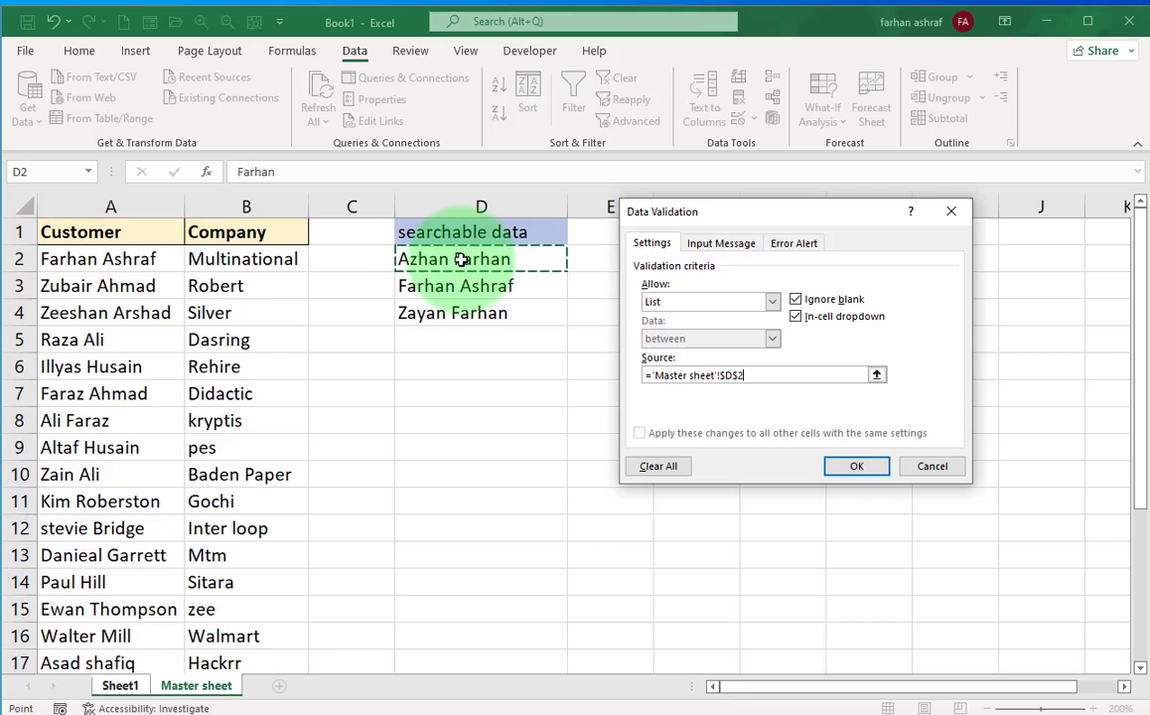
{"action": "type", "text": "#"}
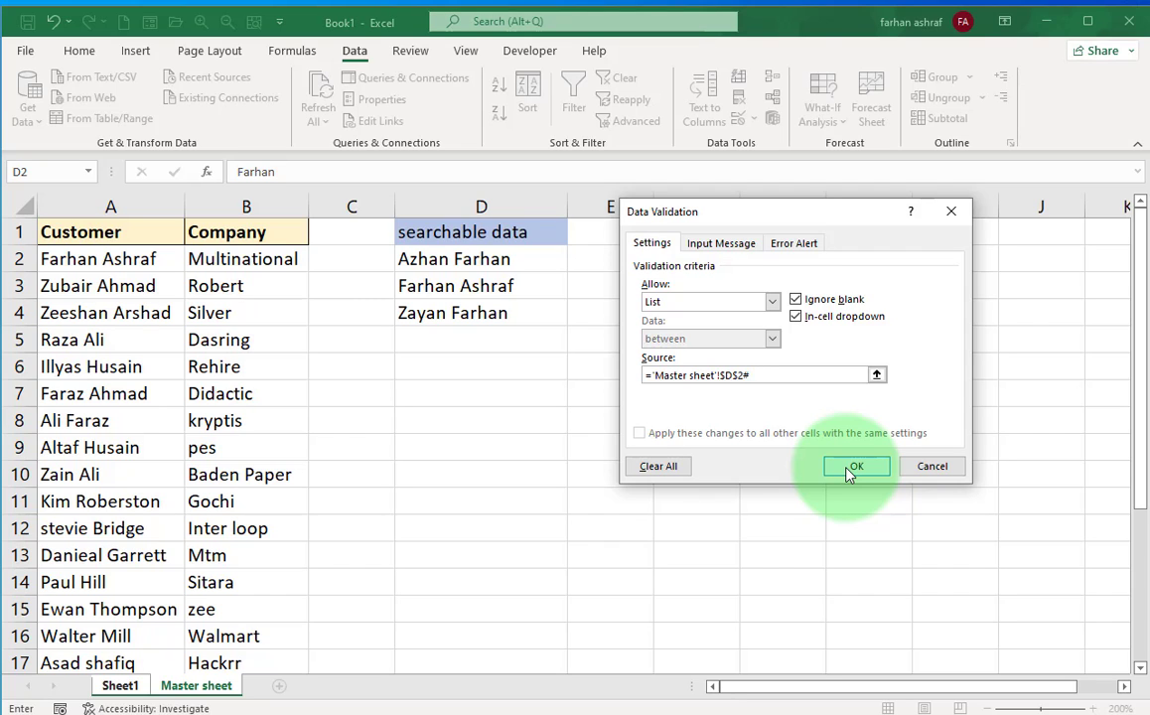
{"action": "left_click", "coordinate": [856, 465]}
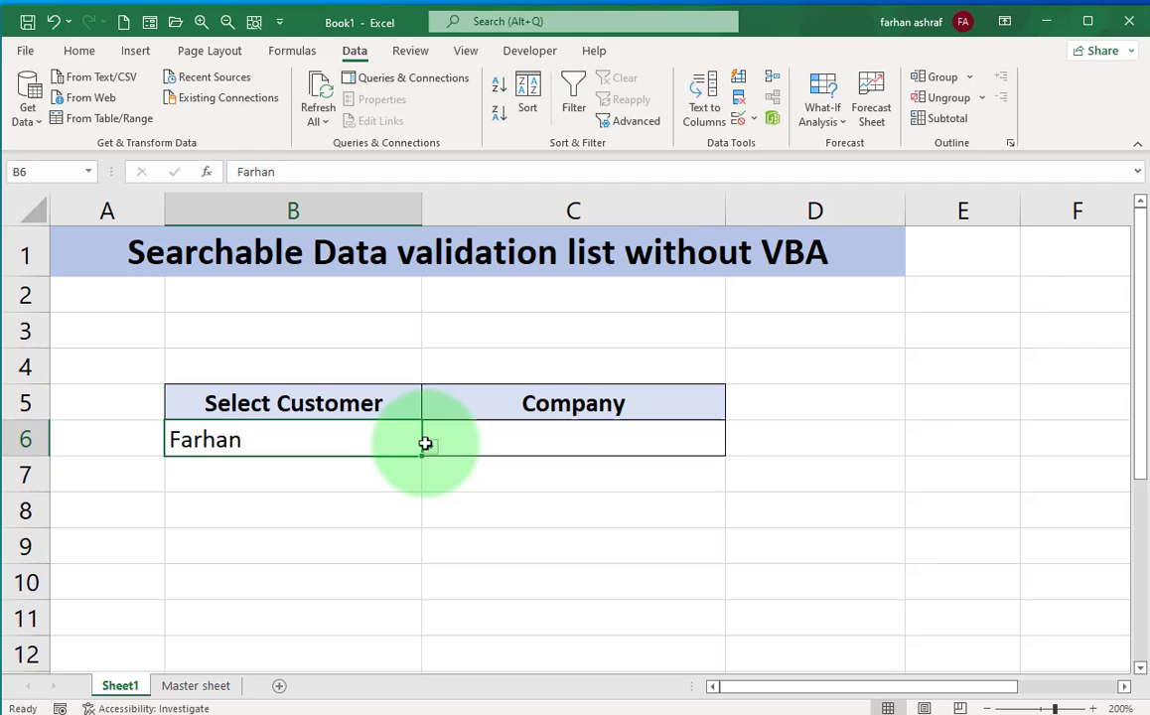
After B6 rejects the partial entry 'ahm', turn off its invalid-data error alert
{"action": "left_click", "coordinate": [428, 446]}
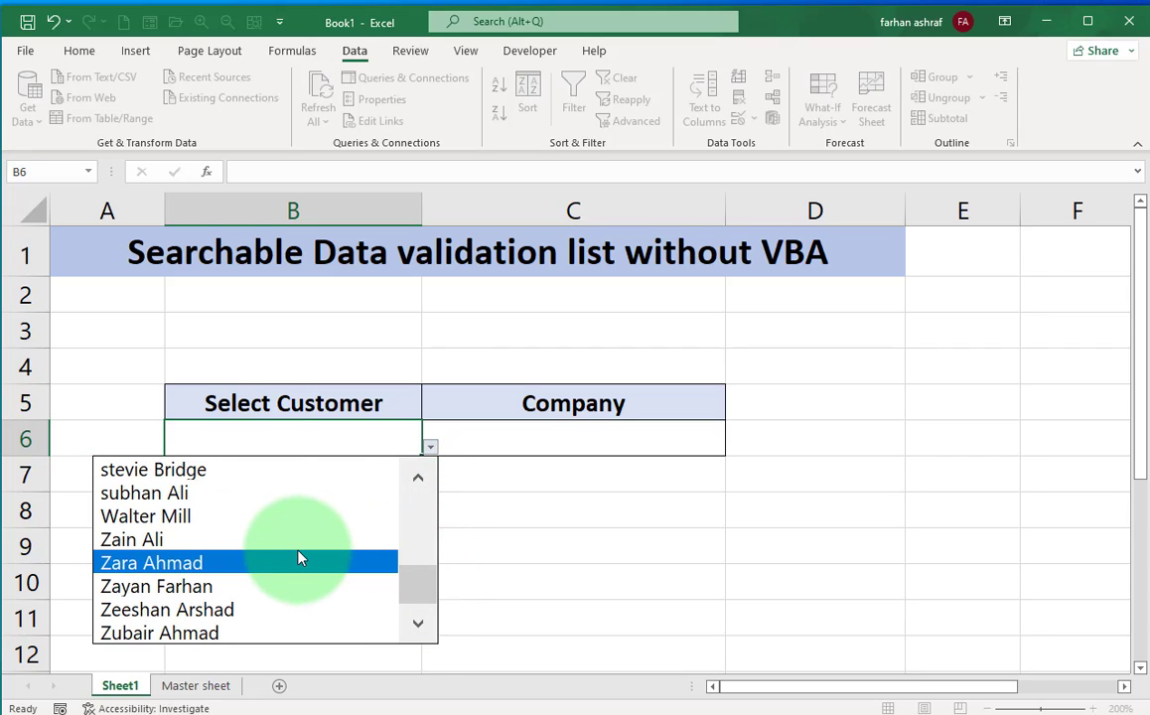
{"action": "type", "text": "ahm"}
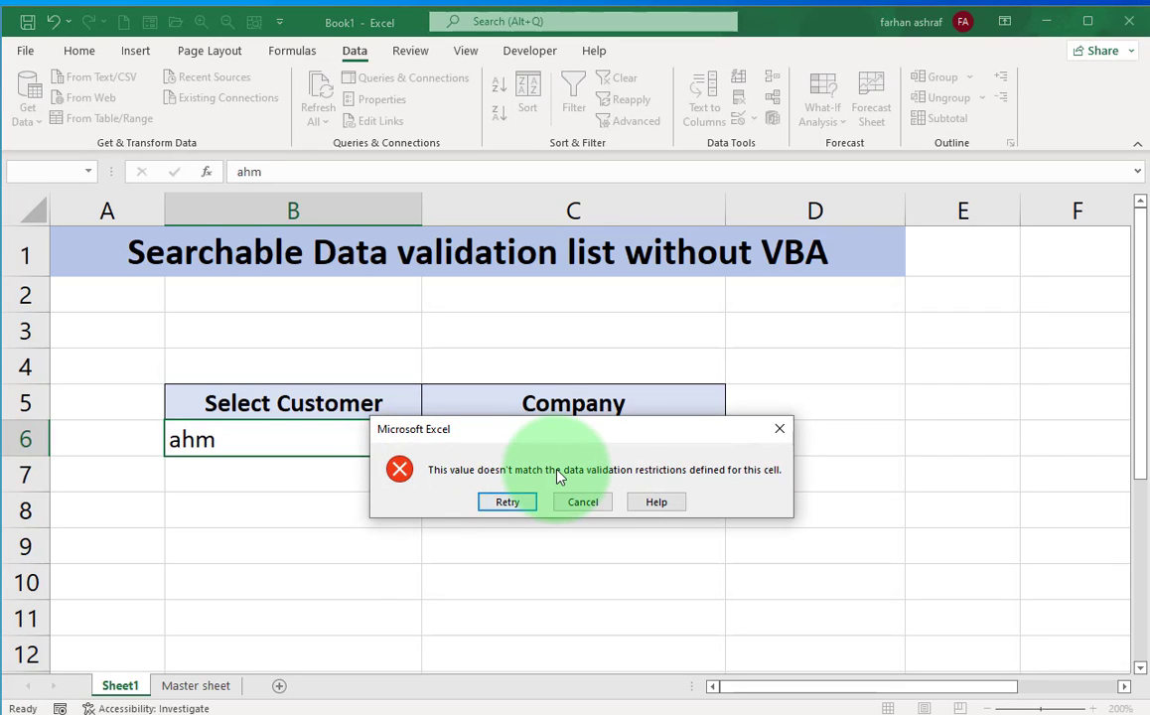
{"action": "mouse_move", "coordinate": [844, 512]}
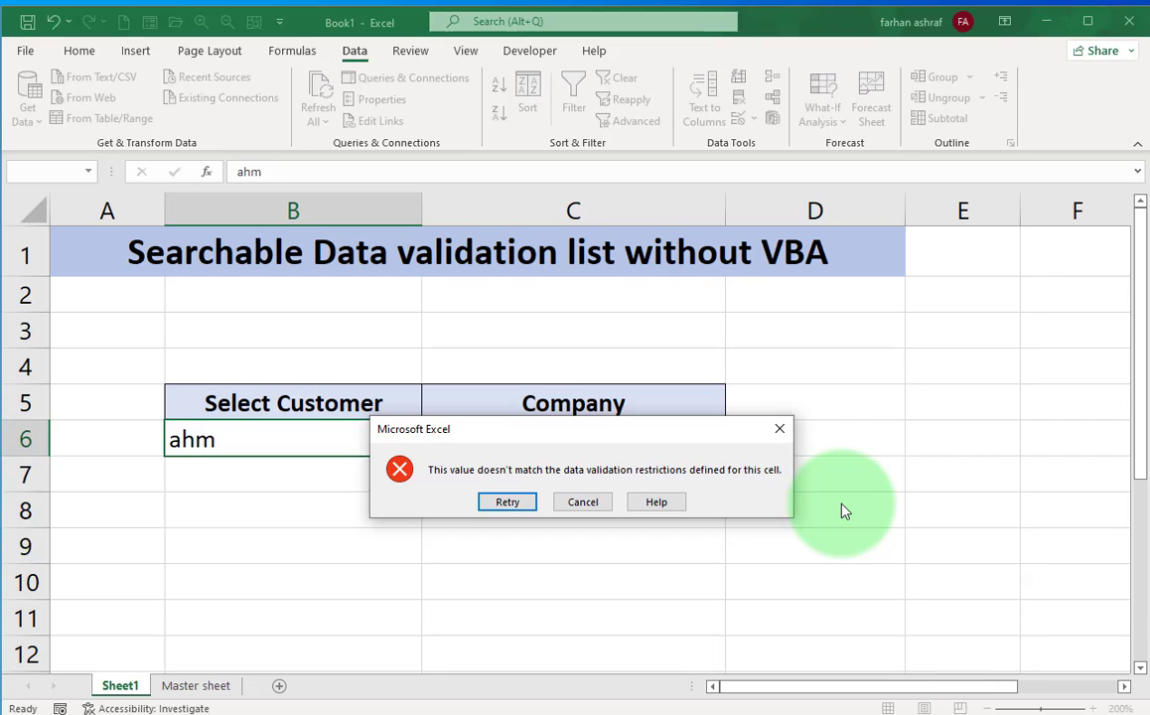
{"action": "left_click", "coordinate": [582, 502]}
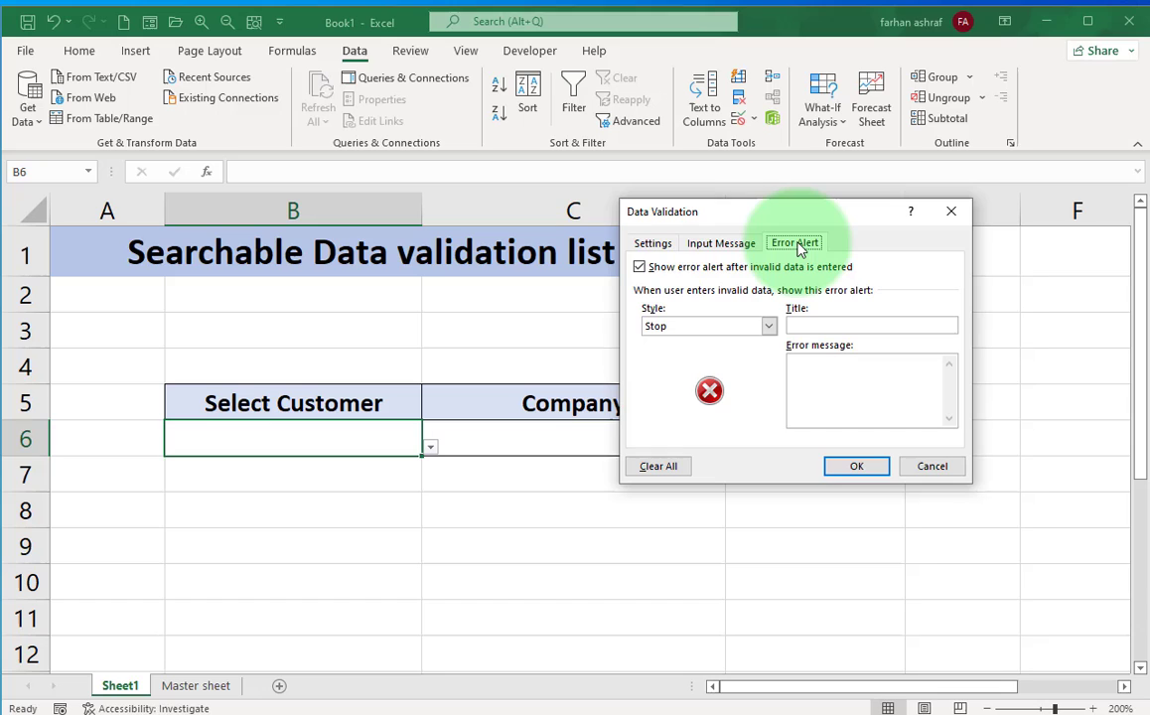
{"action": "left_click", "coordinate": [639, 266]}
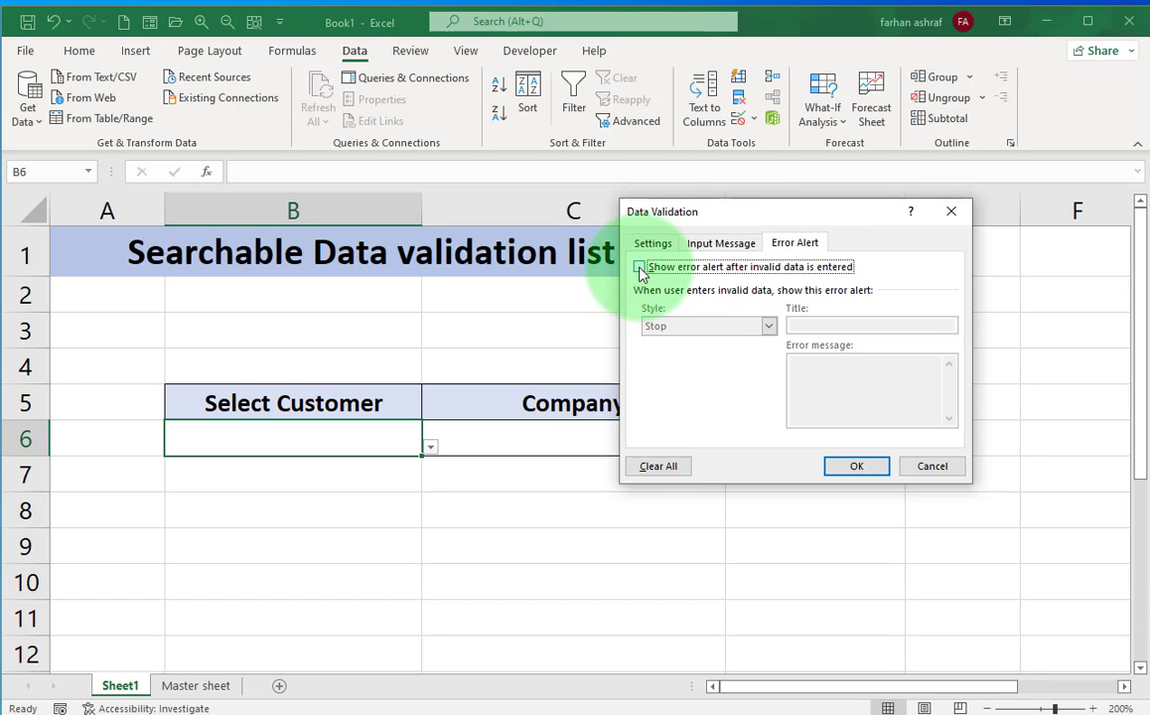
{"action": "left_click", "coordinate": [856, 465]}
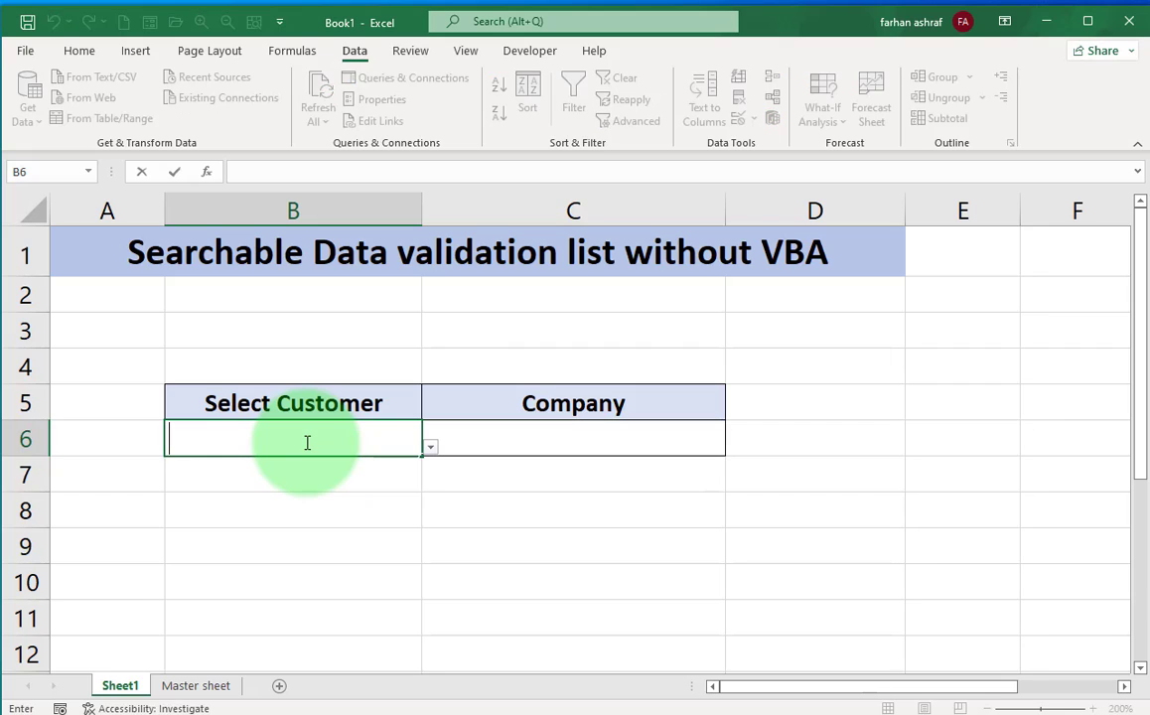
Enter =FILTER('Master sheet'!B2:B24,'Master sheet'!A2:A24=Sheet1!B6,"") in C6
{"action": "type", "text": "ahm"}
{"action": "left_click", "coordinate": [574, 438]}
{"action": "type", "text": "="}
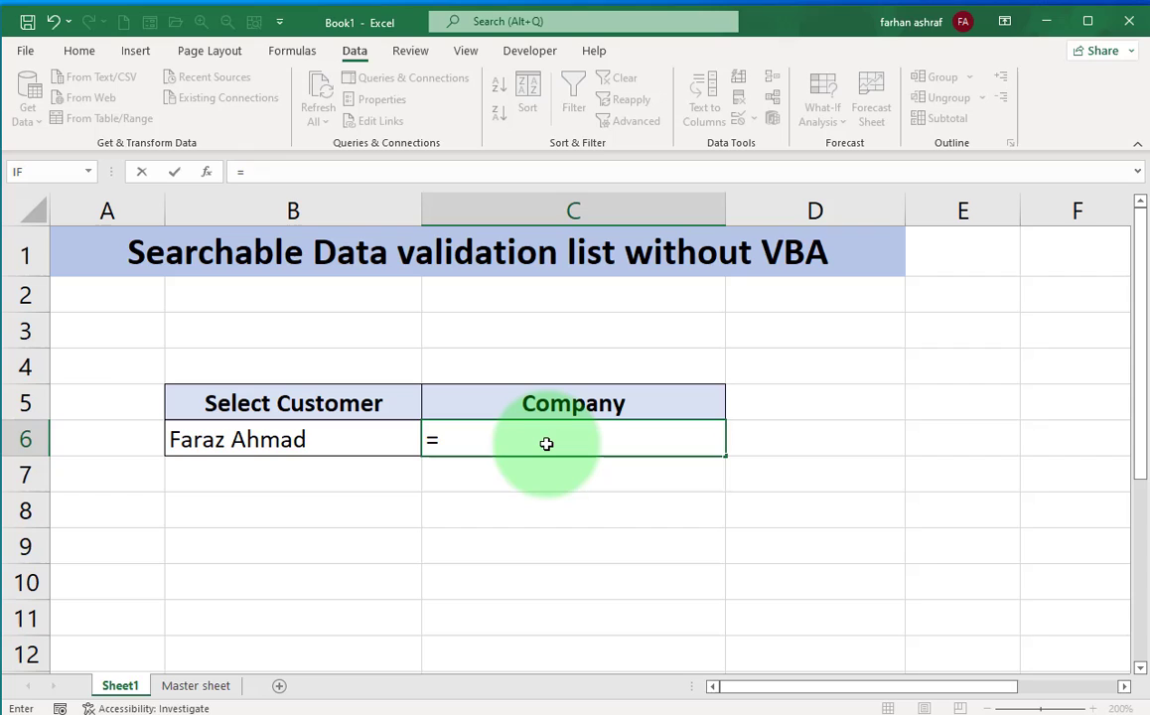
{"action": "type", "text": "f"}
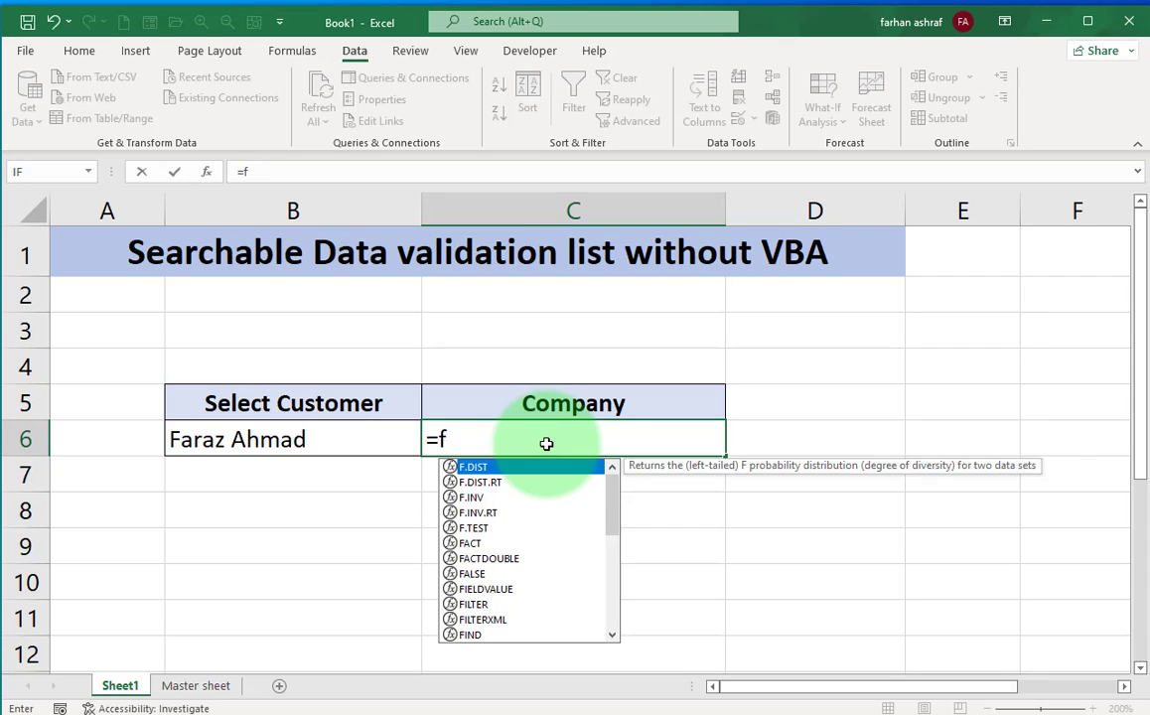
{"action": "type", "text": "ilter("}
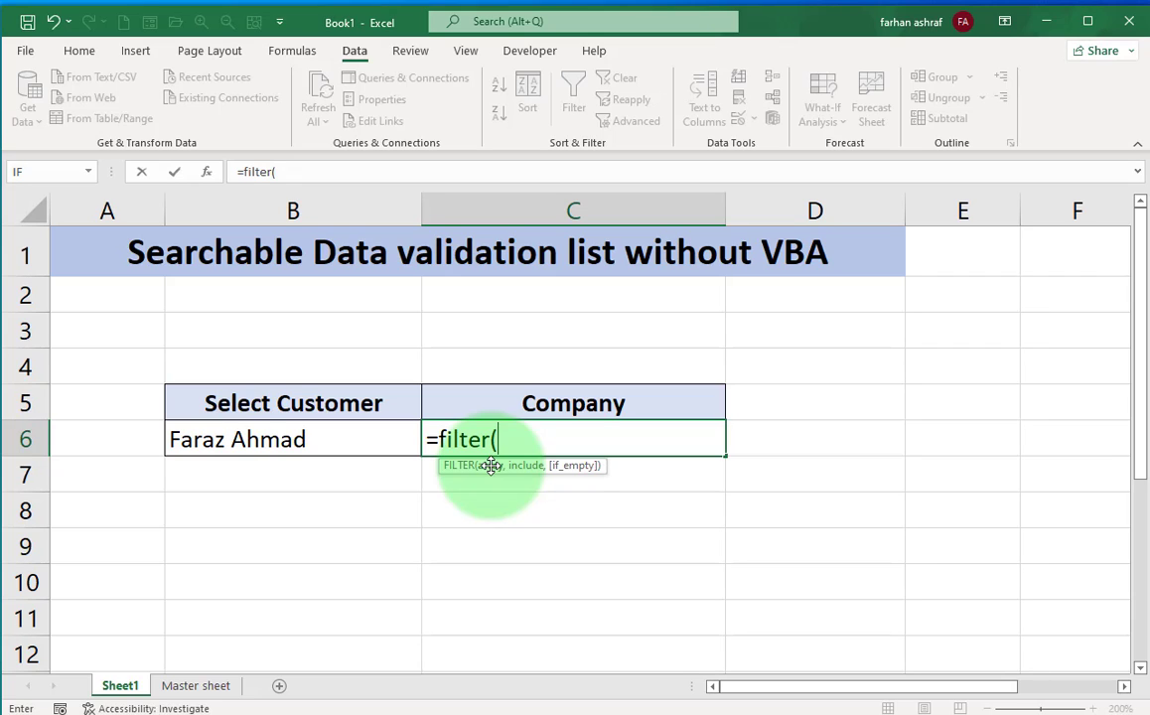
{"action": "mouse_move", "coordinate": [374, 557]}
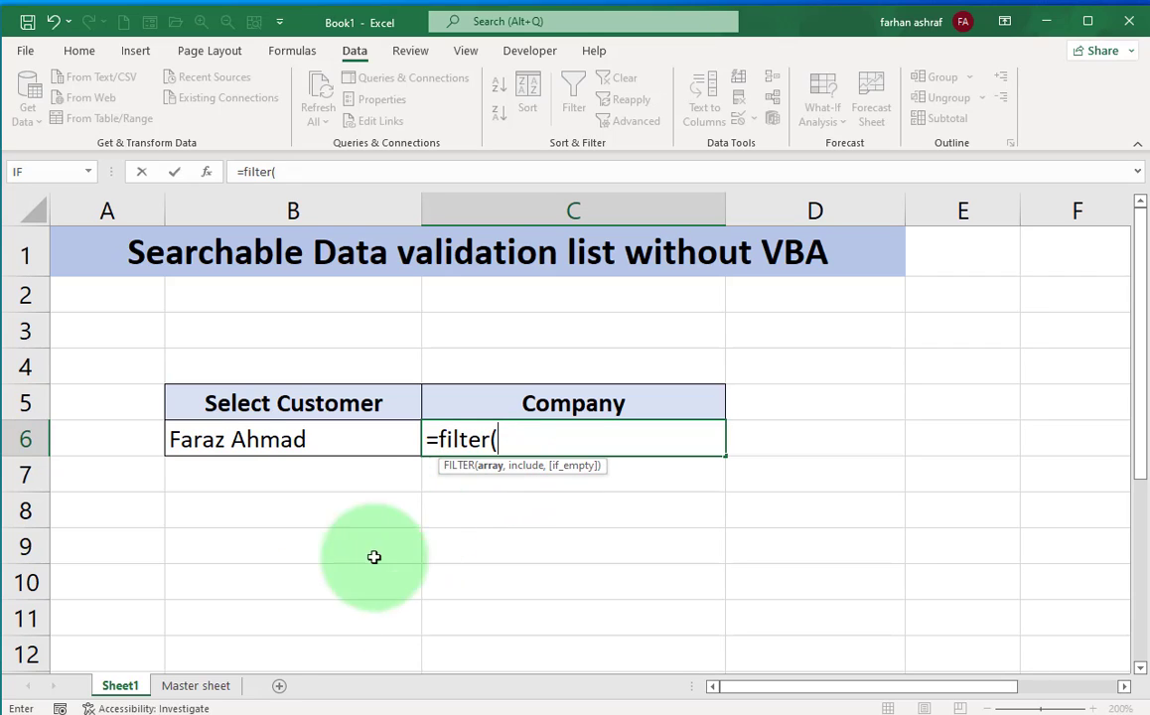
{"action": "left_click", "coordinate": [196, 685]}
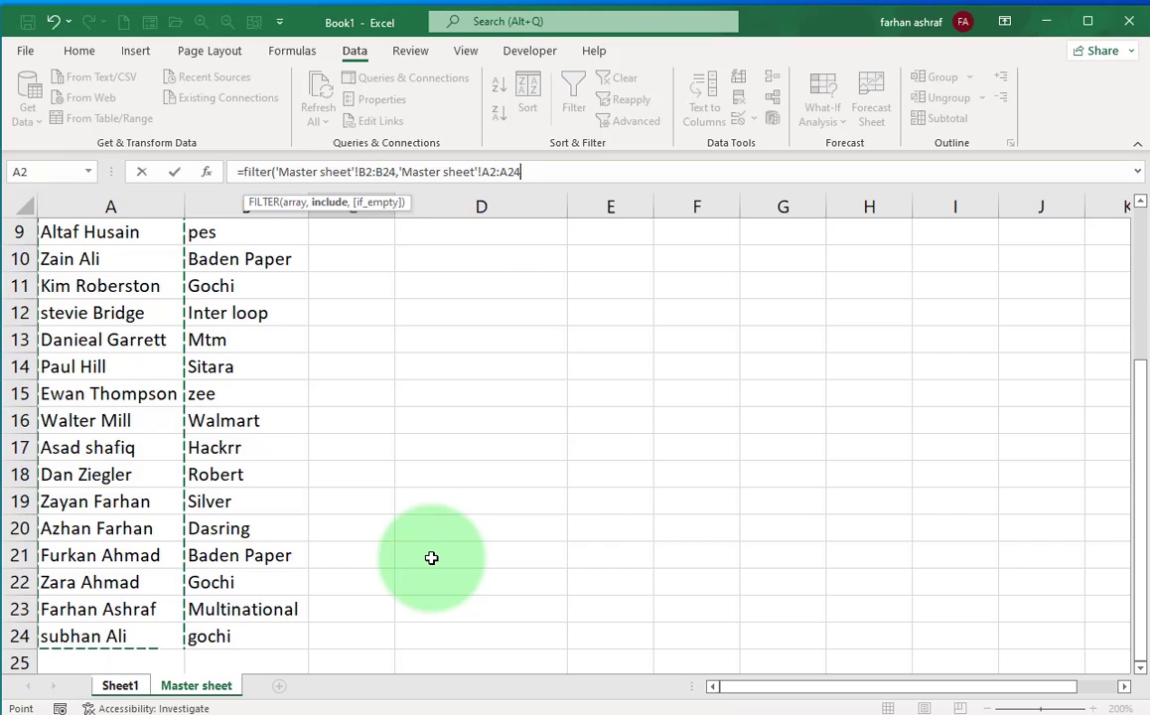
{"action": "scroll", "scroll_direction": "up", "scroll_amount": 3}
{"action": "type", "text": "="}
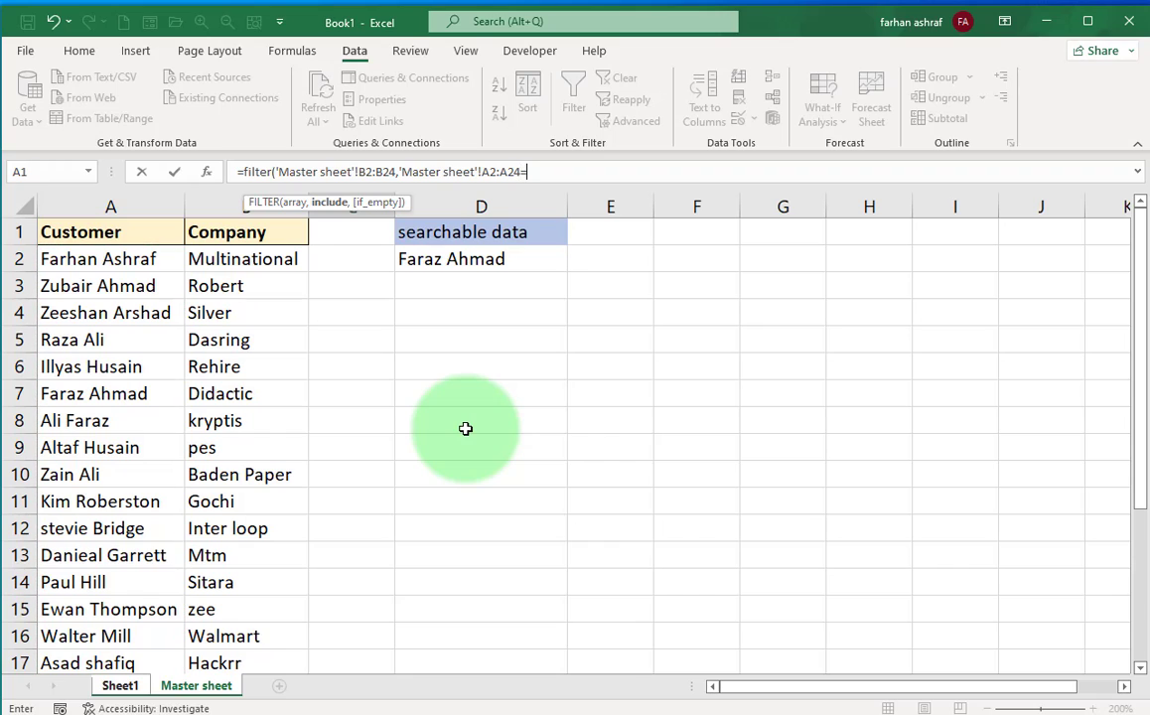
{"action": "mouse_move", "coordinate": [524, 165]}
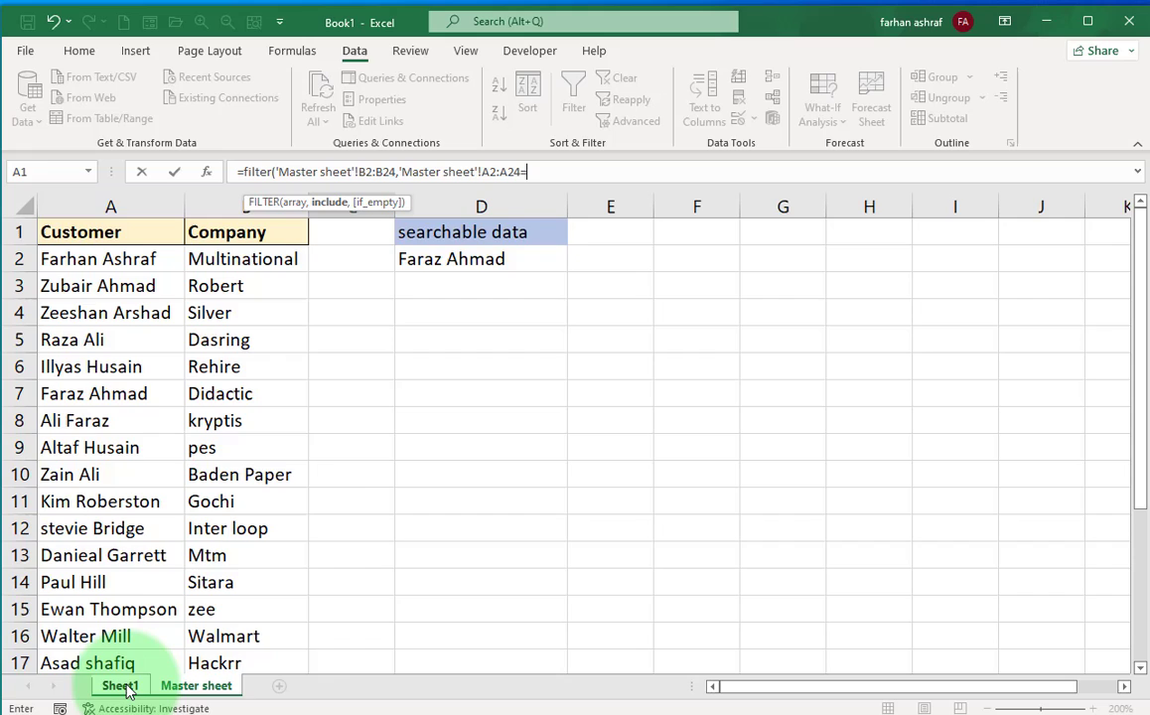
{"action": "left_click", "coordinate": [119, 684]}
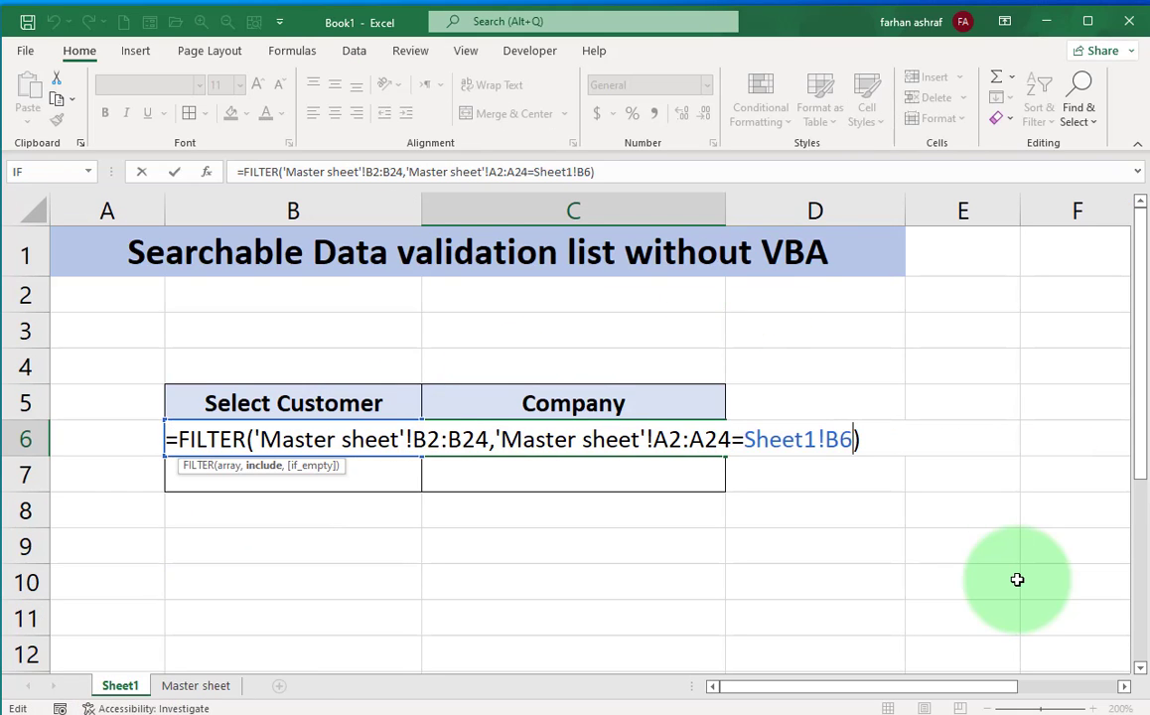
{"action": "type", "text": ","}
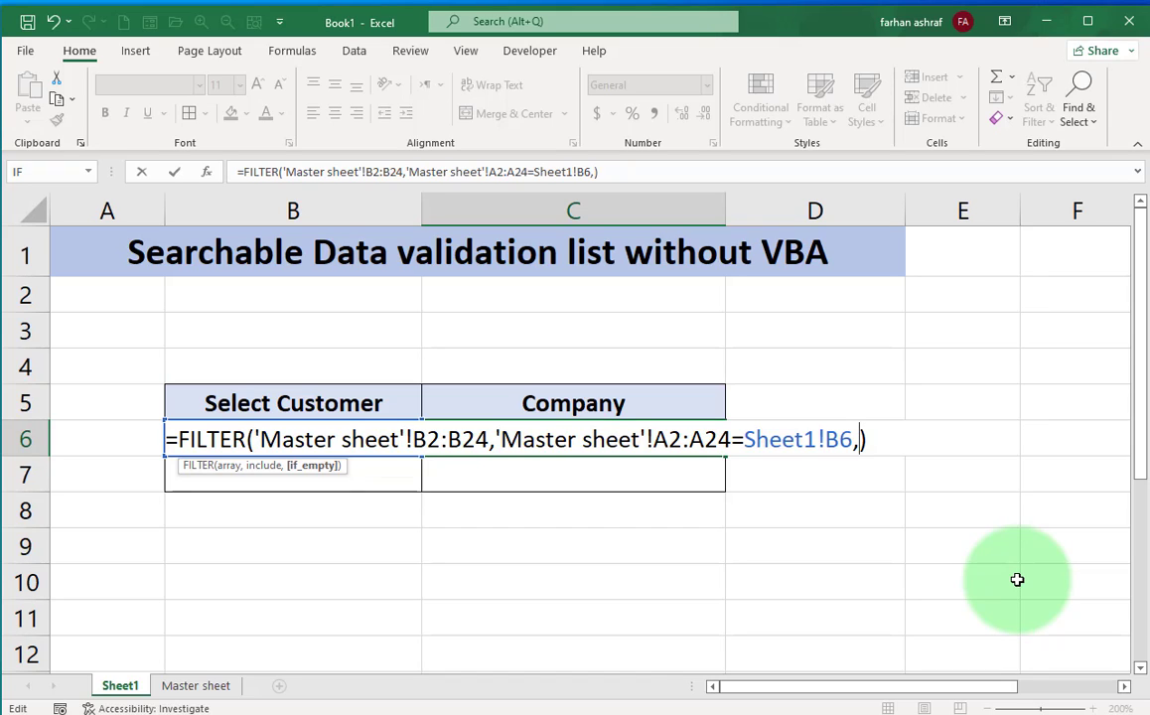
{"action": "type", "text": "\"\""}
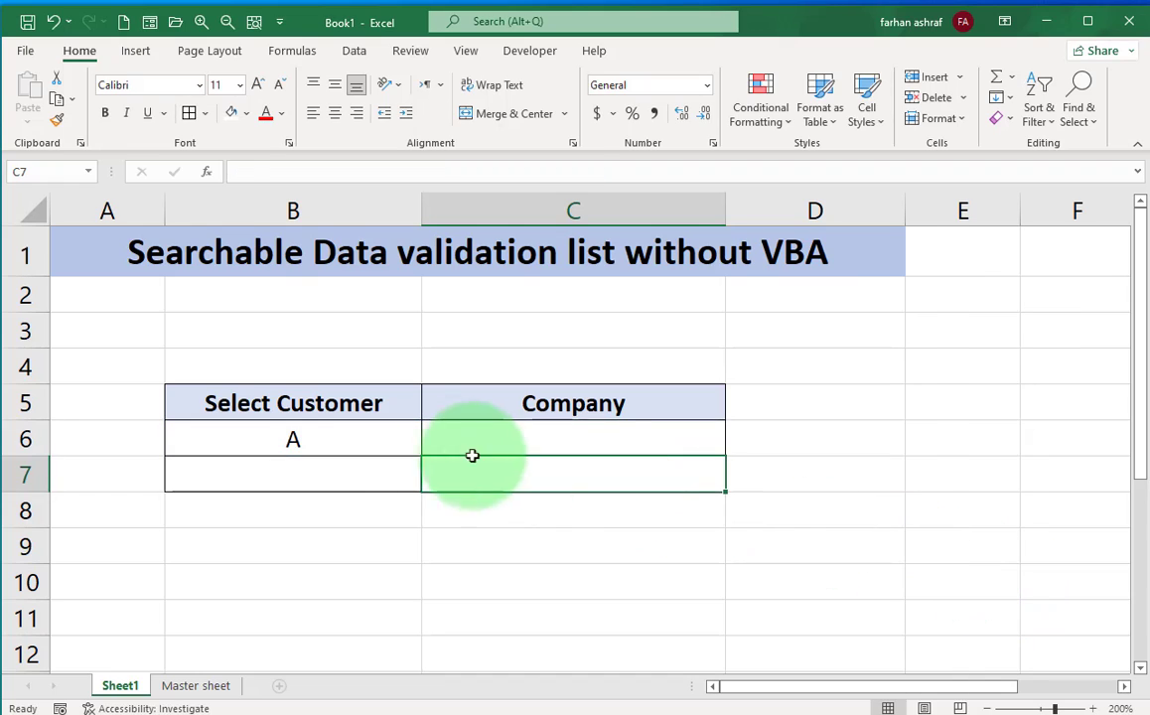
Pick Asad shafiq from the B6 dropdown so C6 shows Hackrr
{"action": "left_click", "coordinate": [293, 438]}
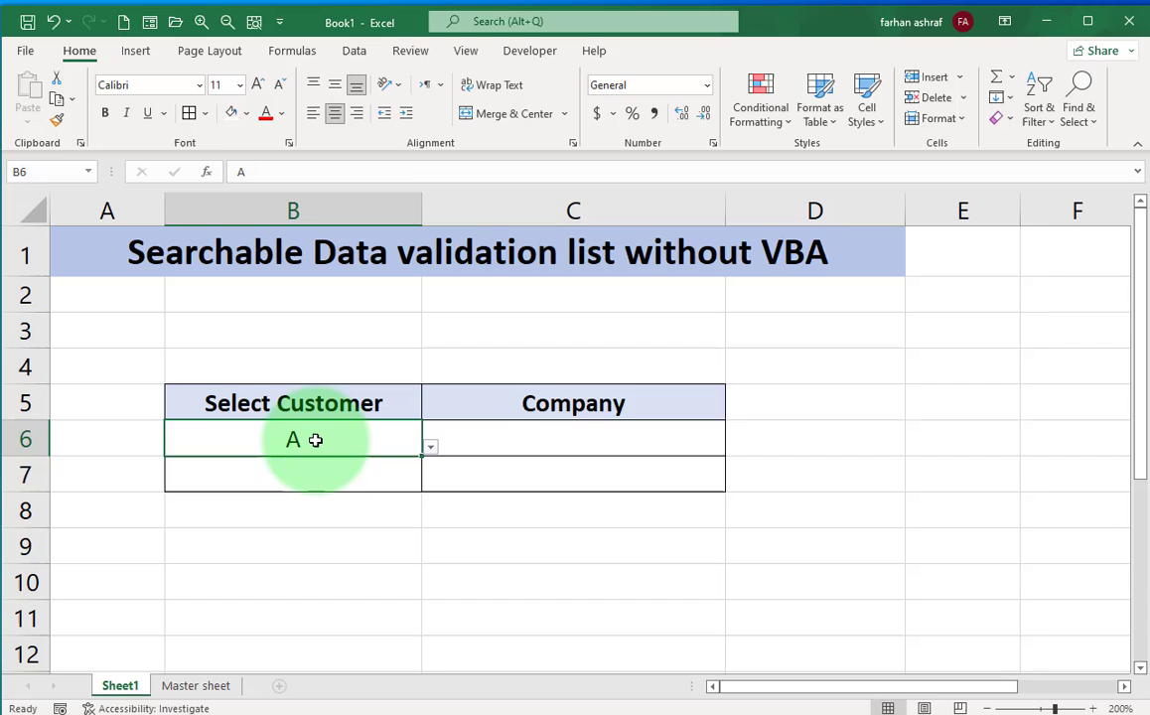
{"action": "left_click", "coordinate": [430, 447]}
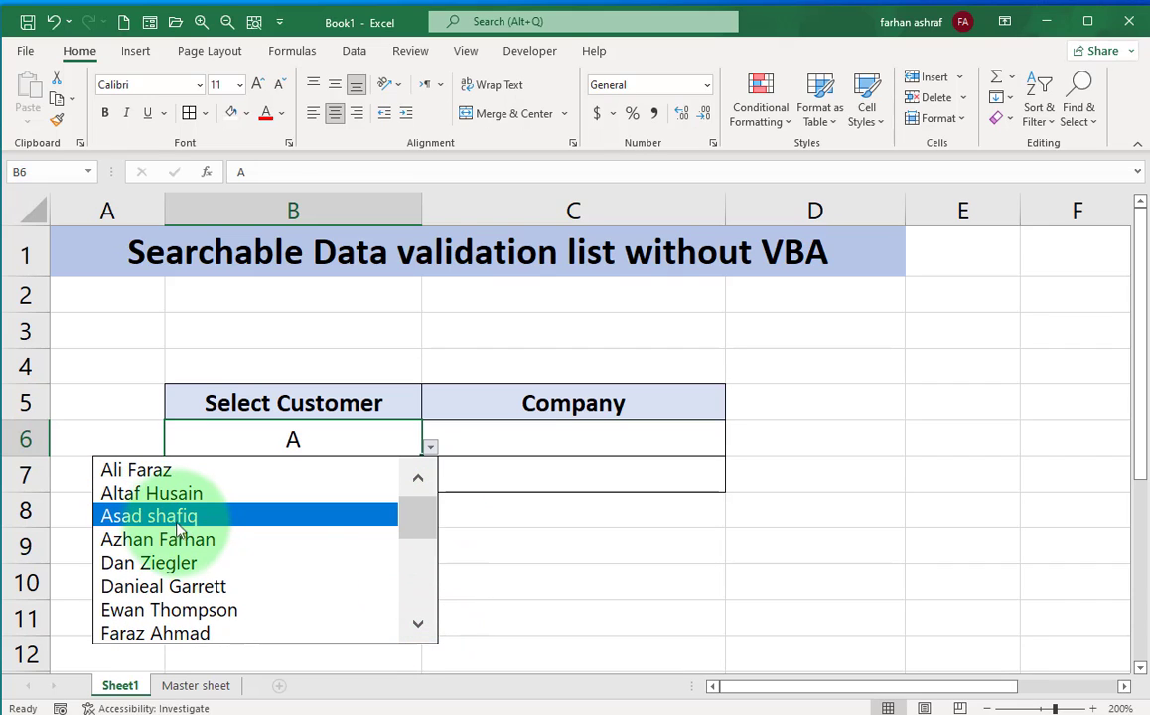
{"action": "left_click", "coordinate": [149, 516]}
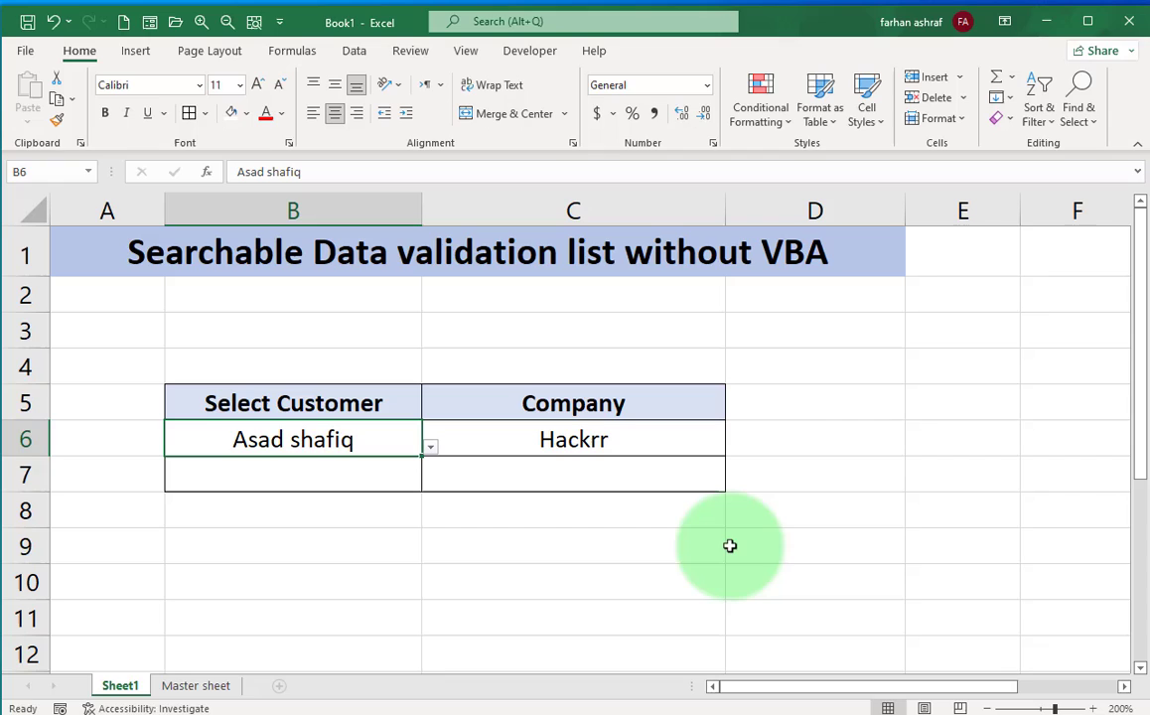
{"action": "mouse_move", "coordinate": [740, 546]}
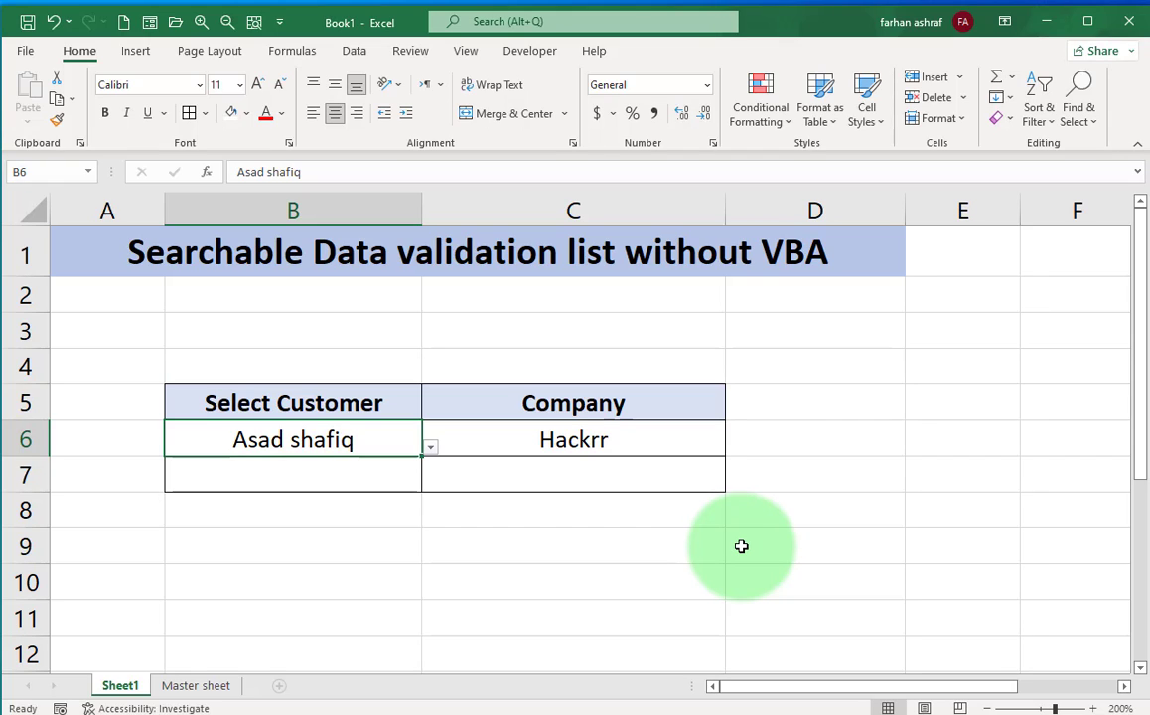
Search 'usman' in B6 and check that the list offers only not found
{"action": "type", "text": "usm"}
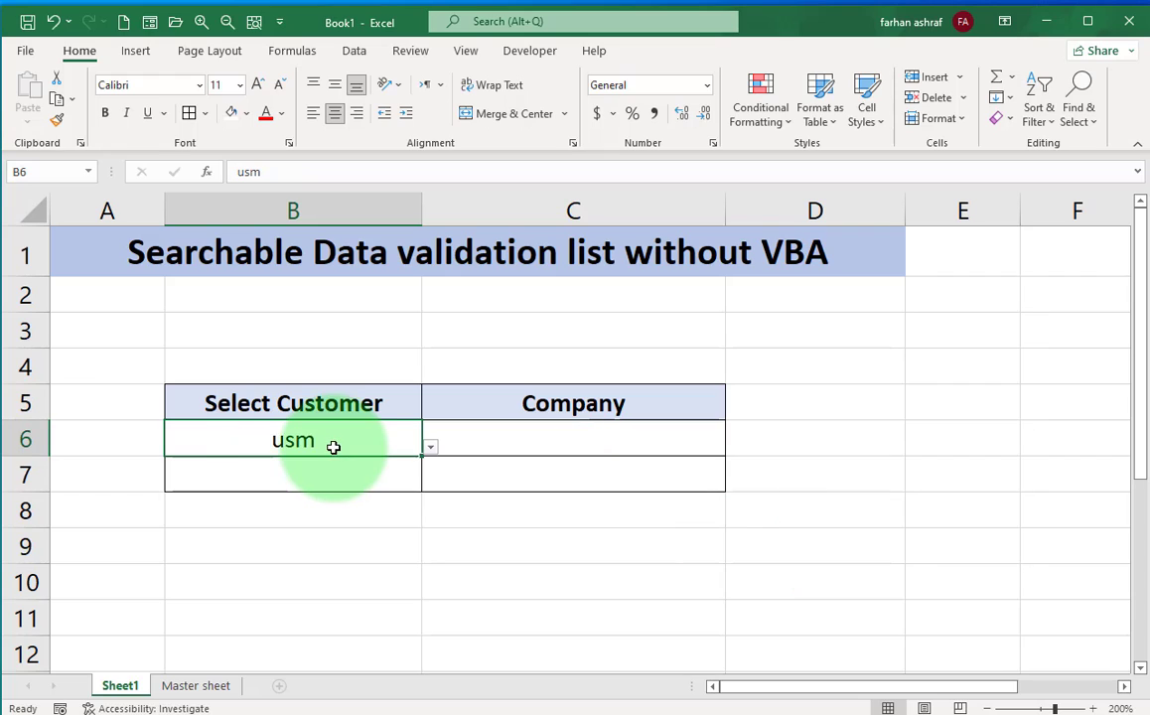
{"action": "double_click", "coordinate": [292, 439]}
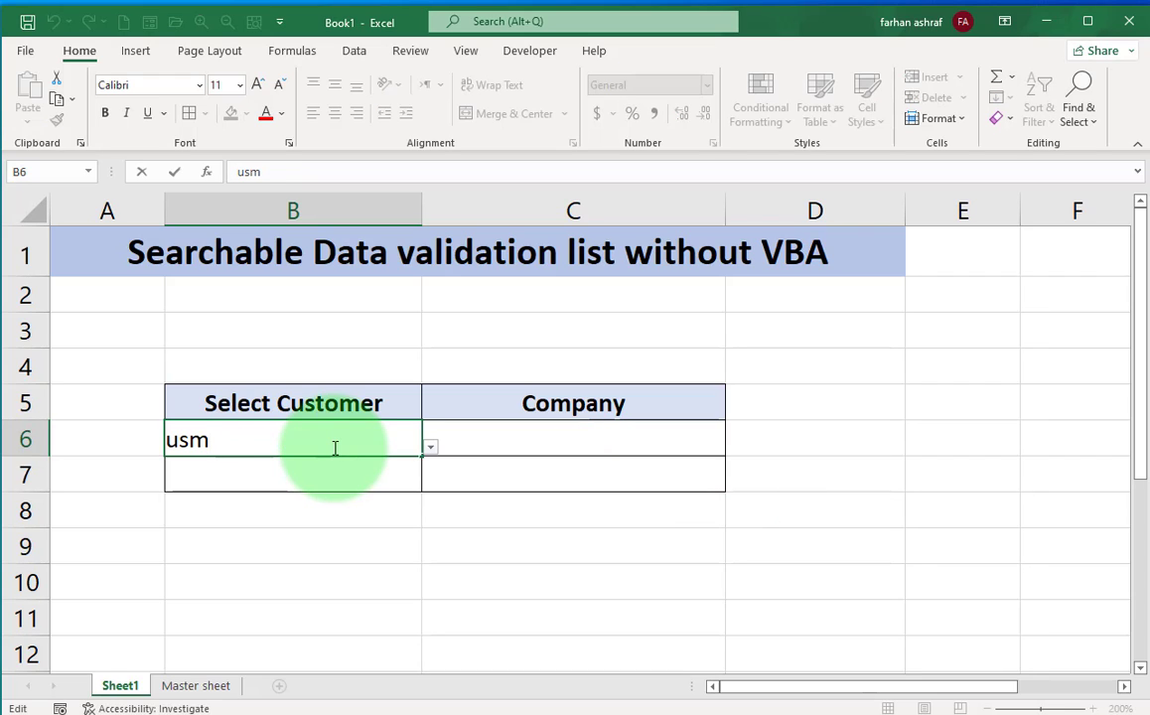
{"action": "type", "text": "an"}
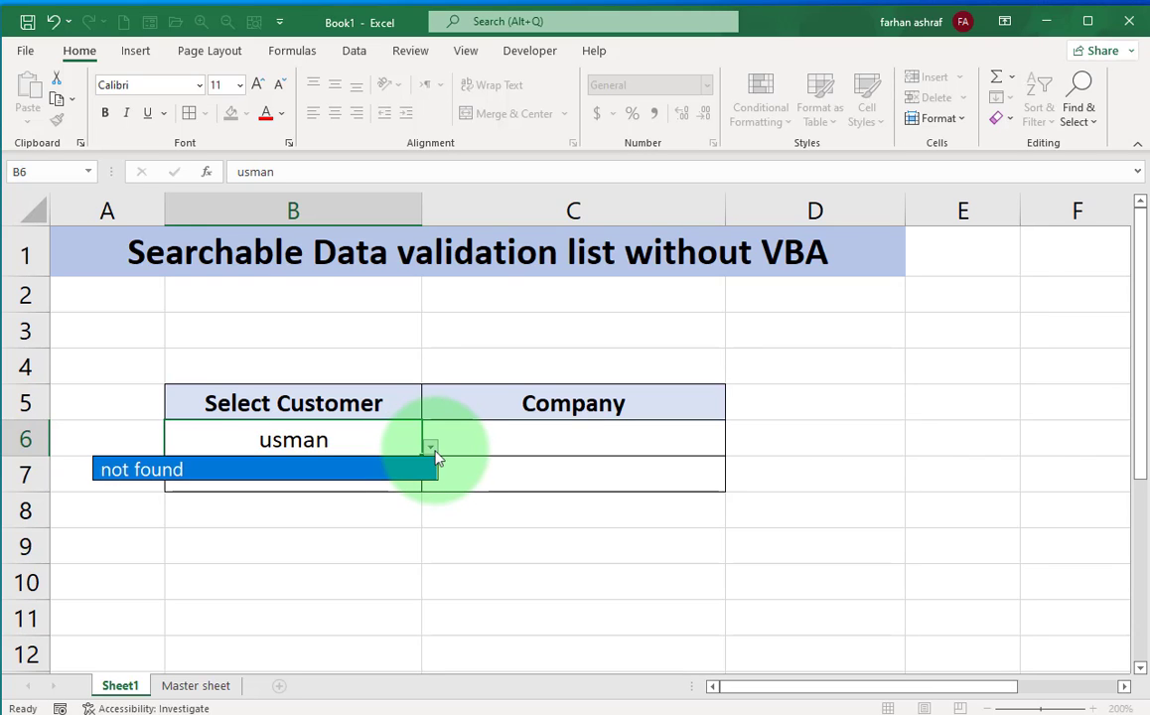
{"action": "left_click", "coordinate": [196, 685]}
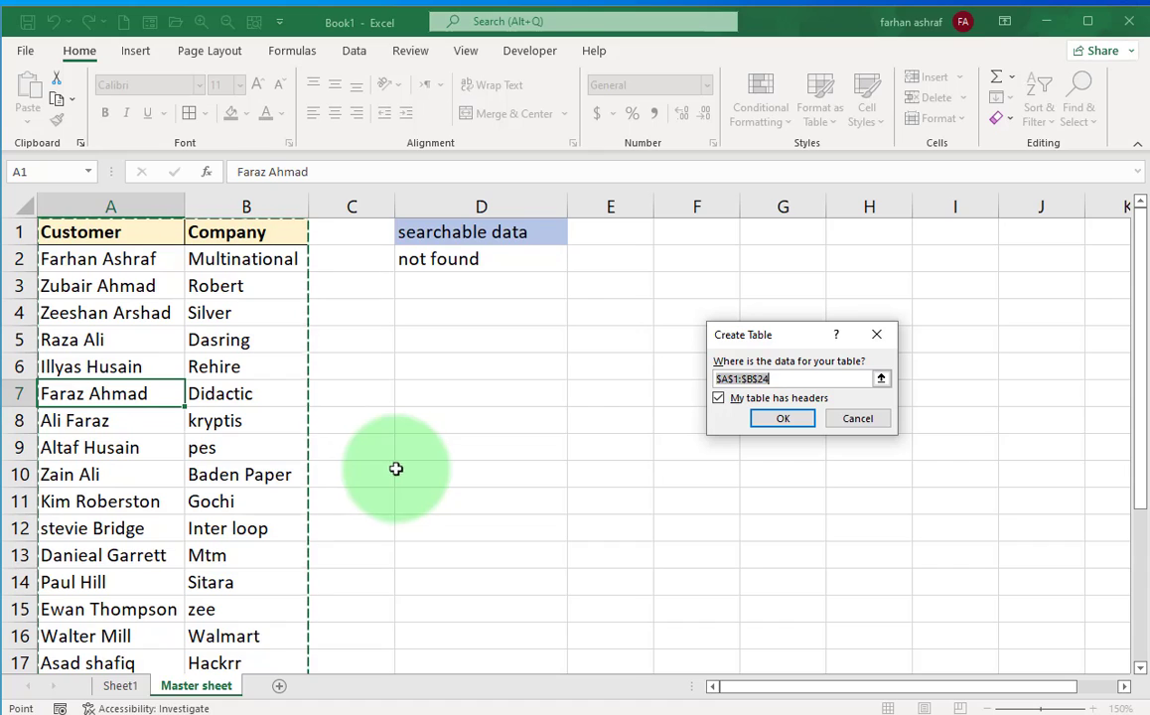
{"action": "key", "text": "ctrl+t"}
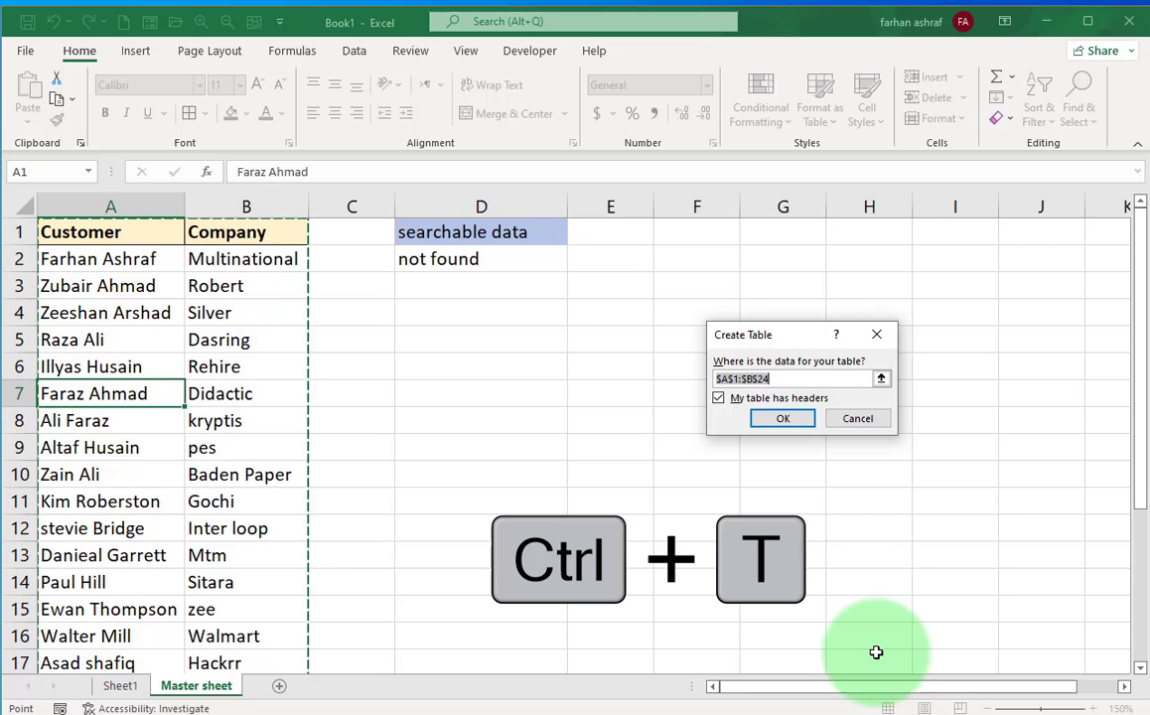
{"action": "left_click", "coordinate": [783, 418]}
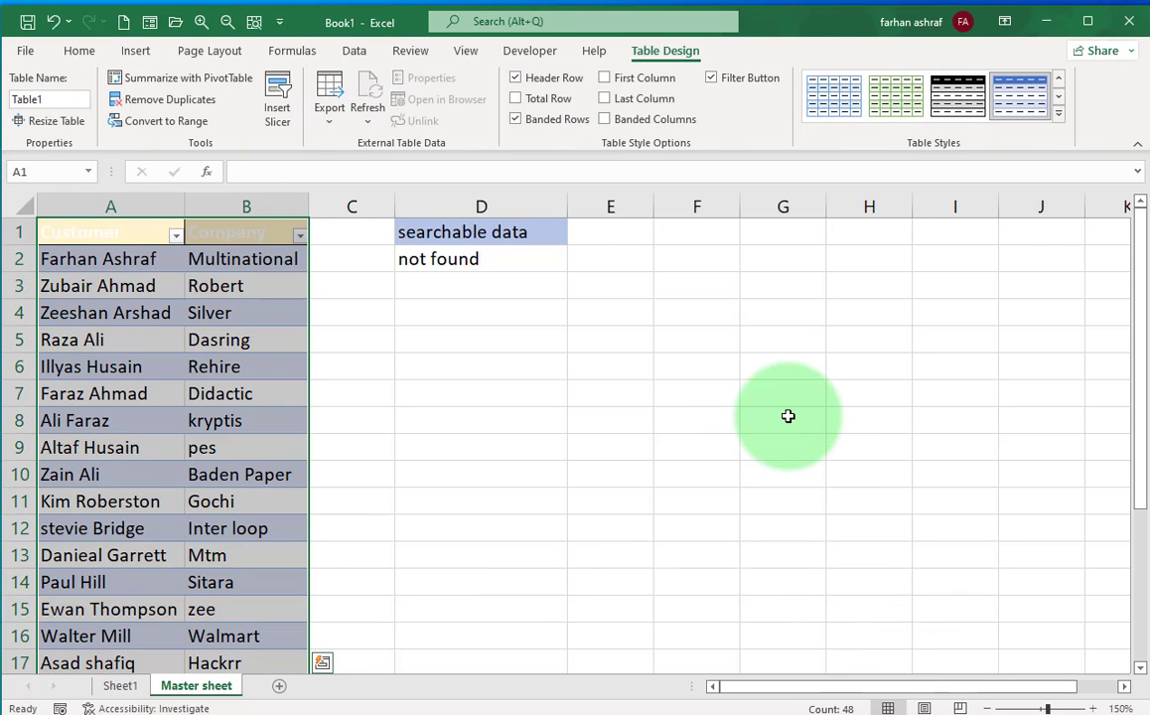
{"action": "left_click", "coordinate": [1057, 113]}
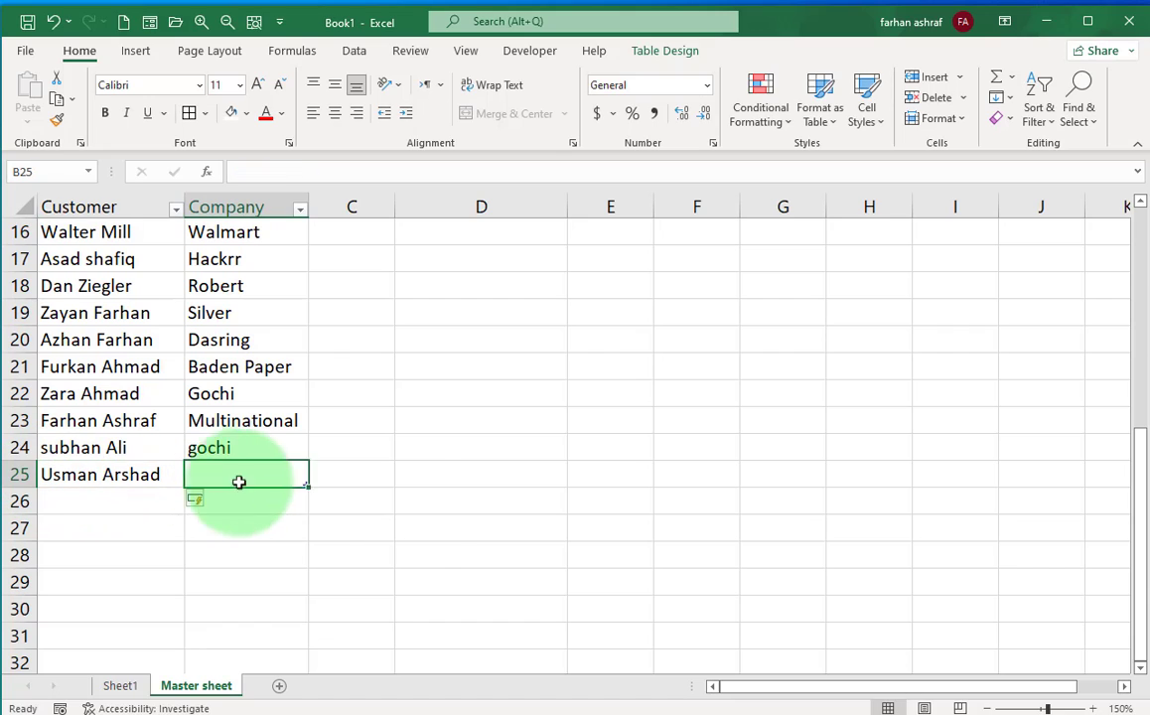
{"action": "type", "text": "gochi"}
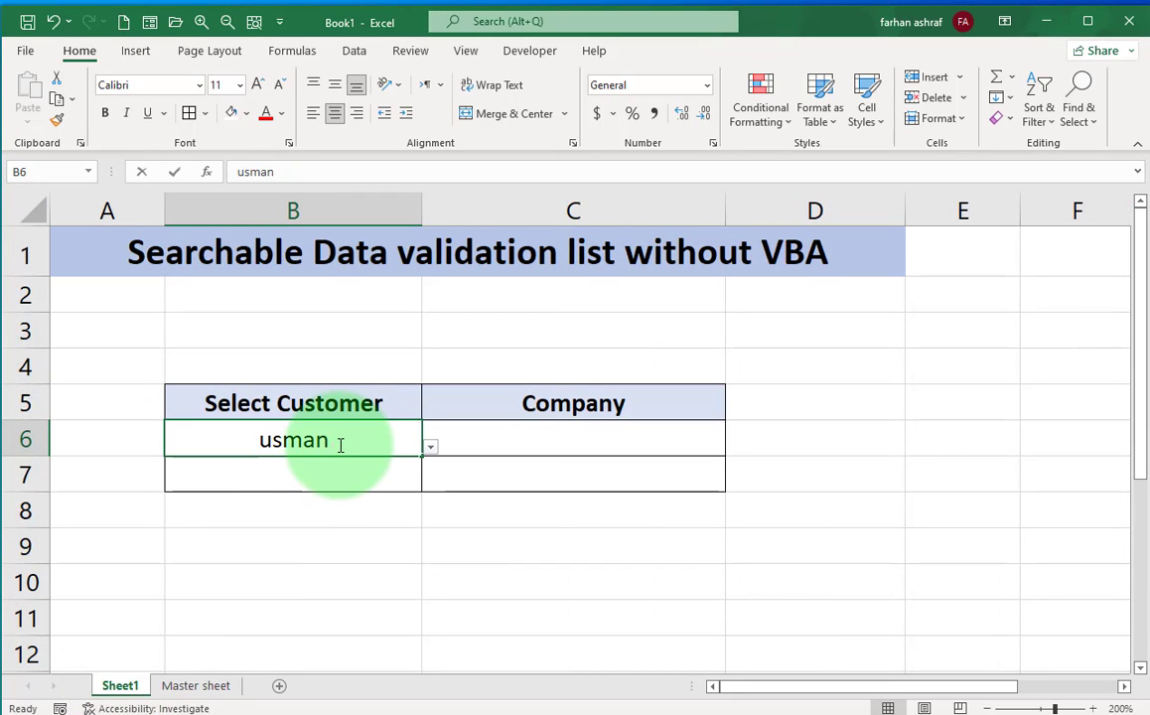
{"action": "key", "text": "Delete"}
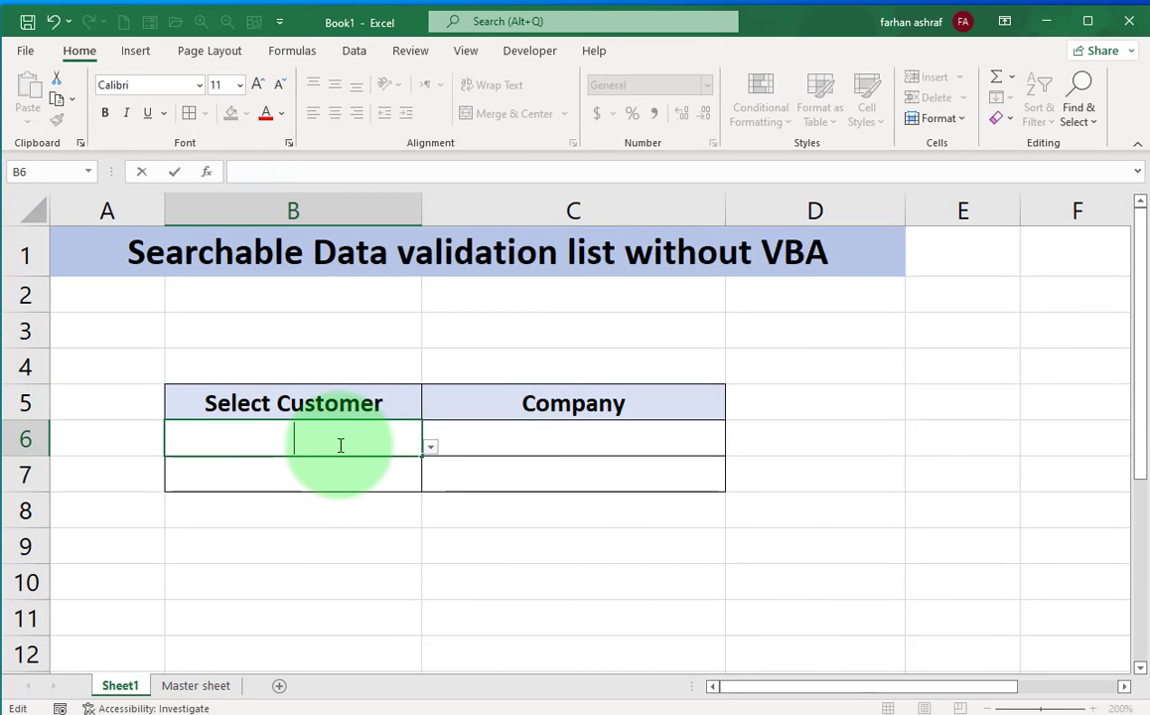
{"action": "type", "text": "Ud"}
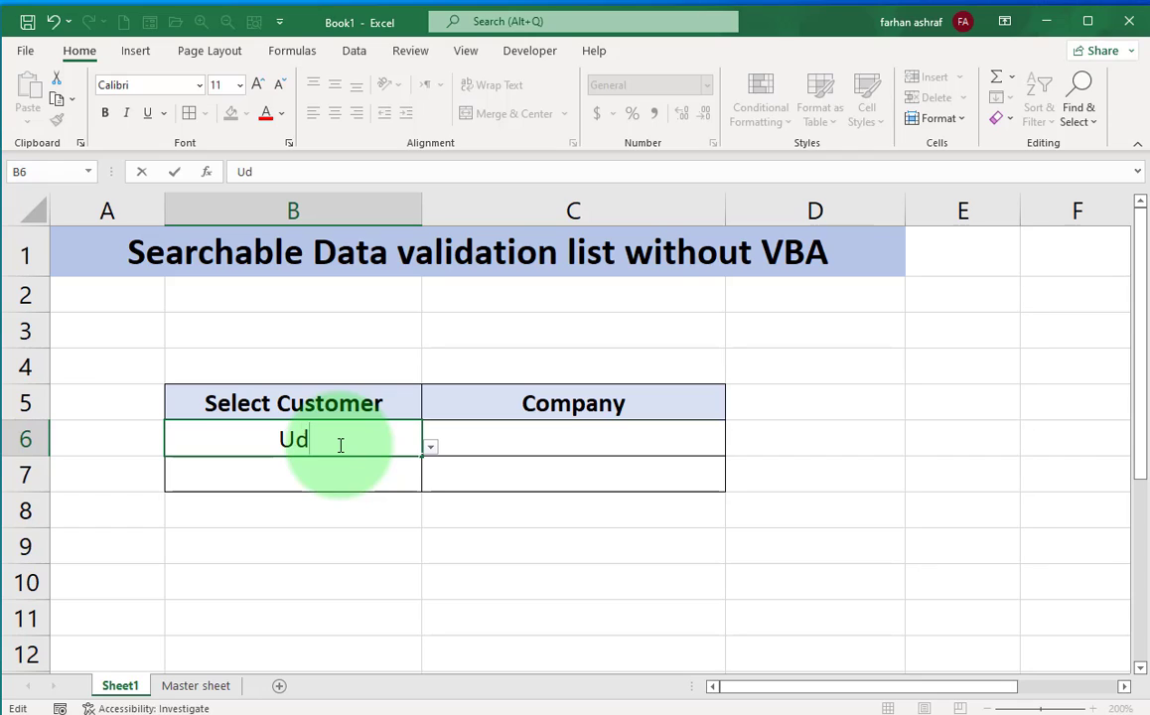
{"action": "type", "text": "Usman"}
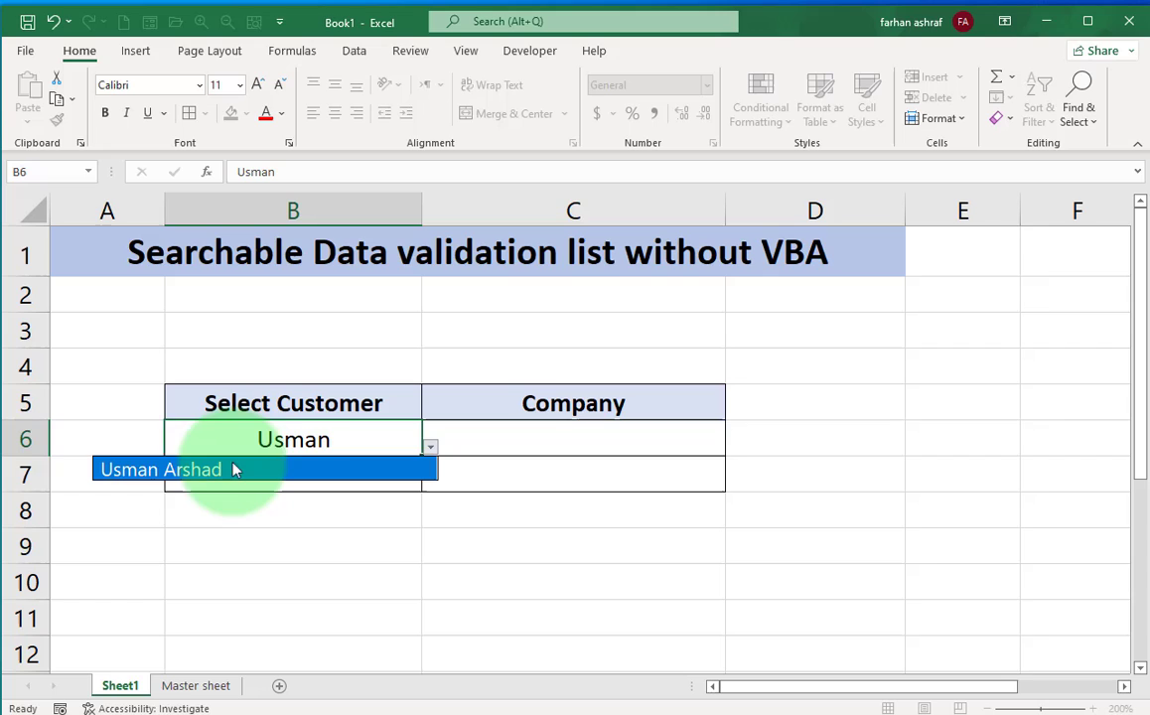
{"action": "left_click", "coordinate": [160, 468]}
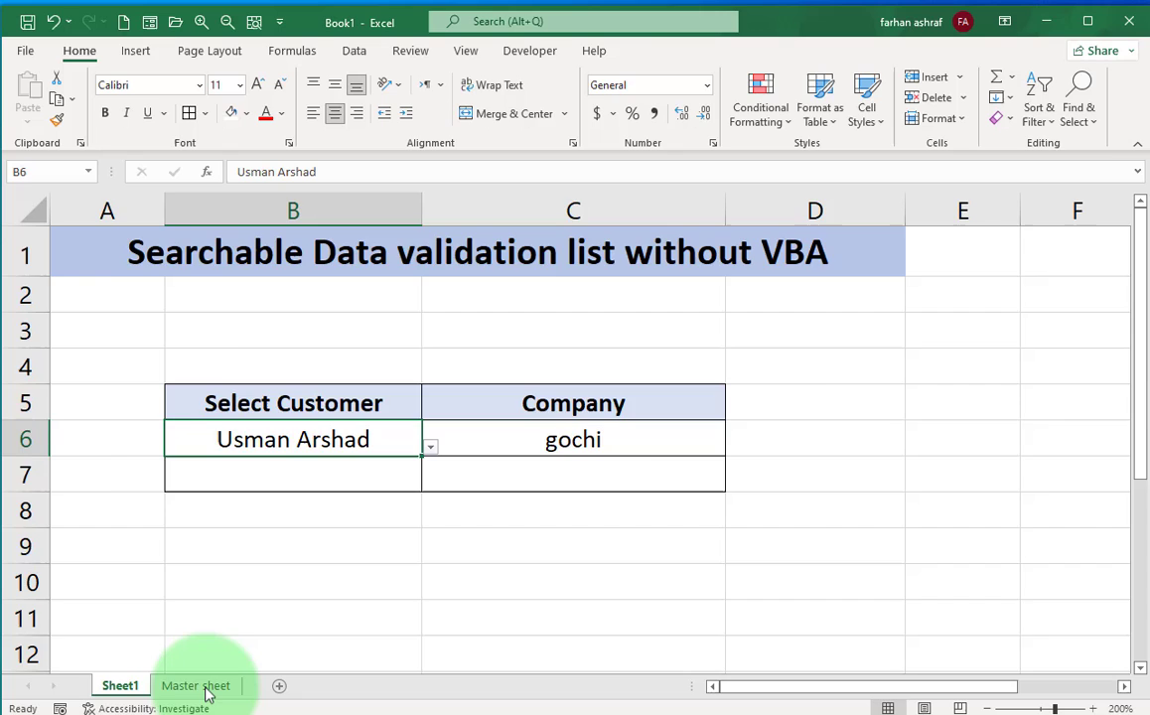
{"action": "left_click", "coordinate": [196, 685]}
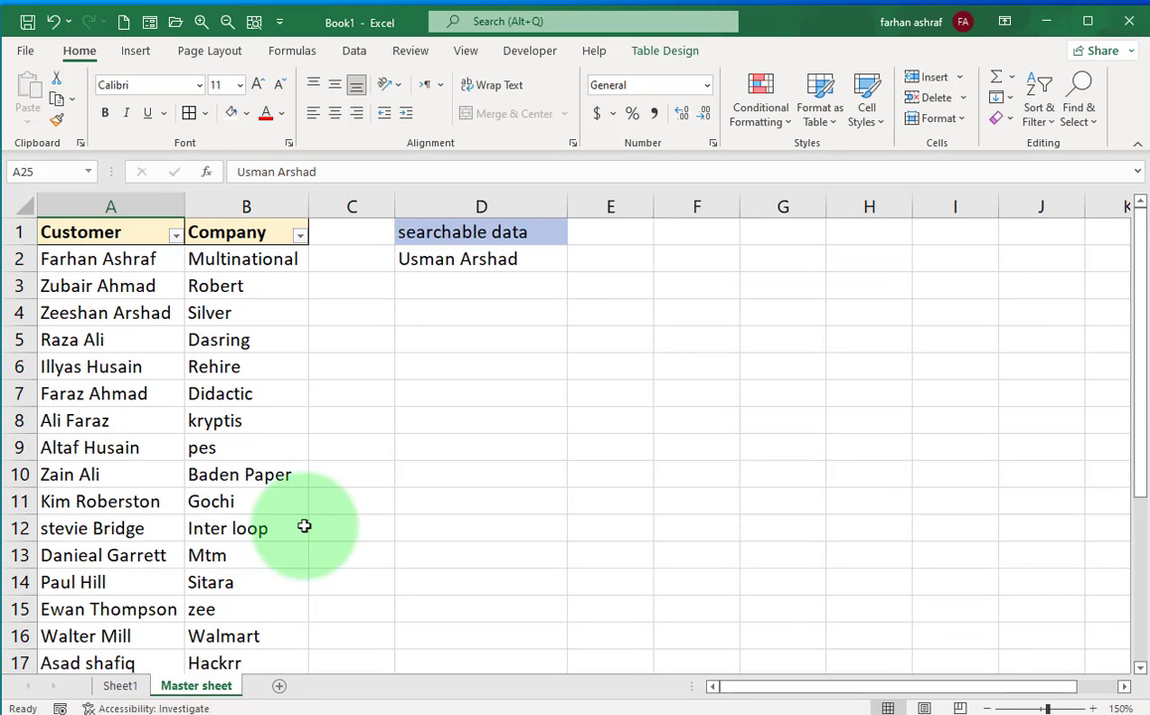
{"action": "mouse_move", "coordinate": [404, 365]}
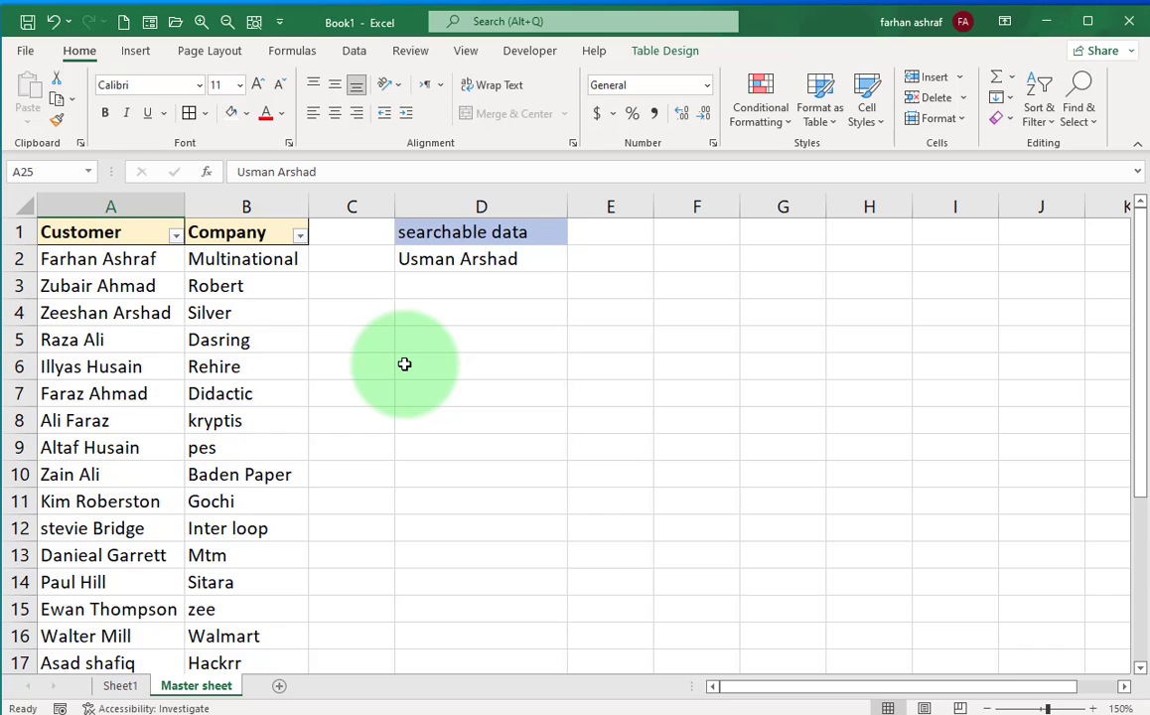
{"action": "left_click", "coordinate": [120, 685]}
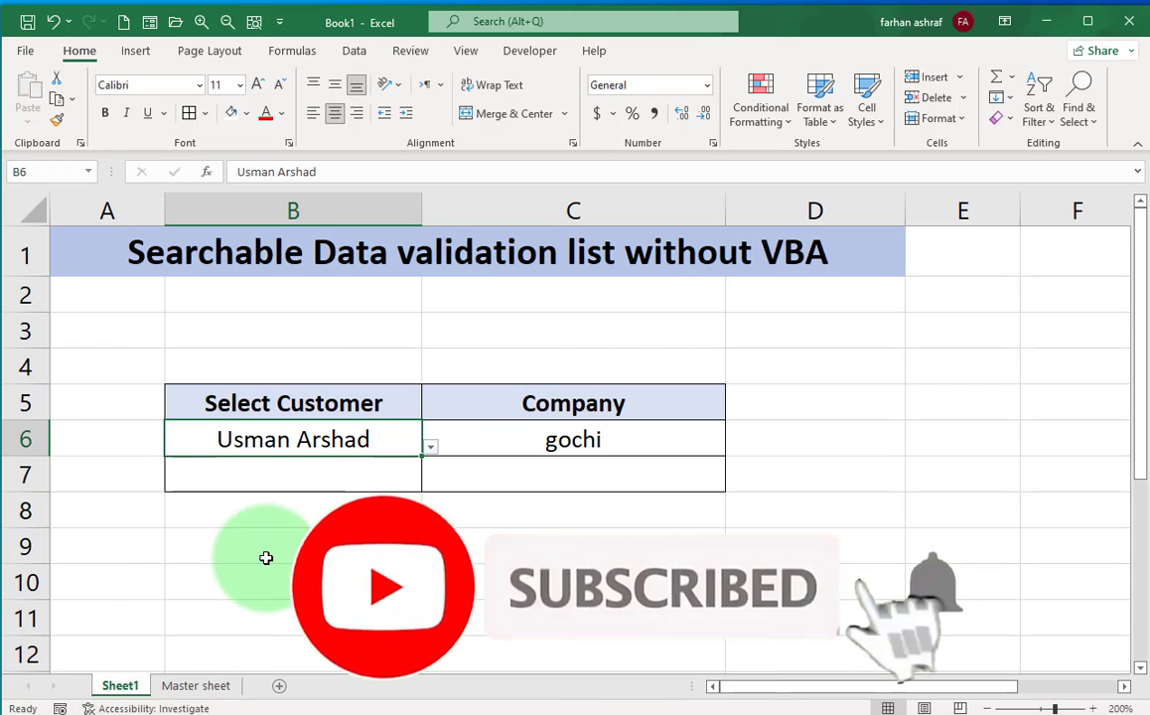